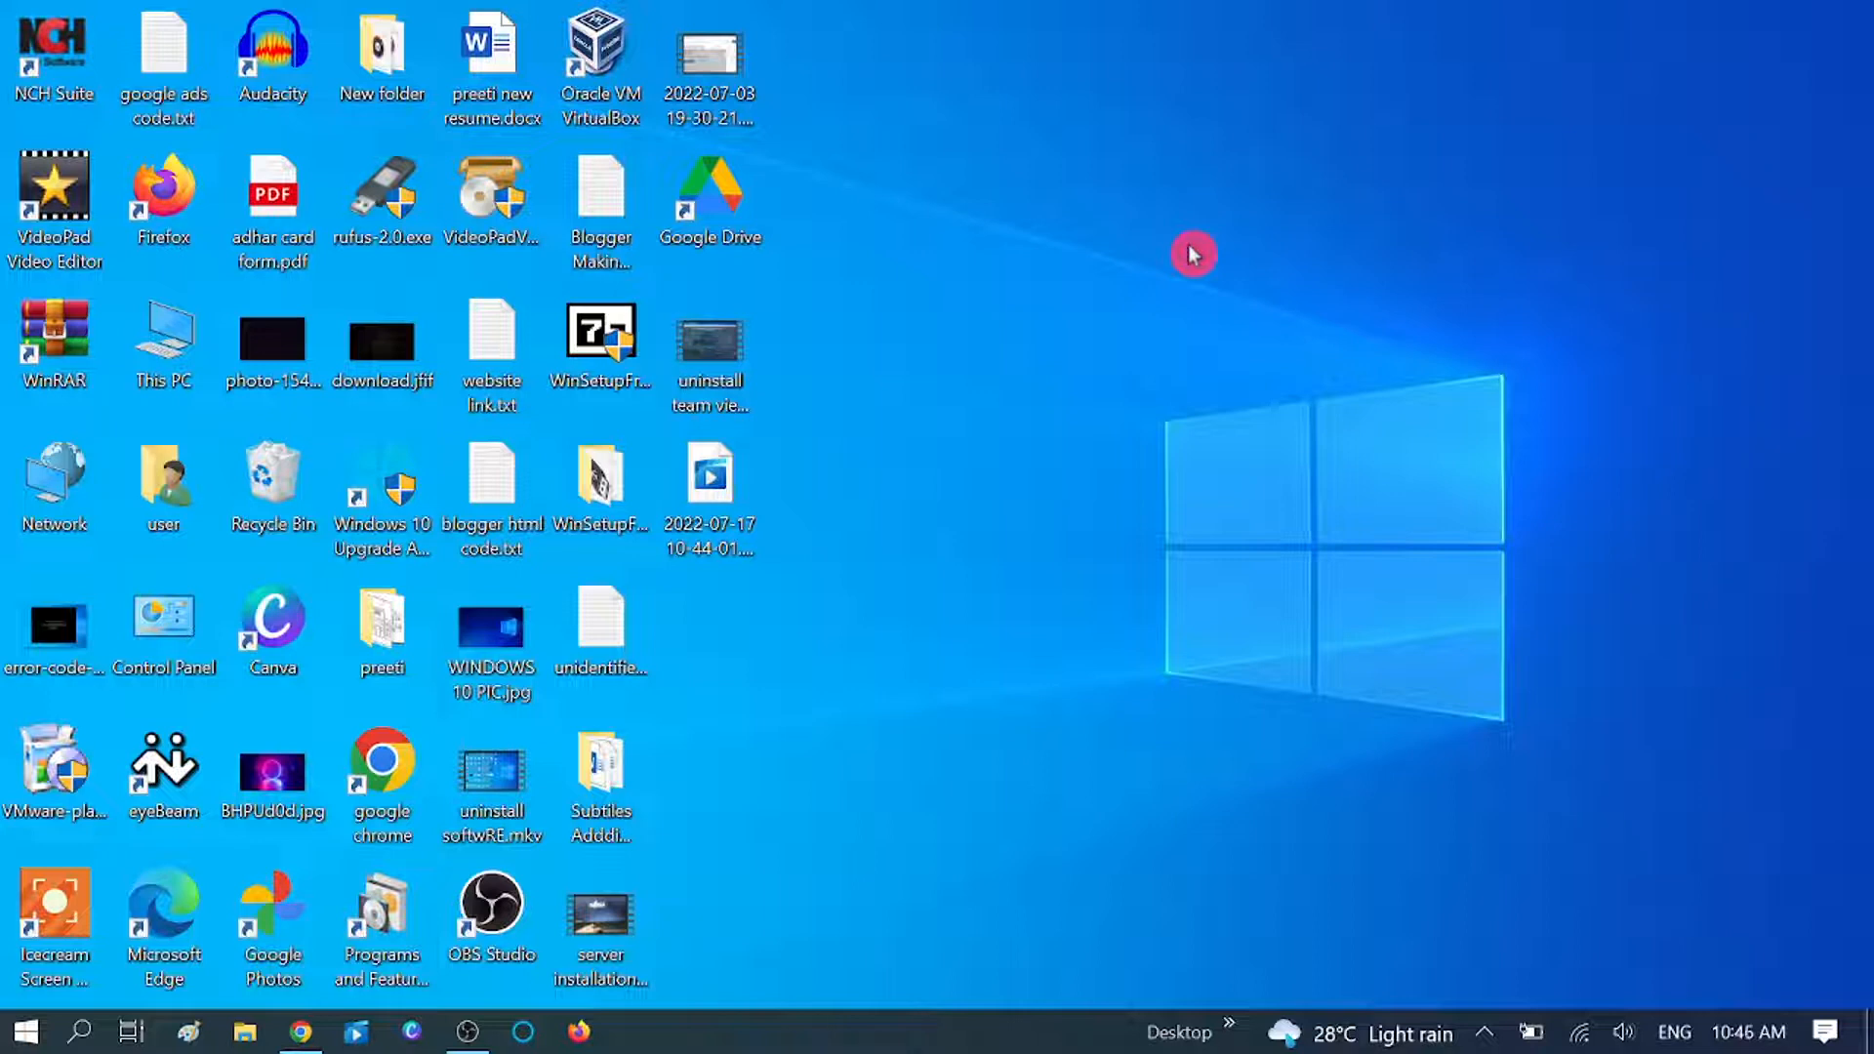
mouse_move(1253, 226)
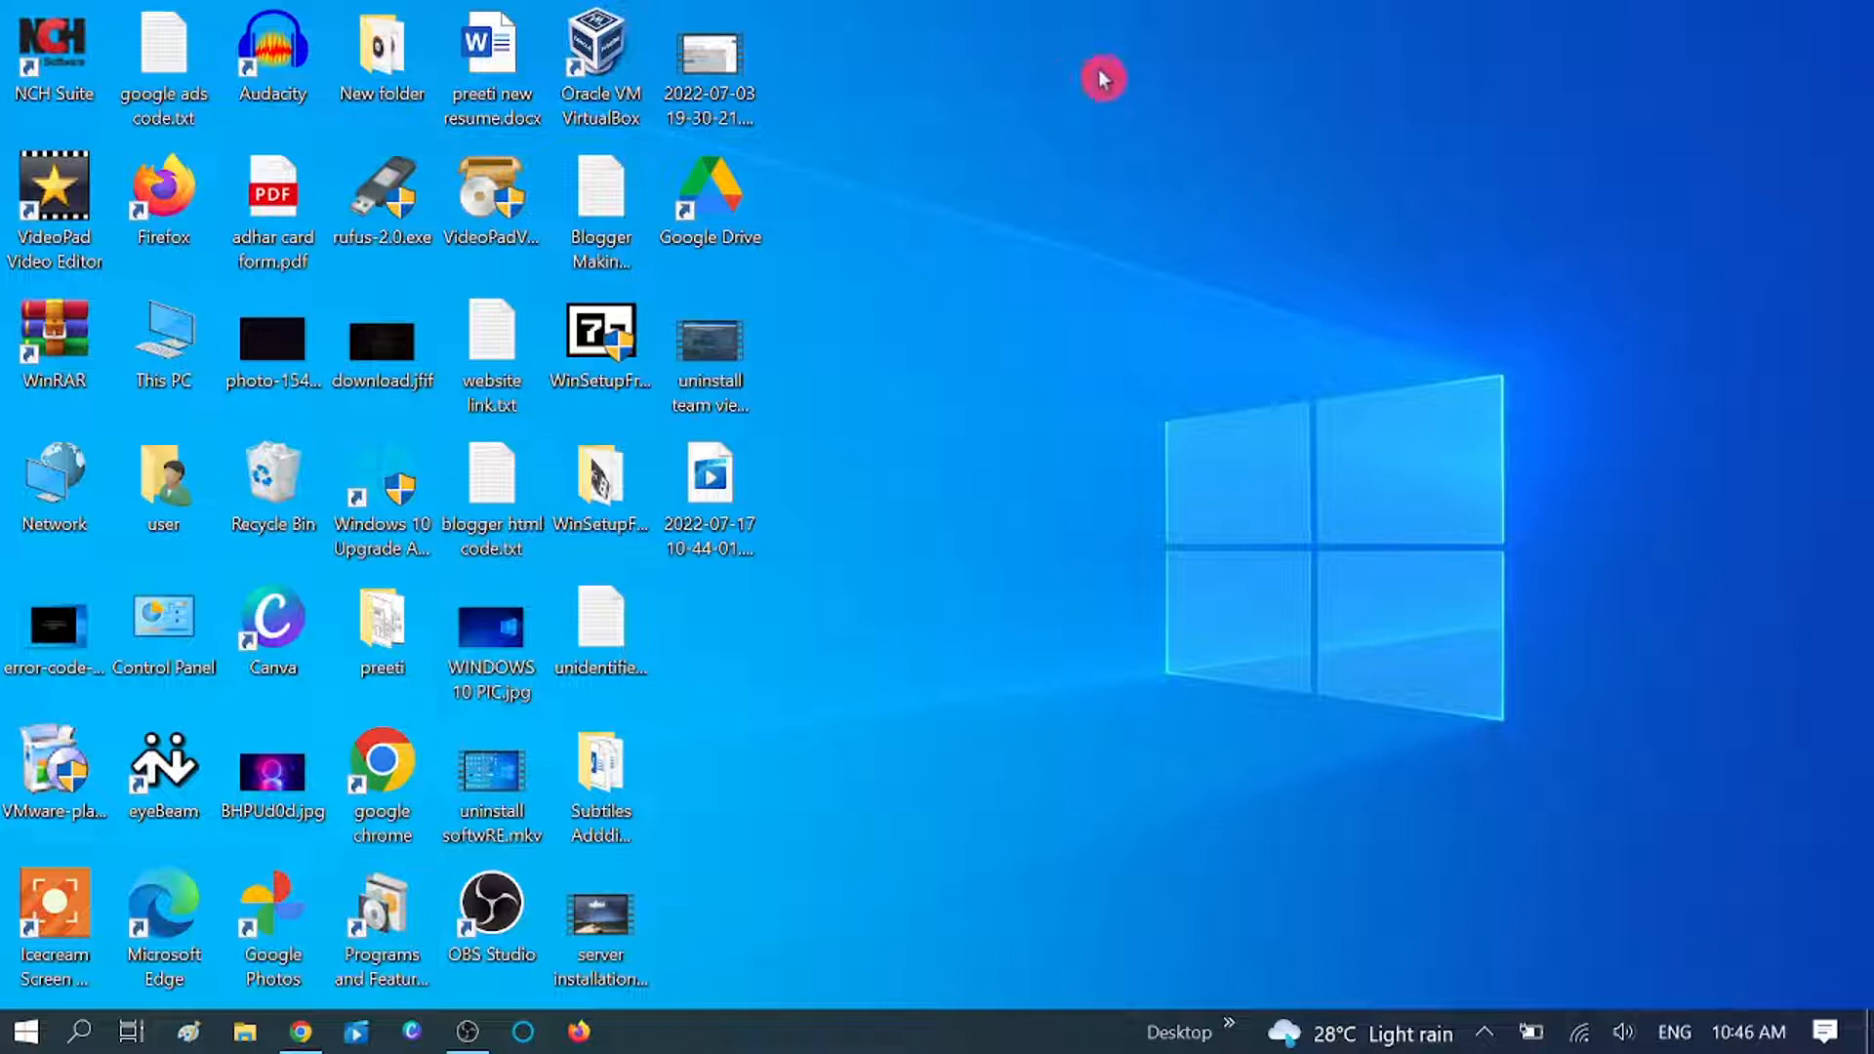
mouse_move(1237, 220)
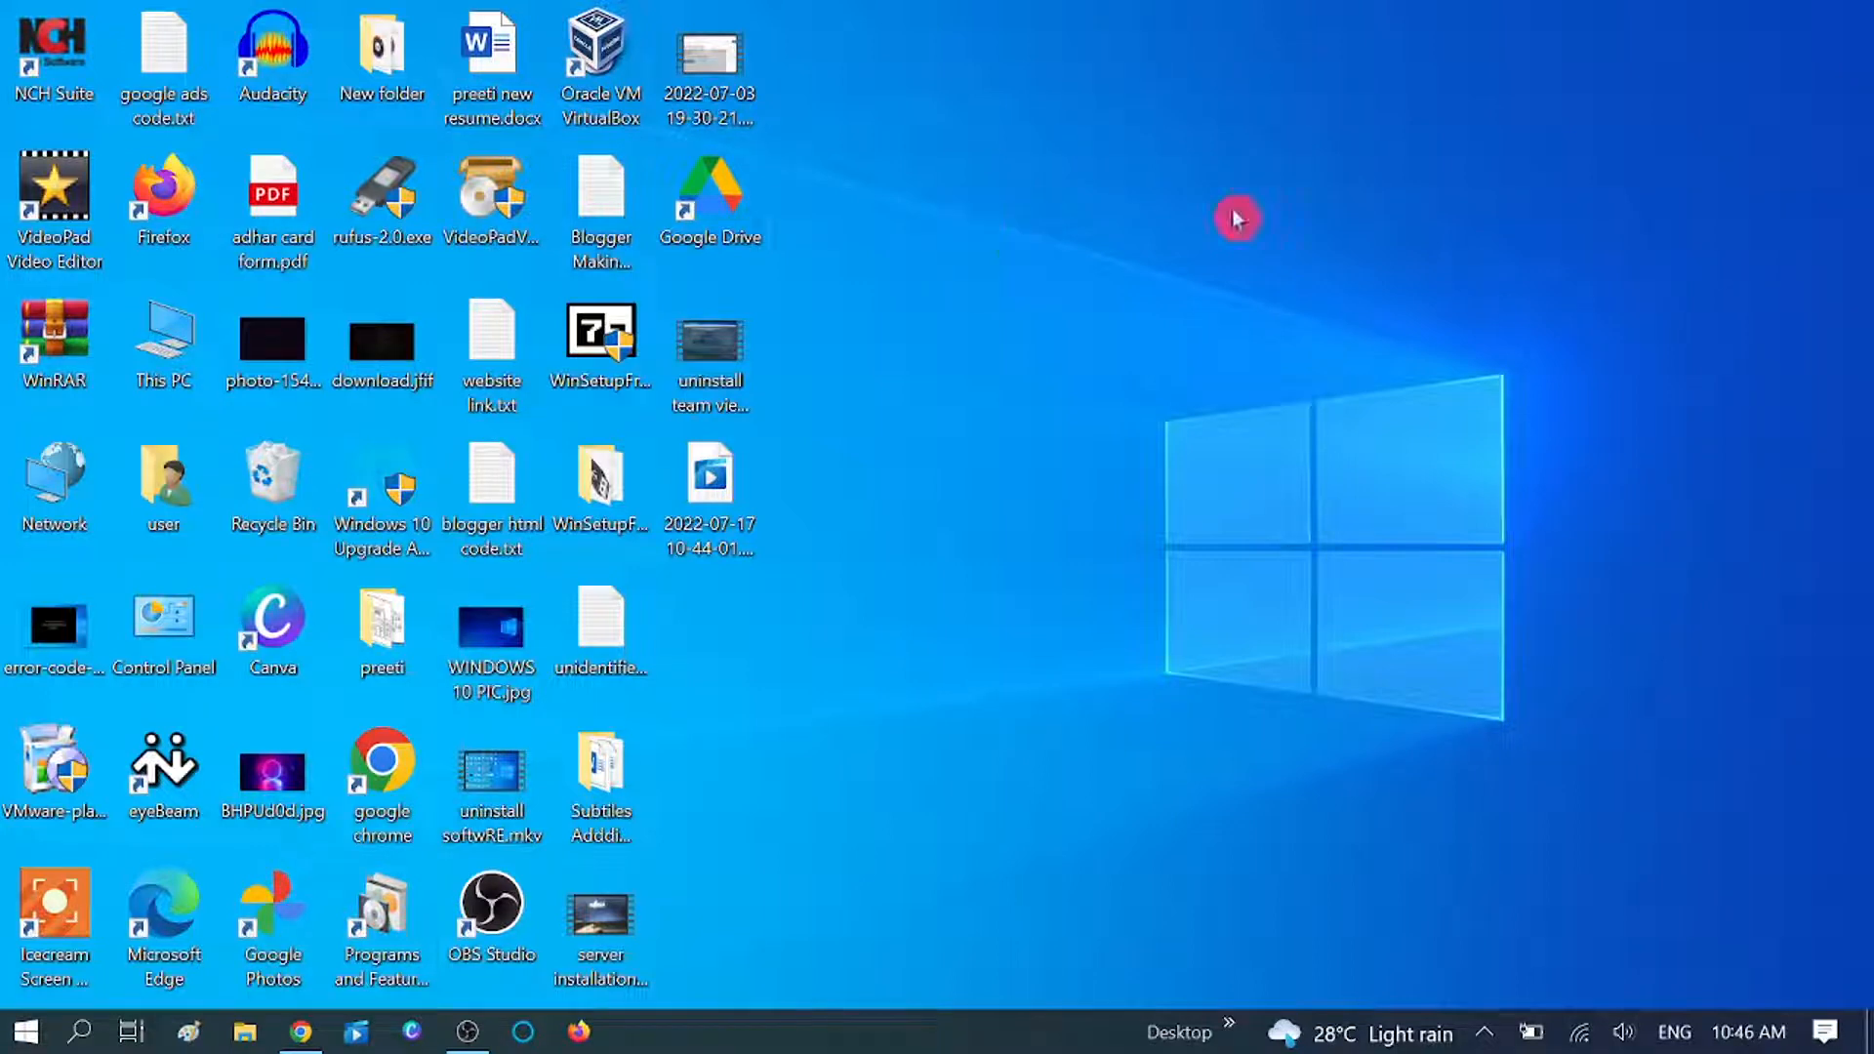
mouse_move(1156, 178)
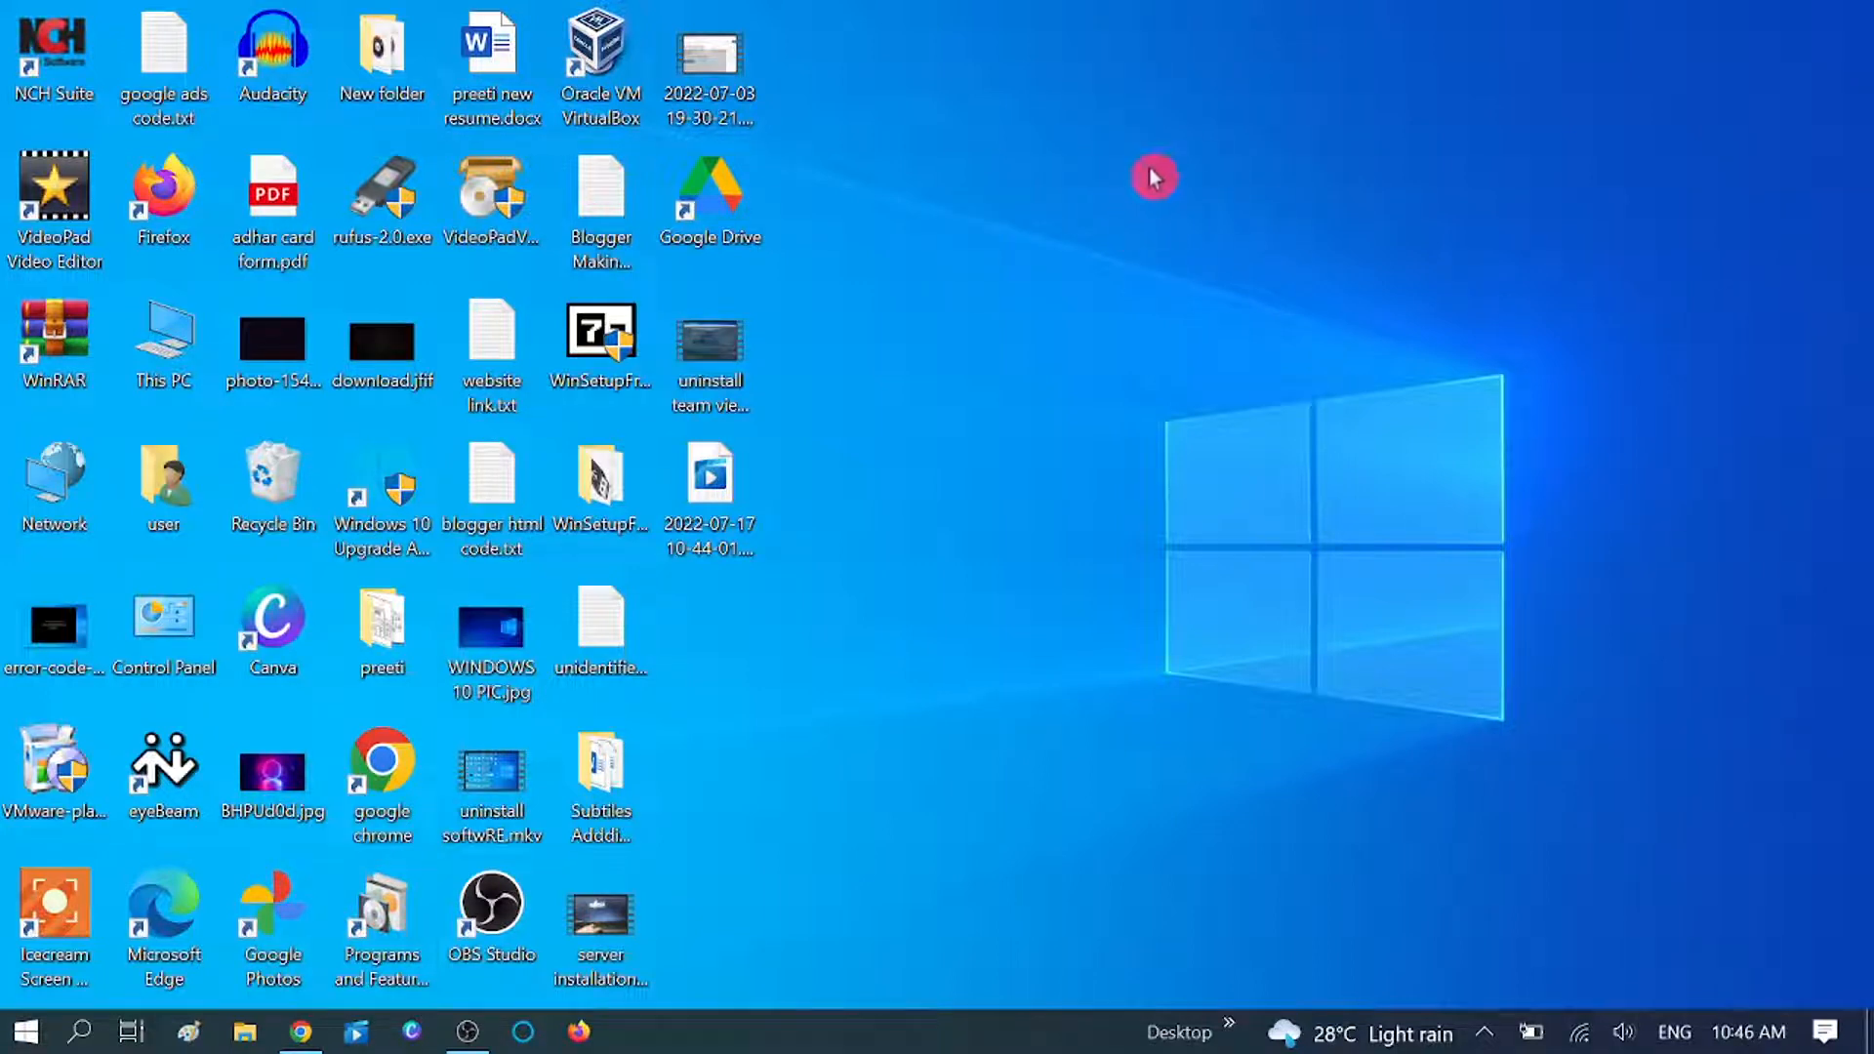
mouse_move(1103, 84)
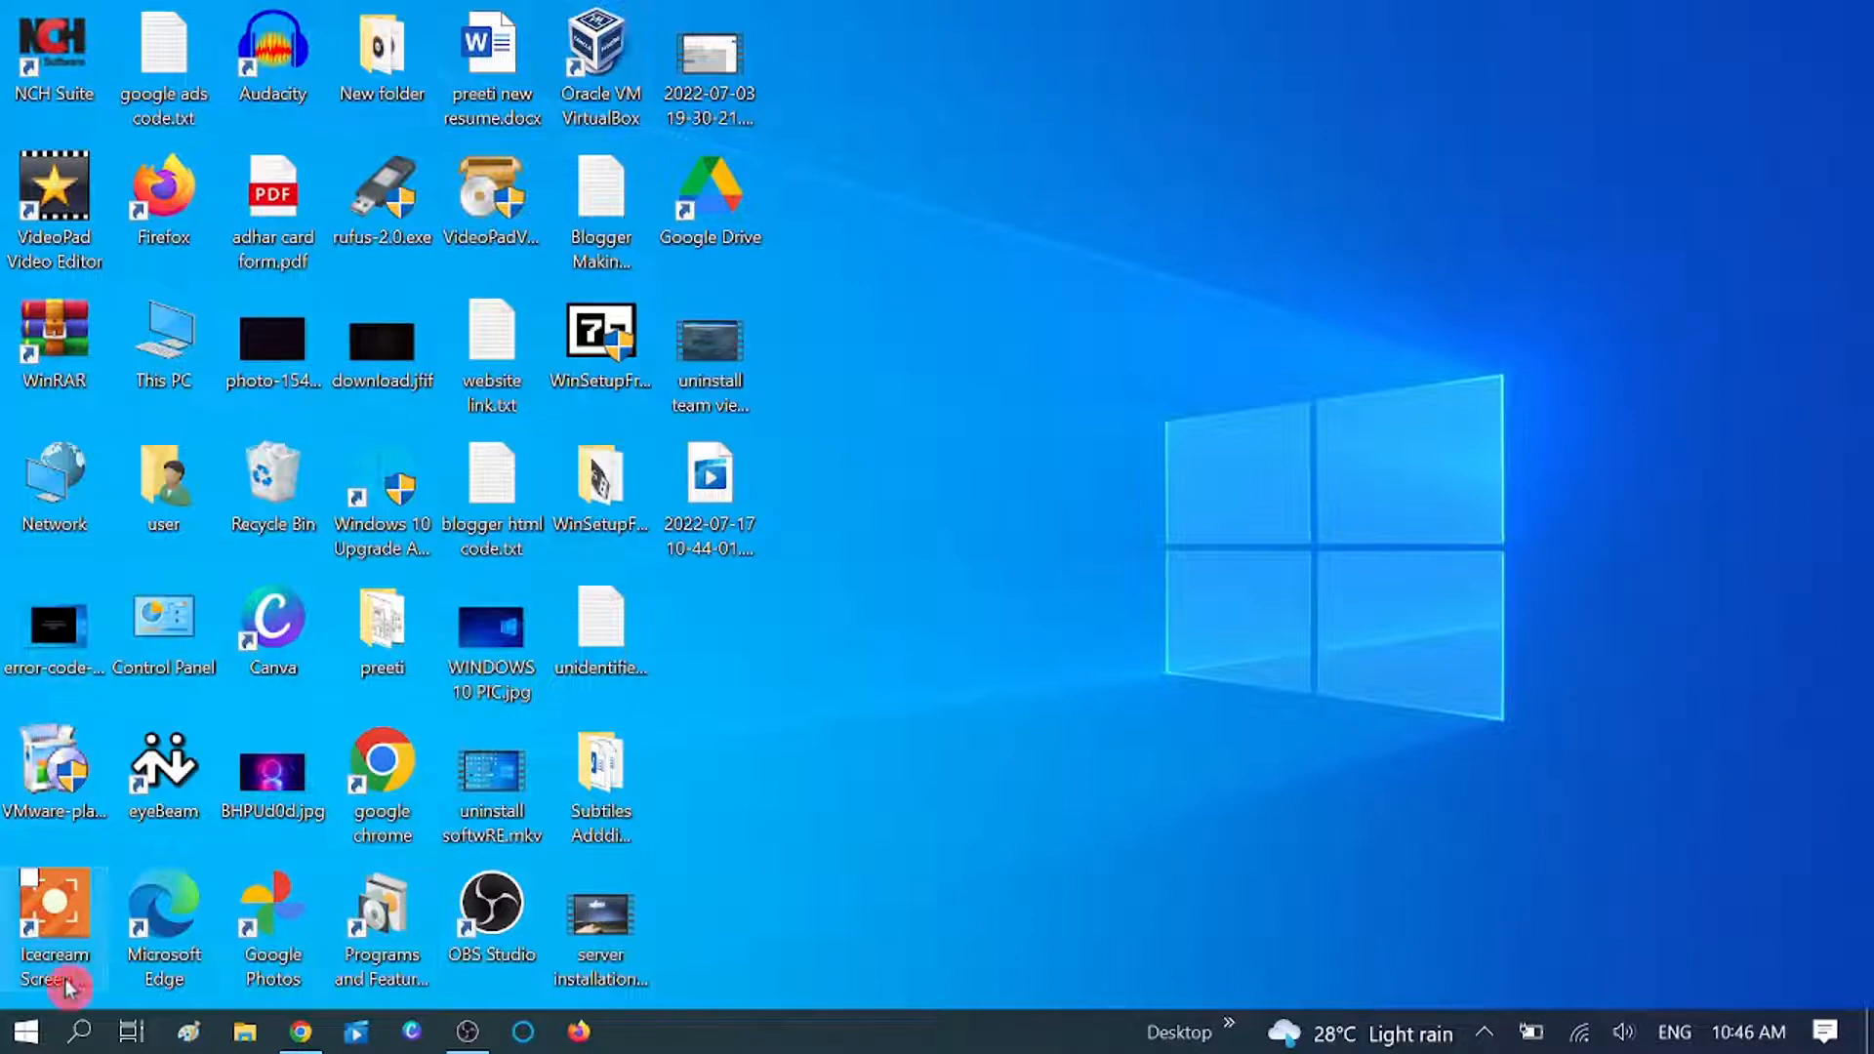
- Search for 'cmd' and launch Command Prompt as administrator, bringing the console into focus
click(82, 1030)
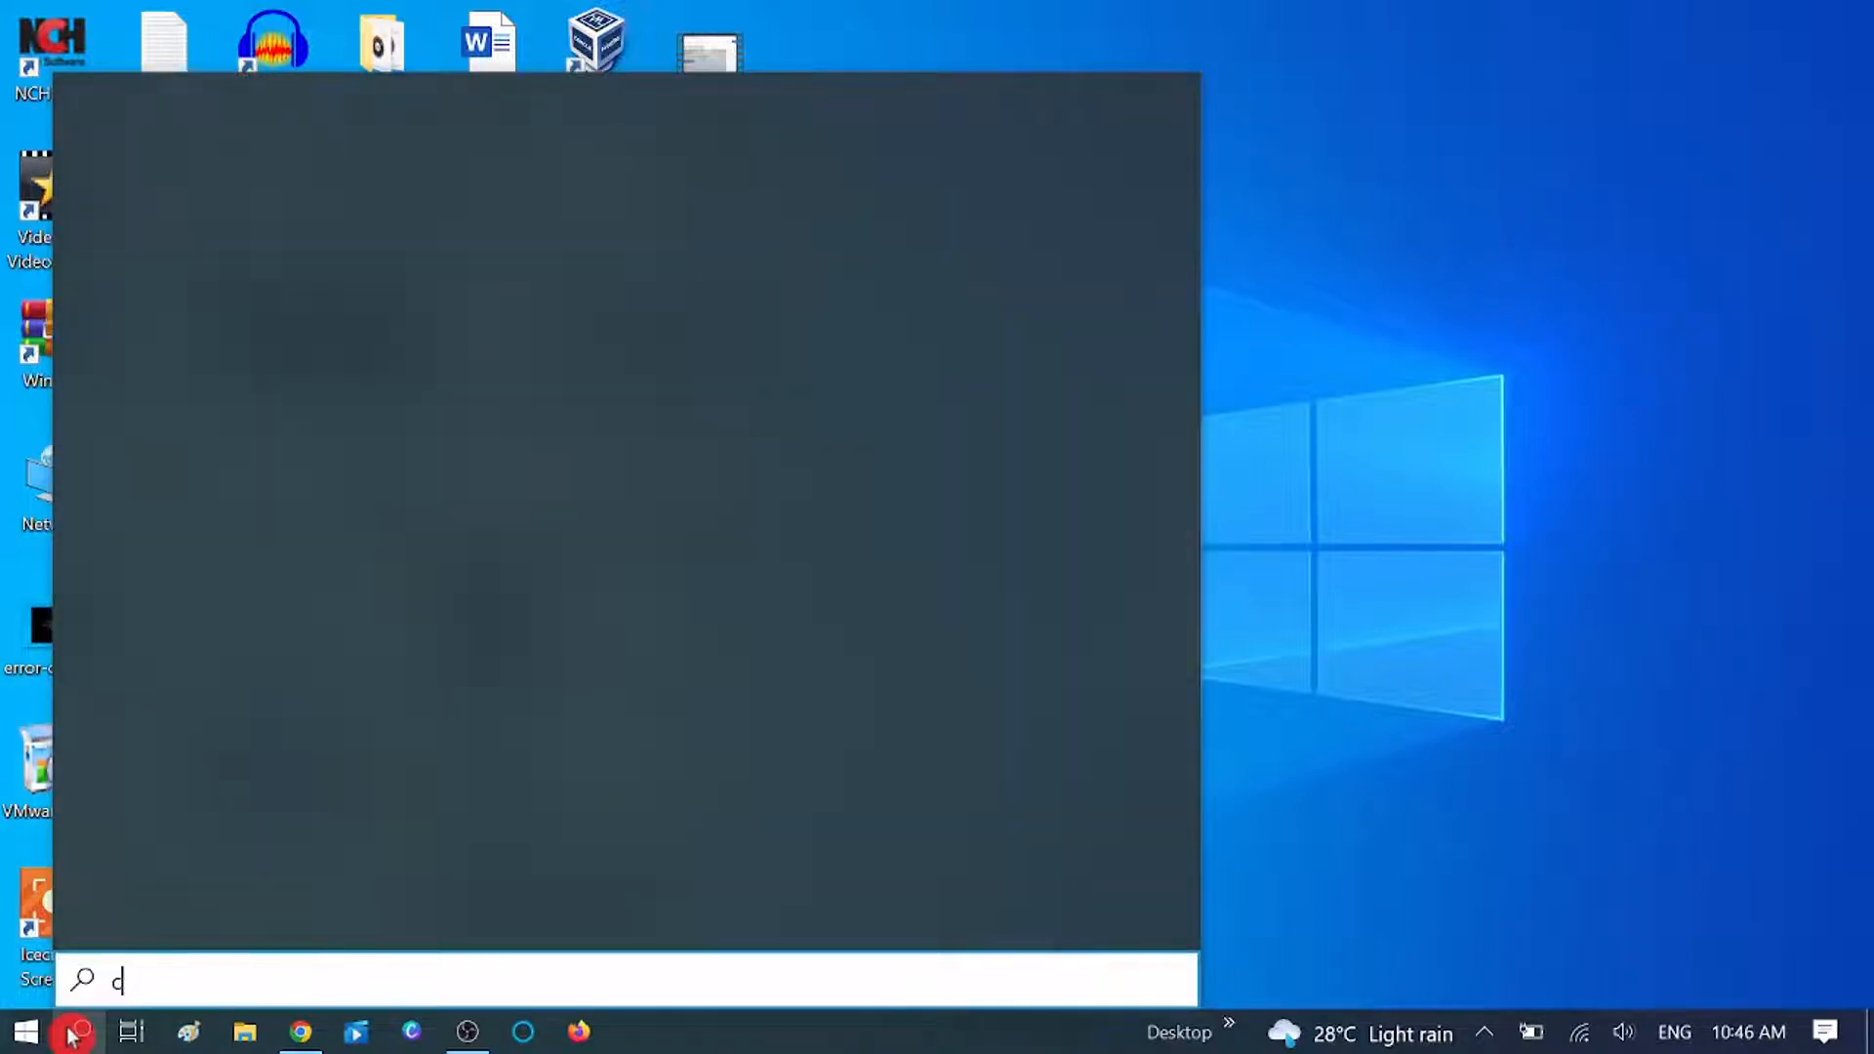
text(md)
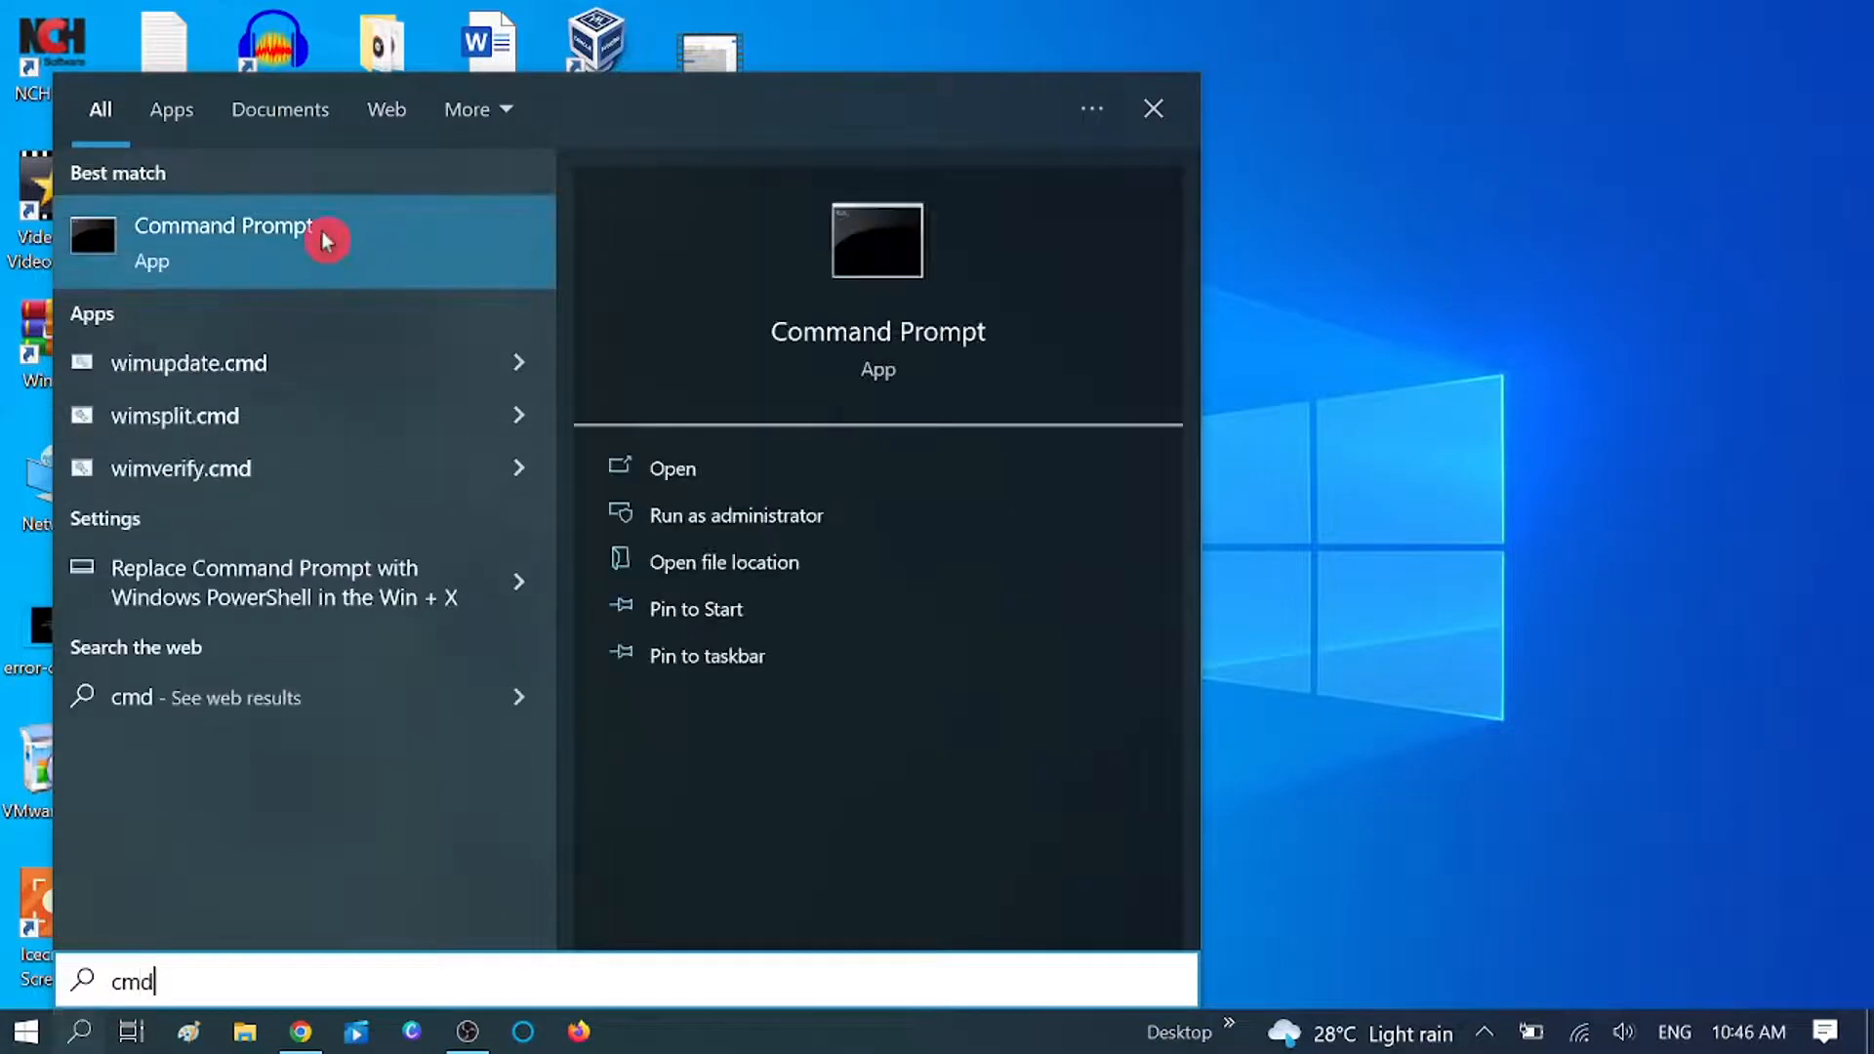
right_click(223, 238)
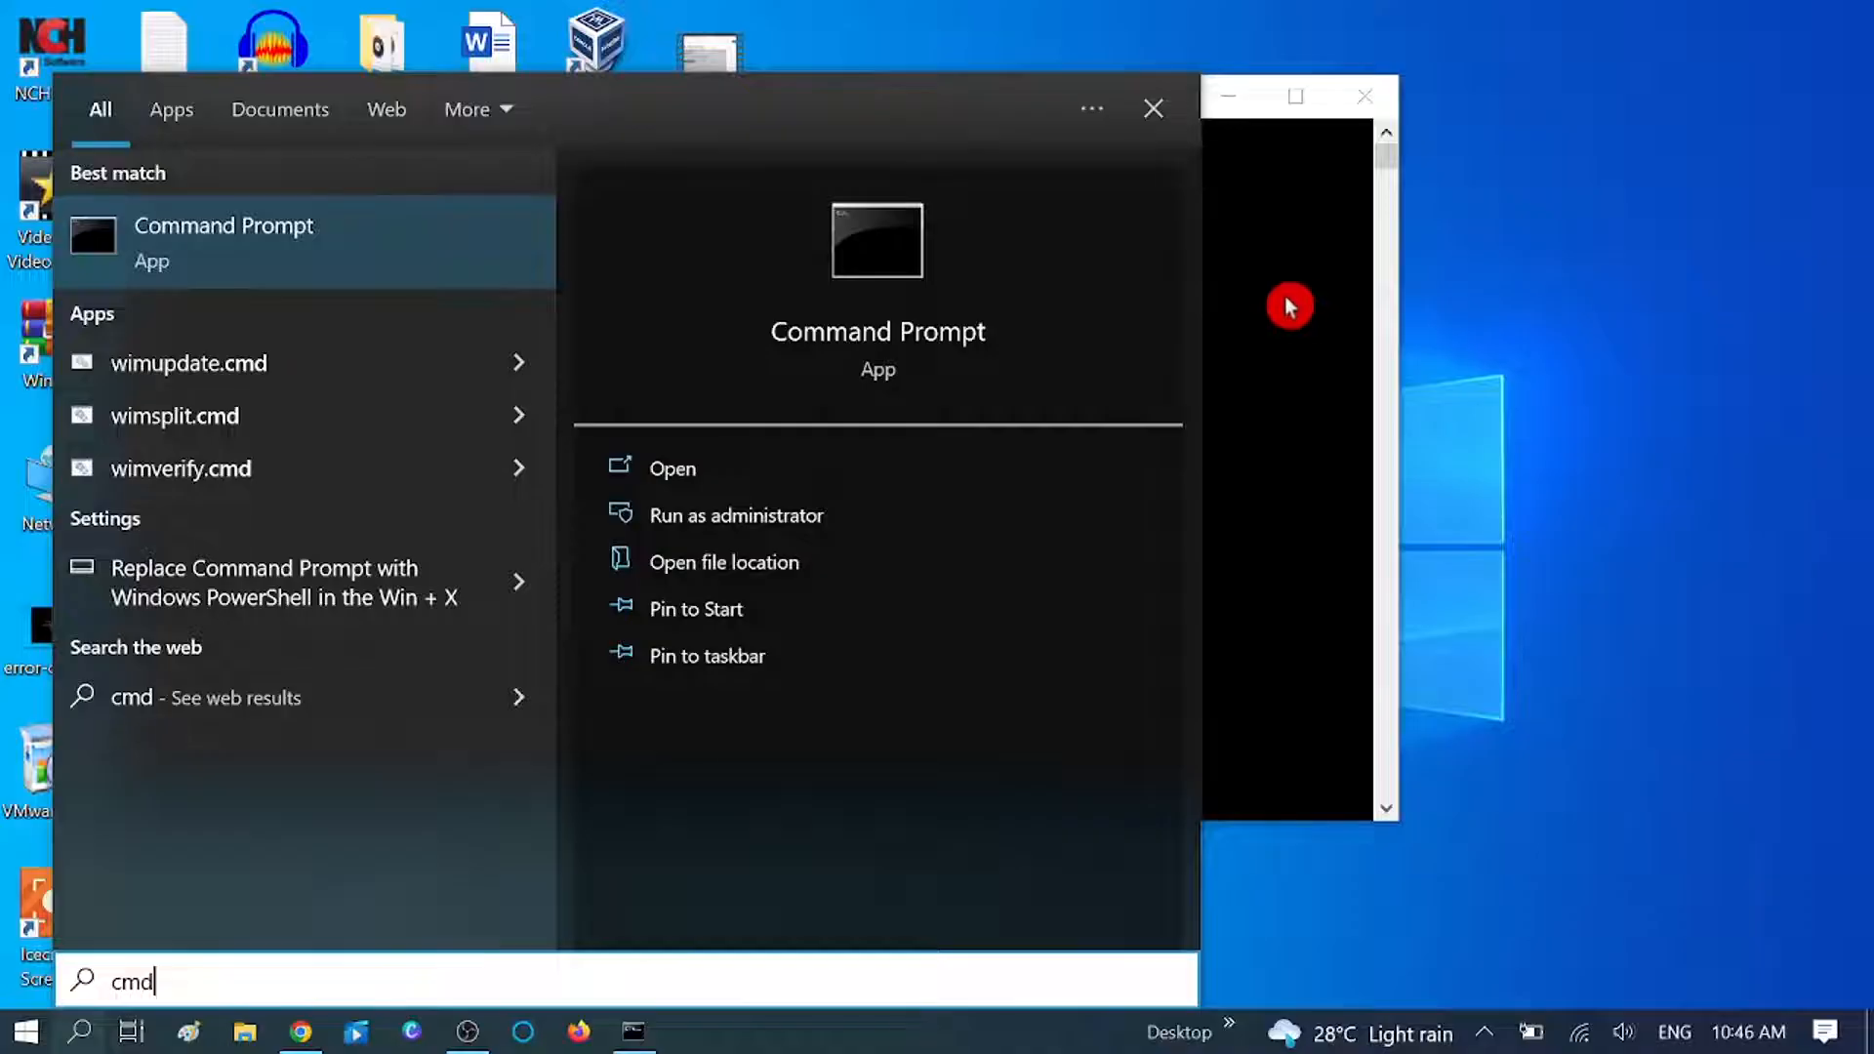
click(736, 515)
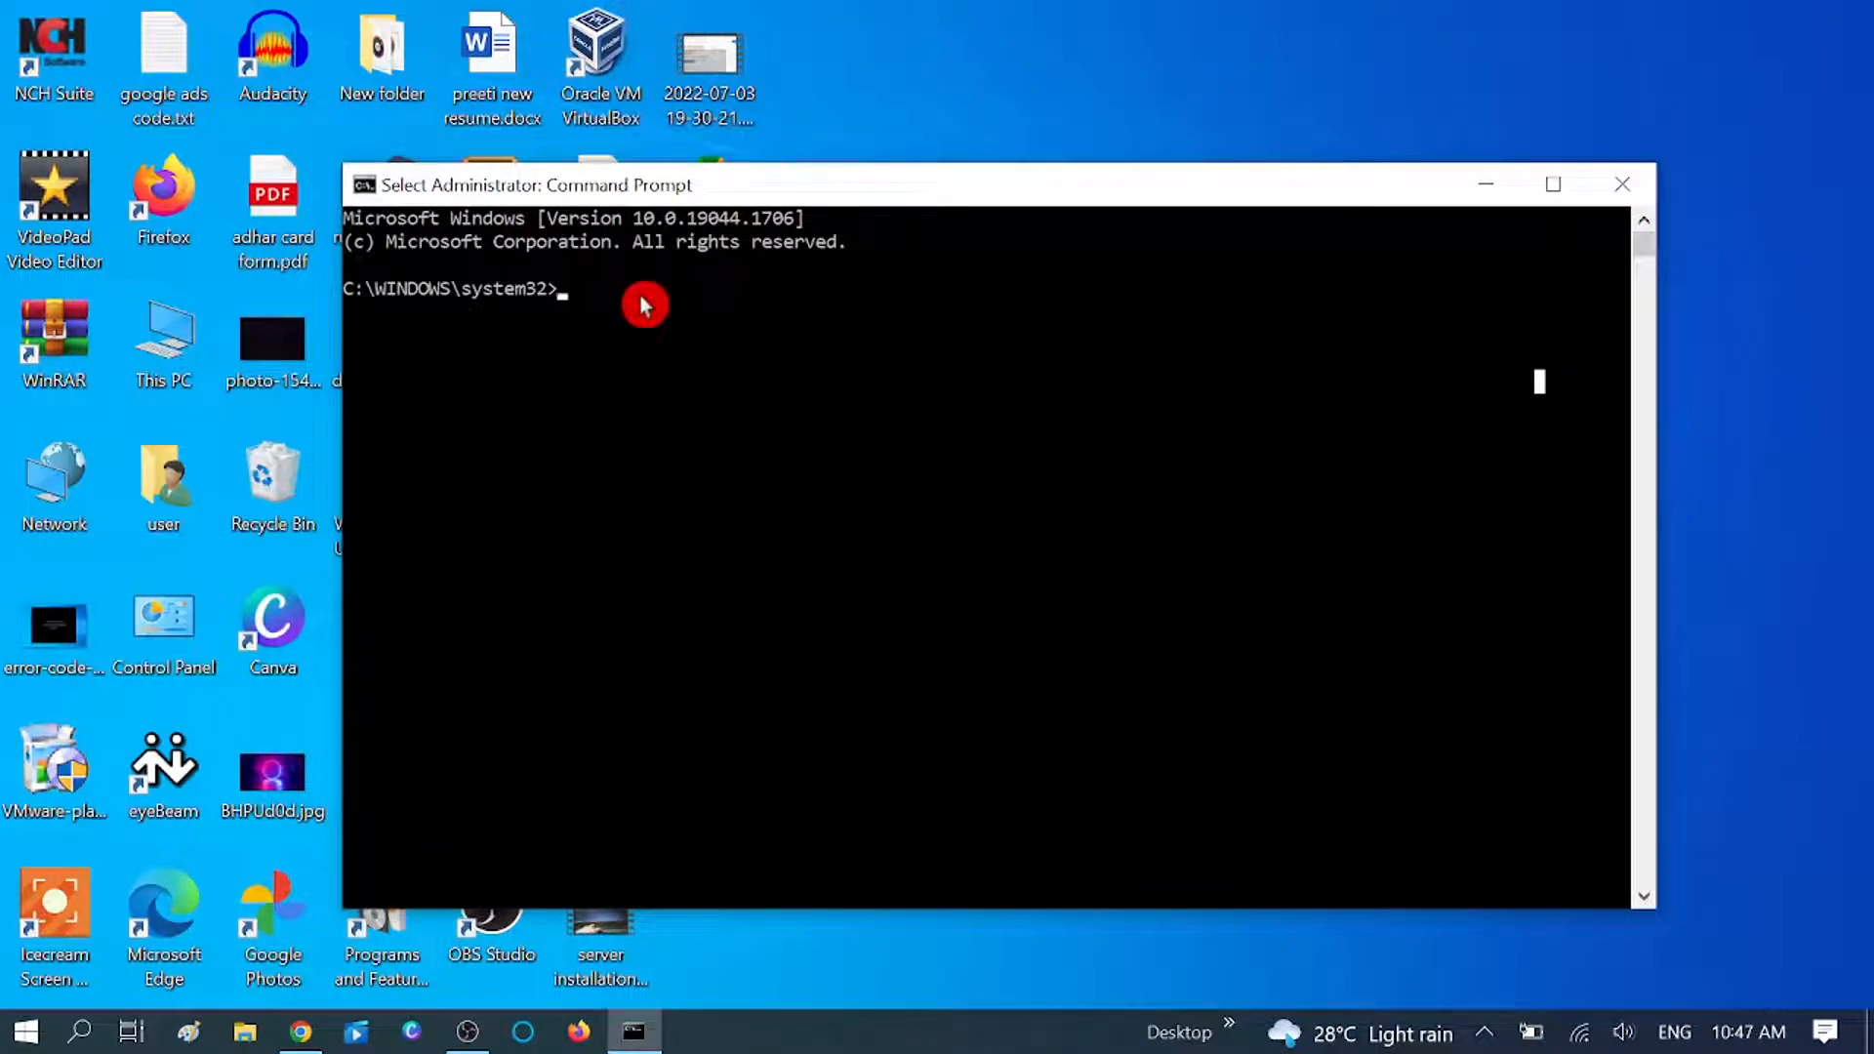
- Run chkdsk /f e: to check and fix errors on drive E
text(chk)
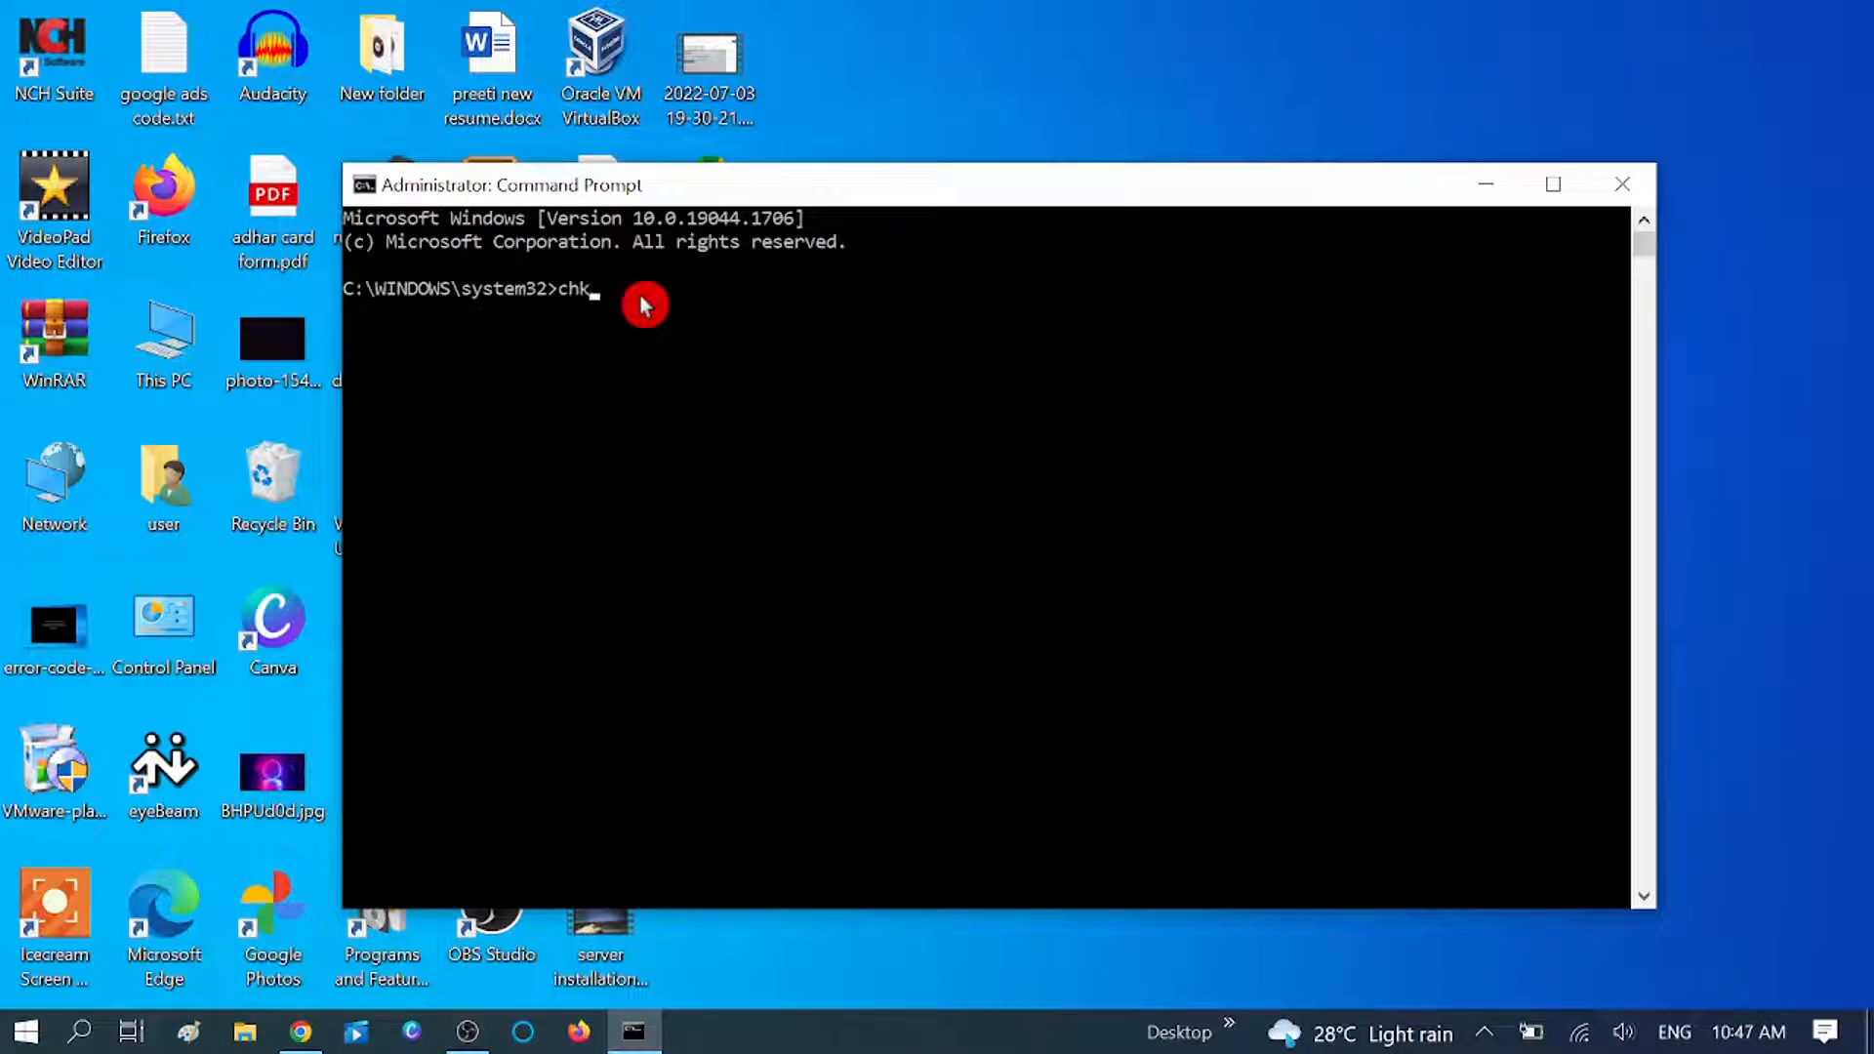
text(dsk)
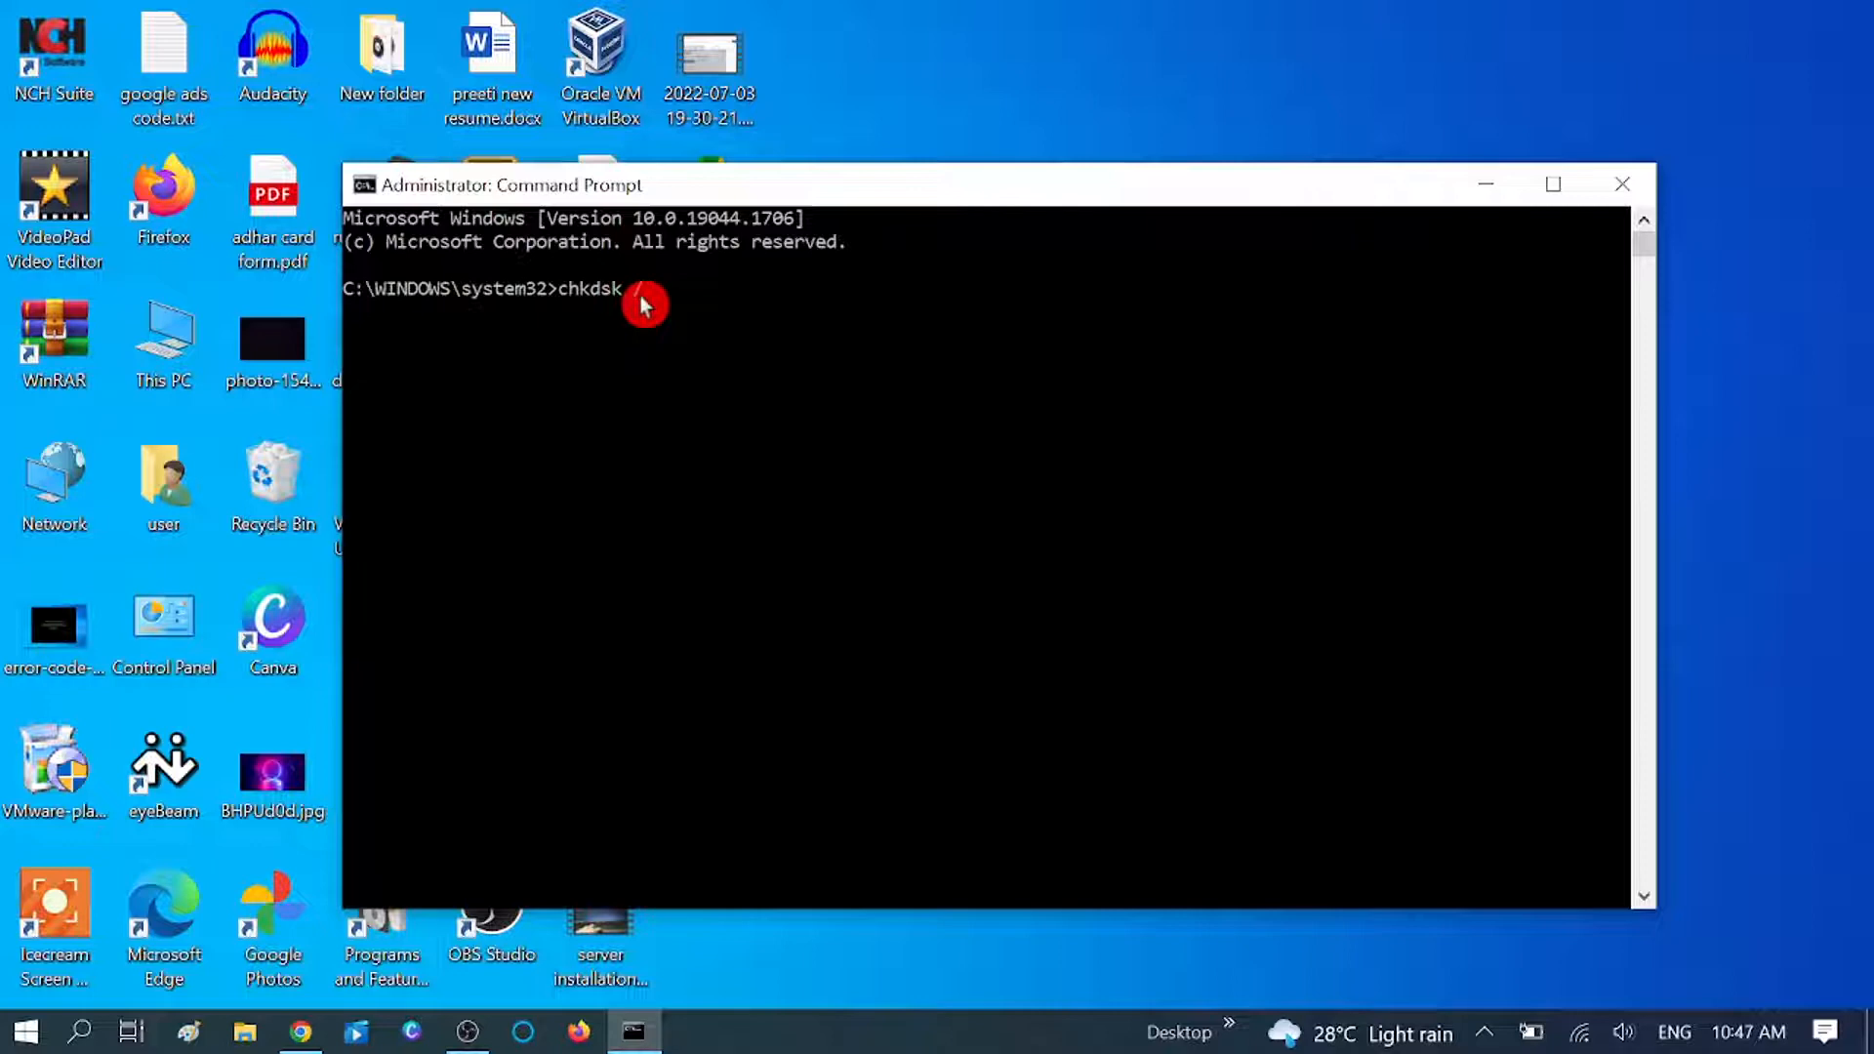
text(/f)
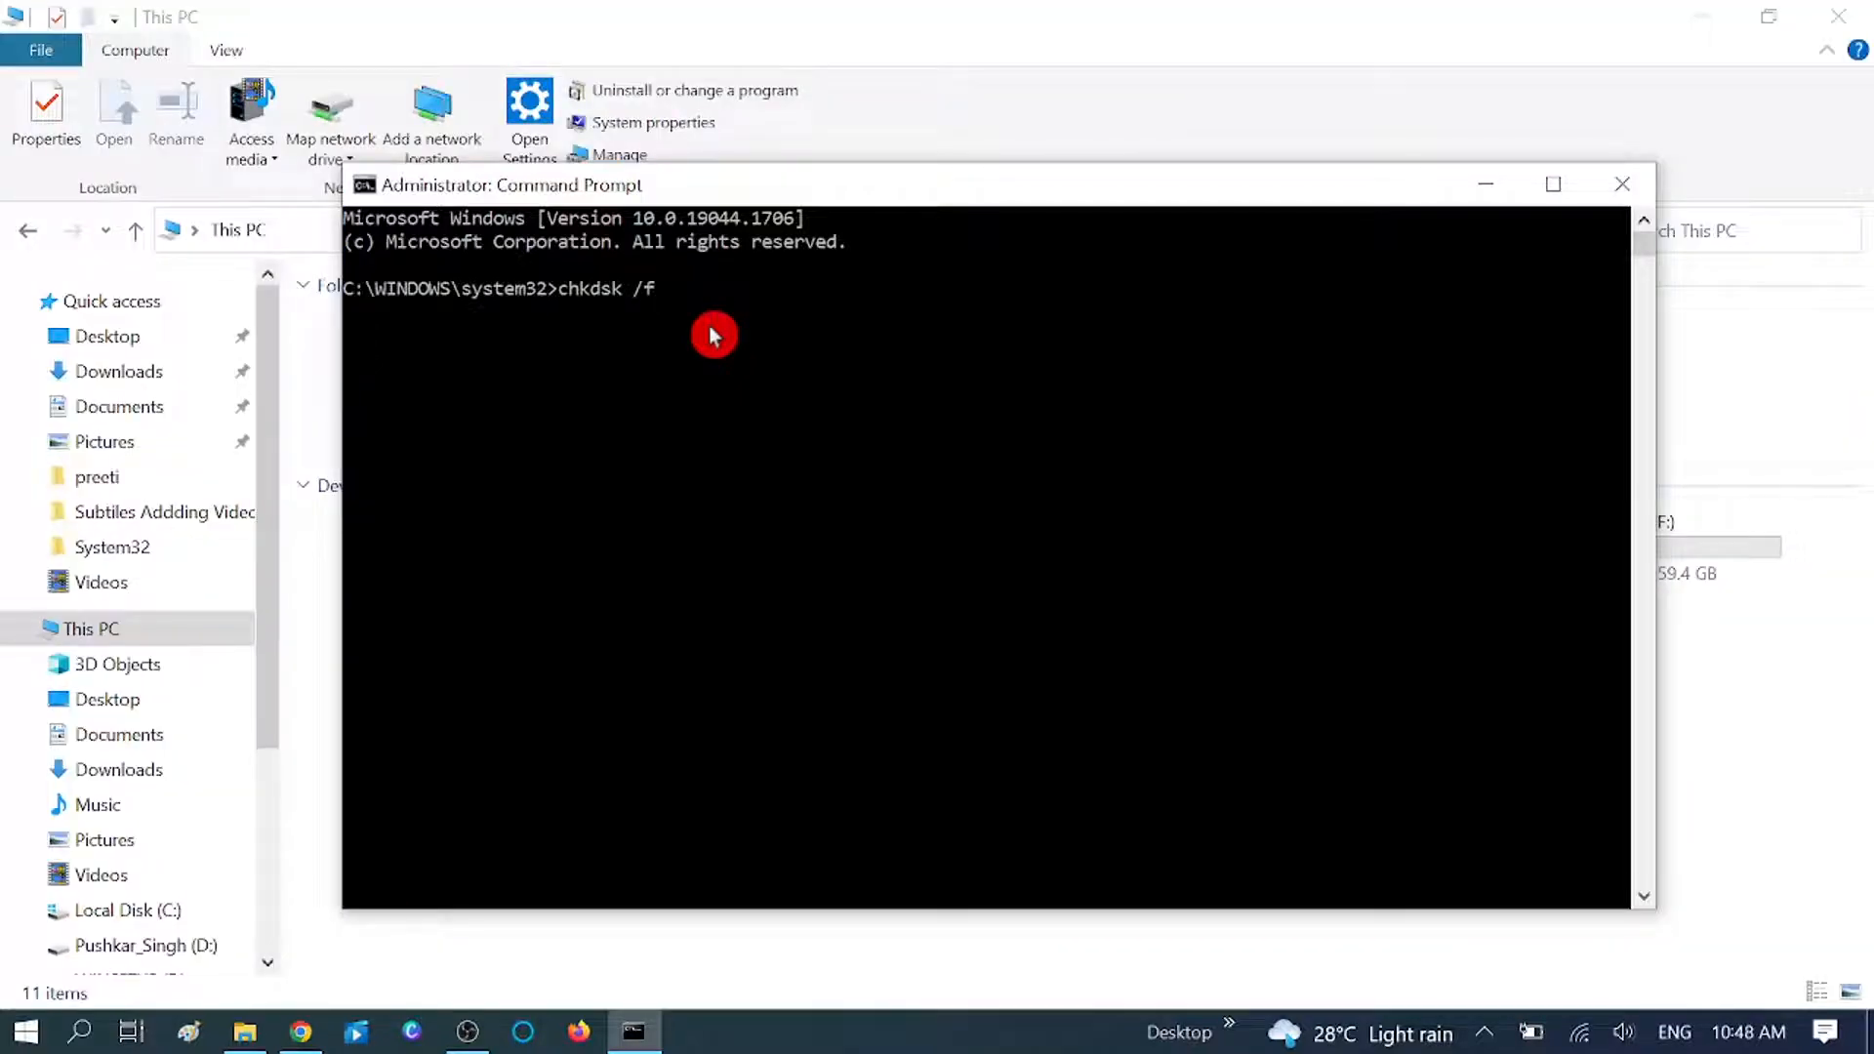
text(e)
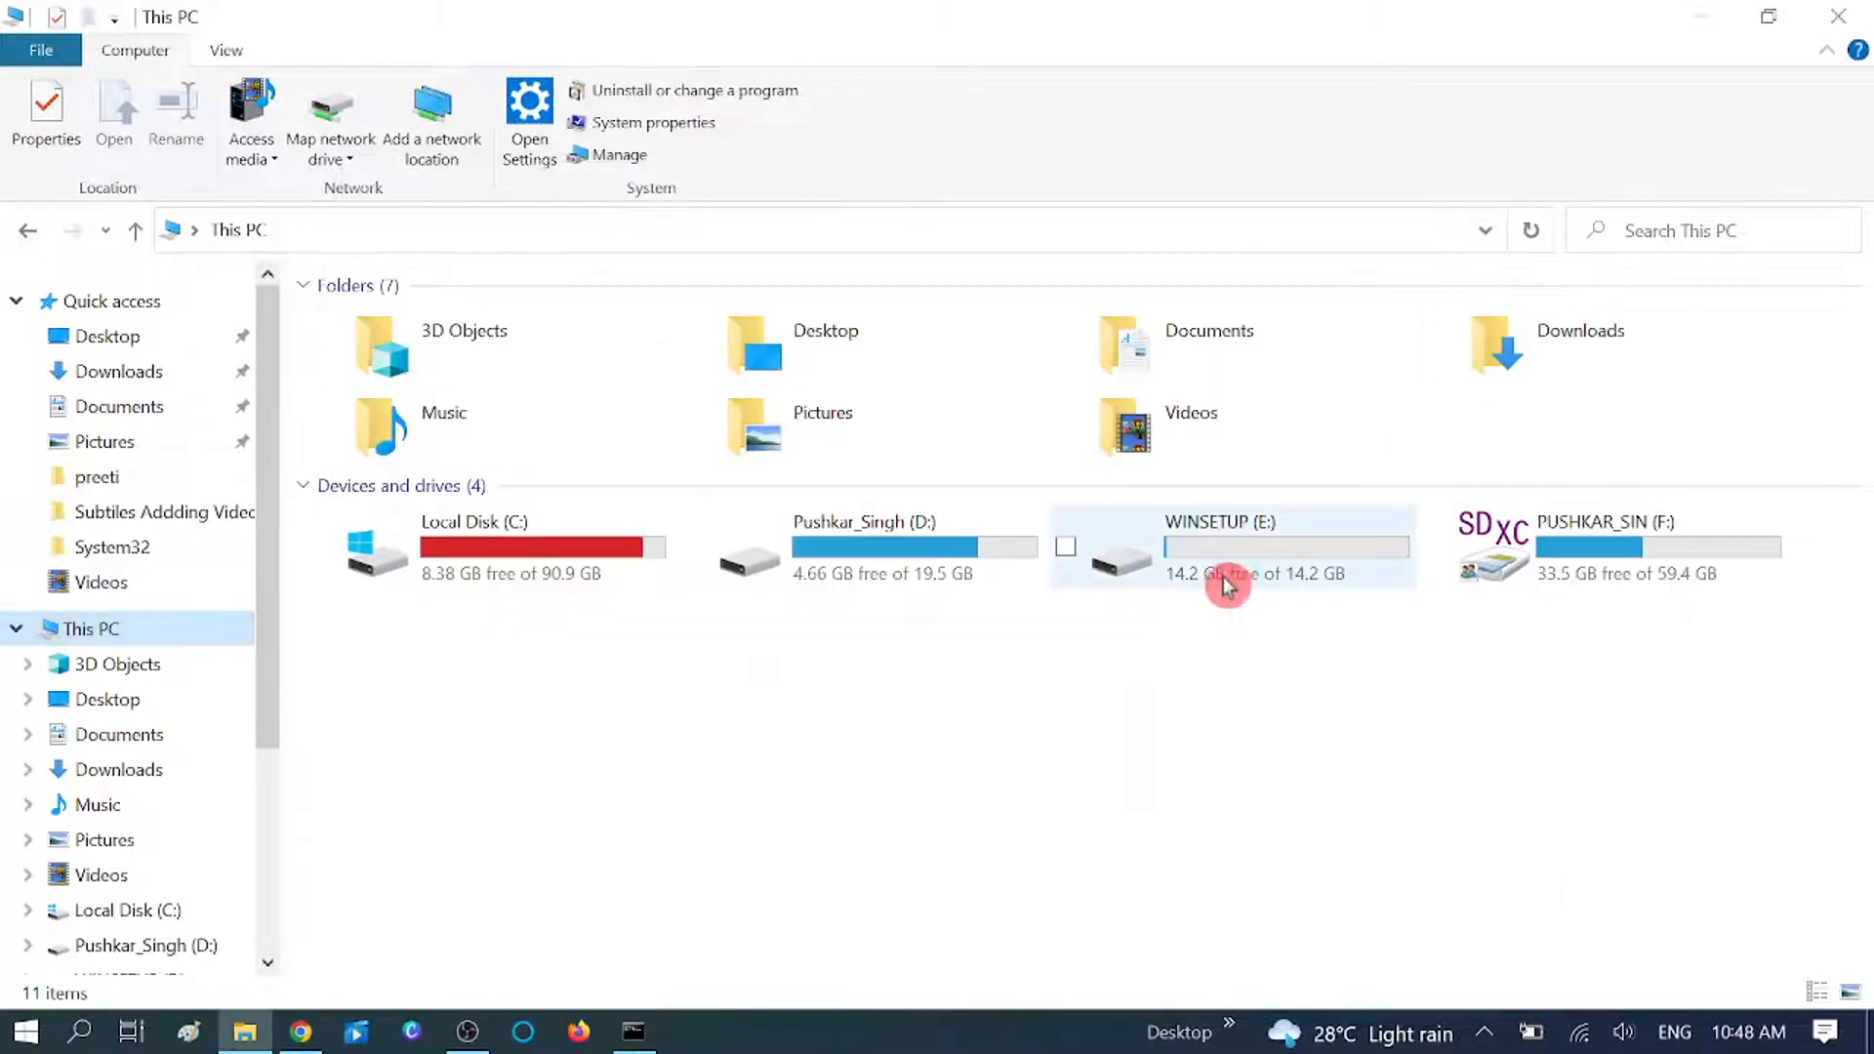
- Browse WINSETUP (E:) and its Share Folder, then return to This PC
double_click(1226, 556)
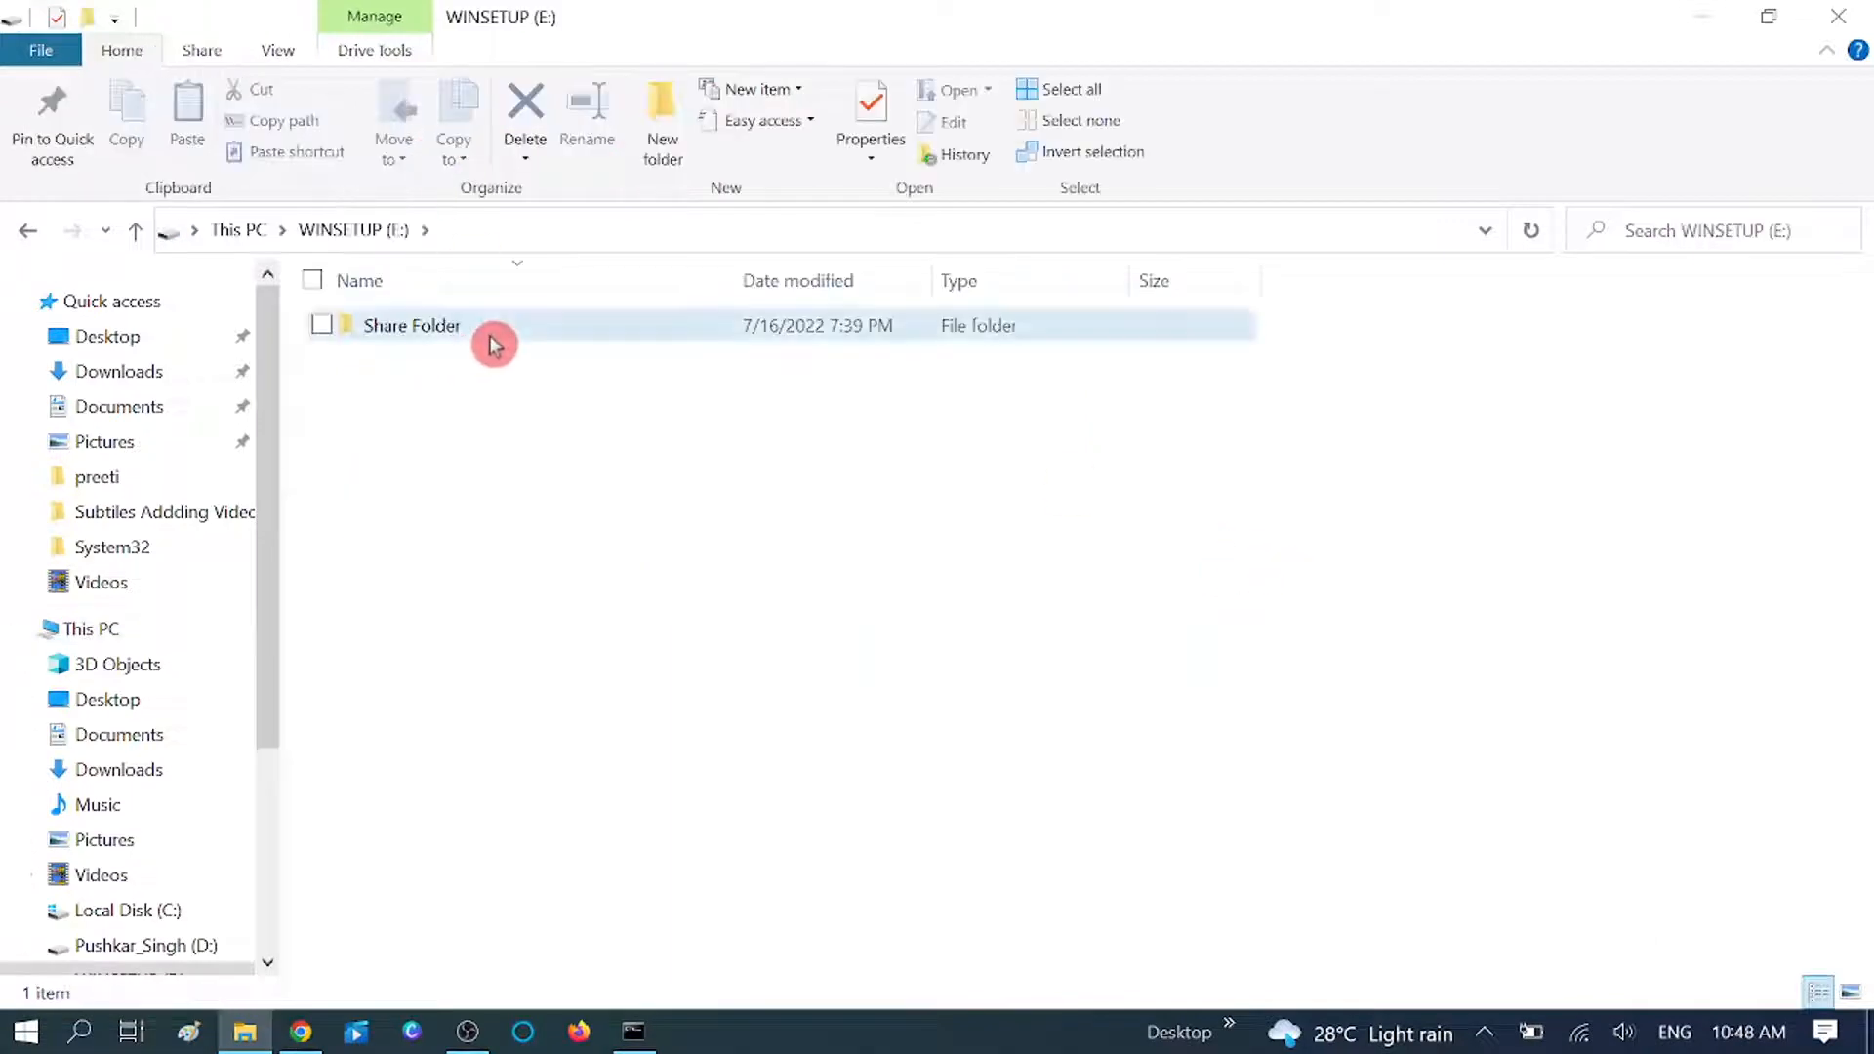
double_click(410, 326)
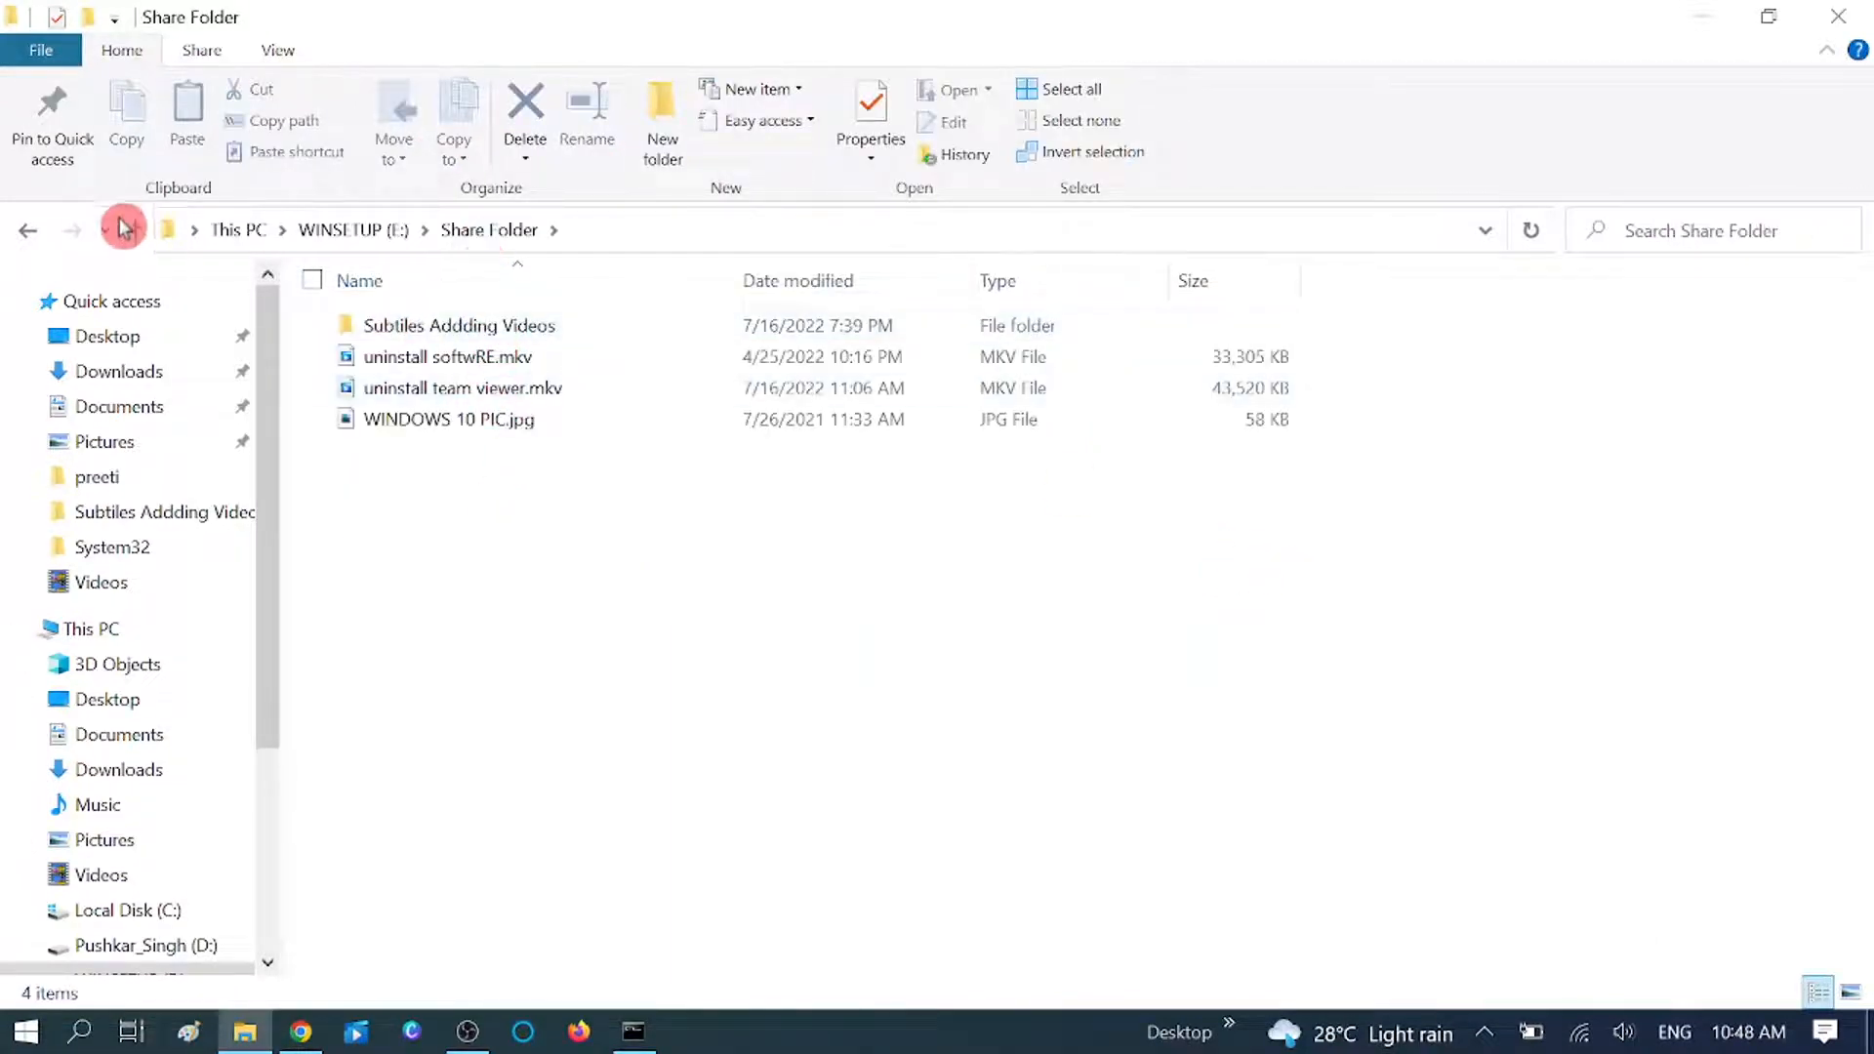
click(135, 230)
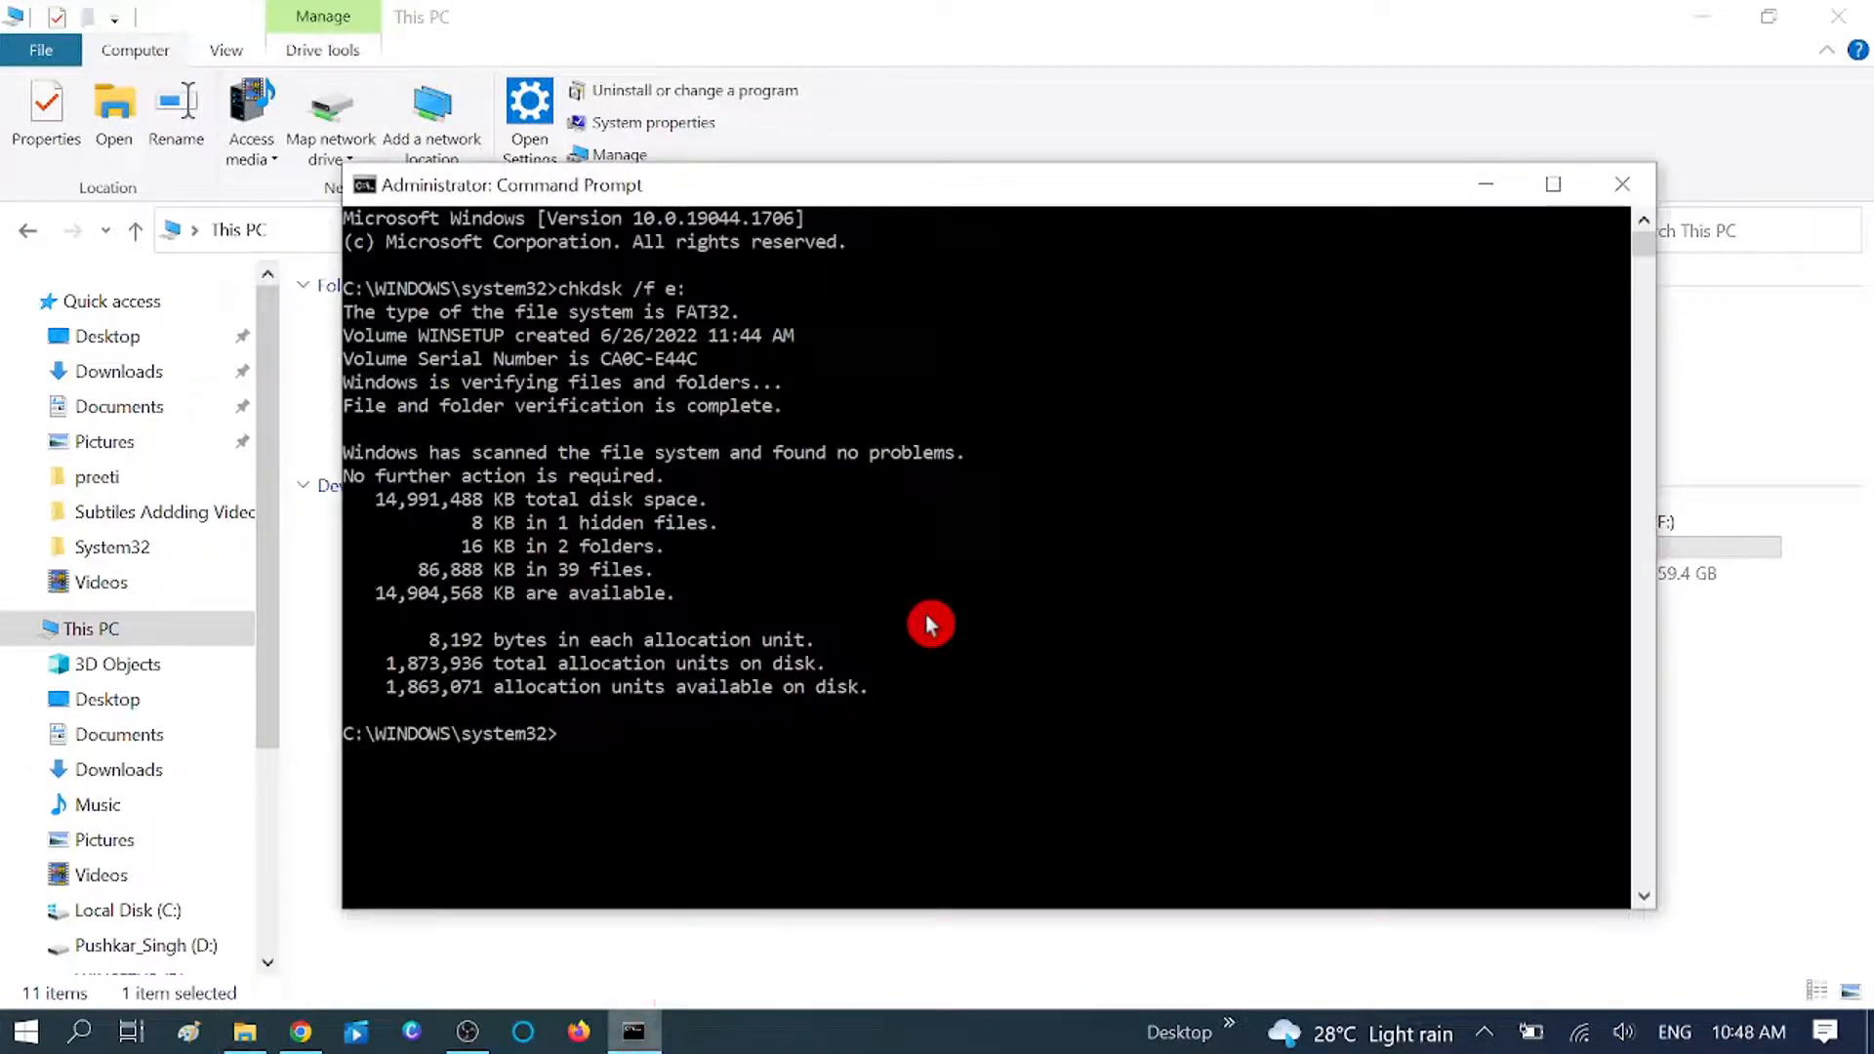
mouse_move(627, 747)
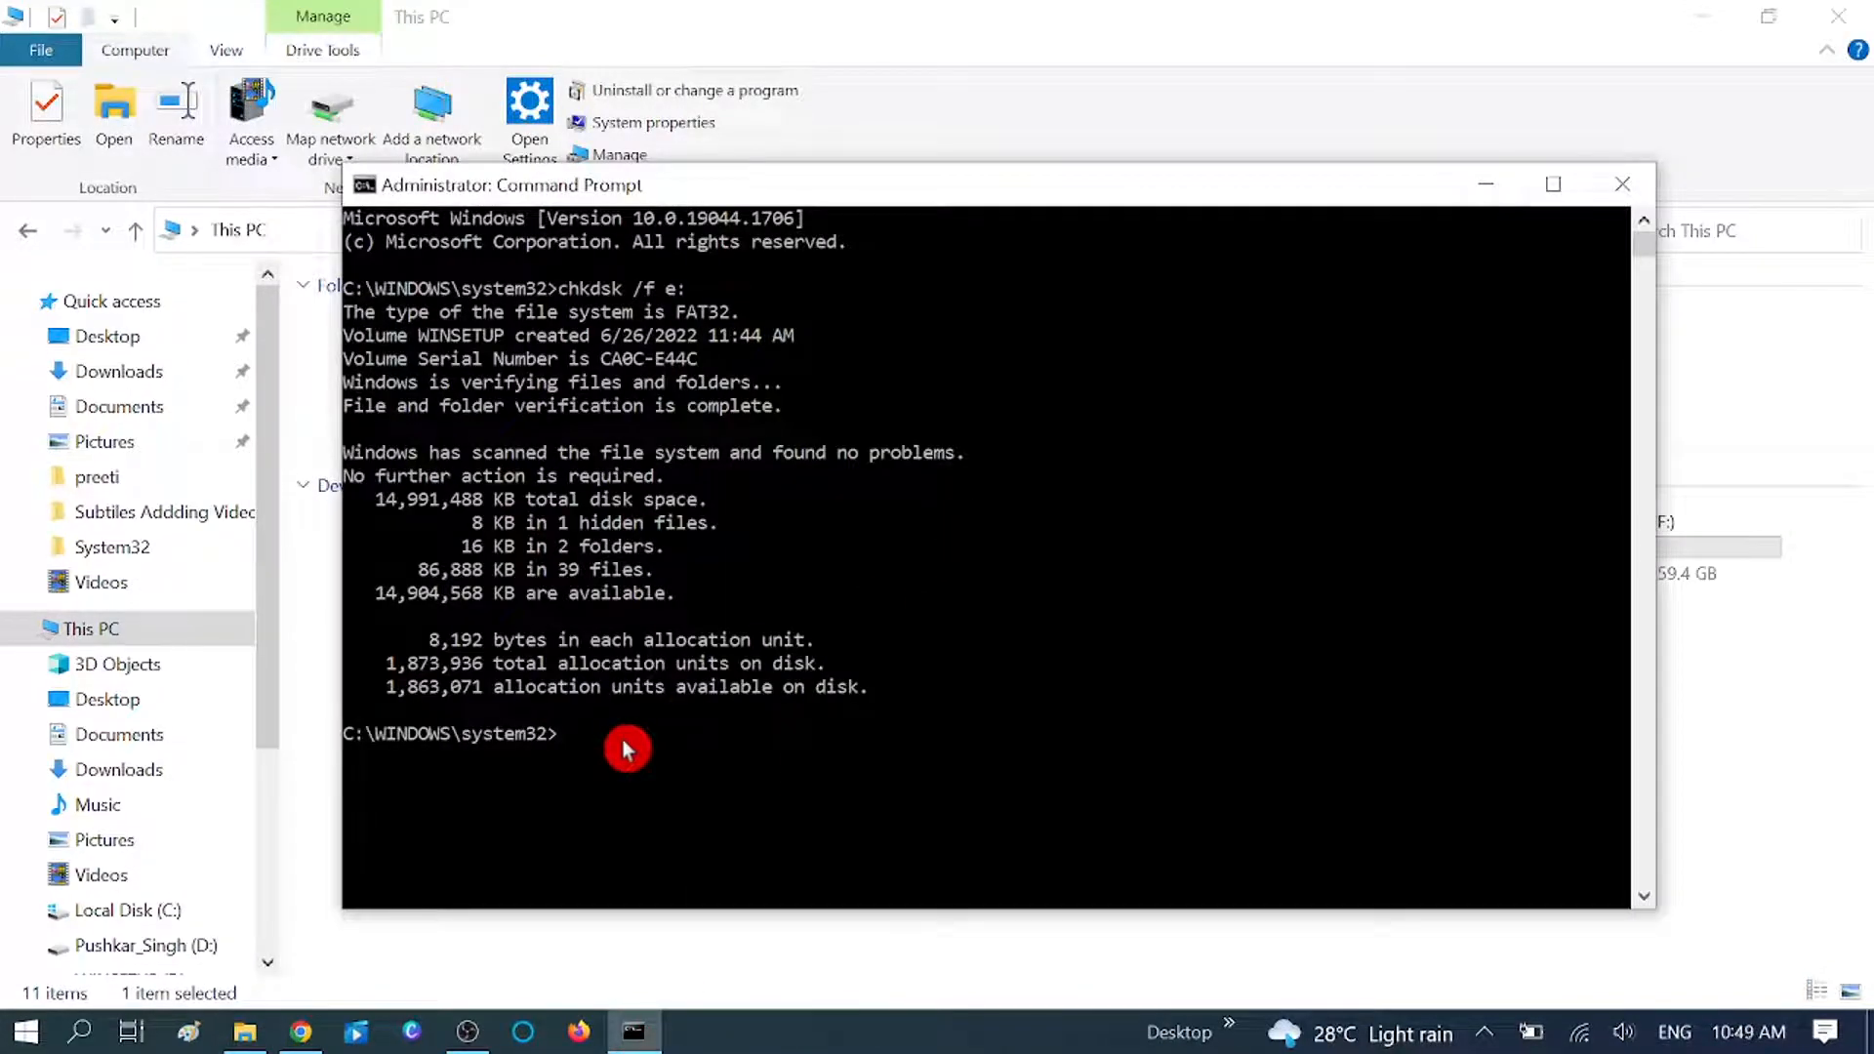
- Run chkdsk /f /r on the system drive and answer Y to schedule it at next restart
text(chkdsk)
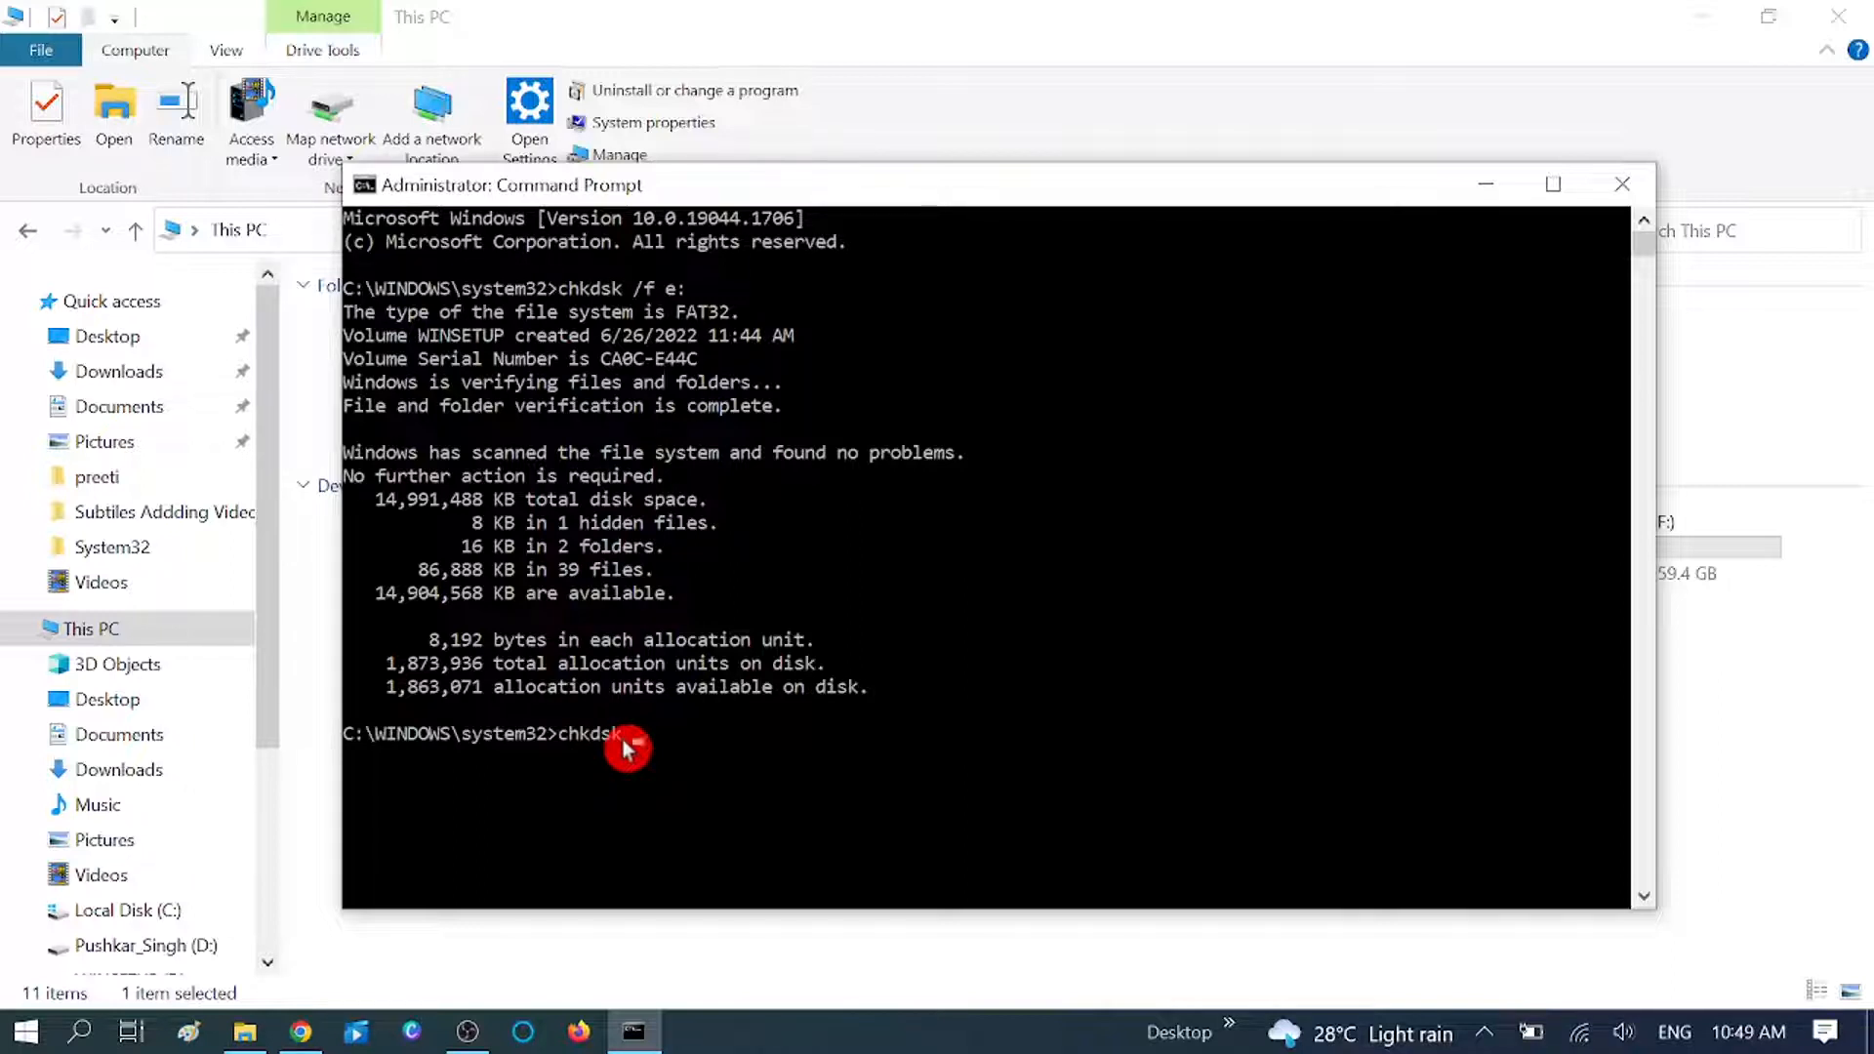
text(/f)
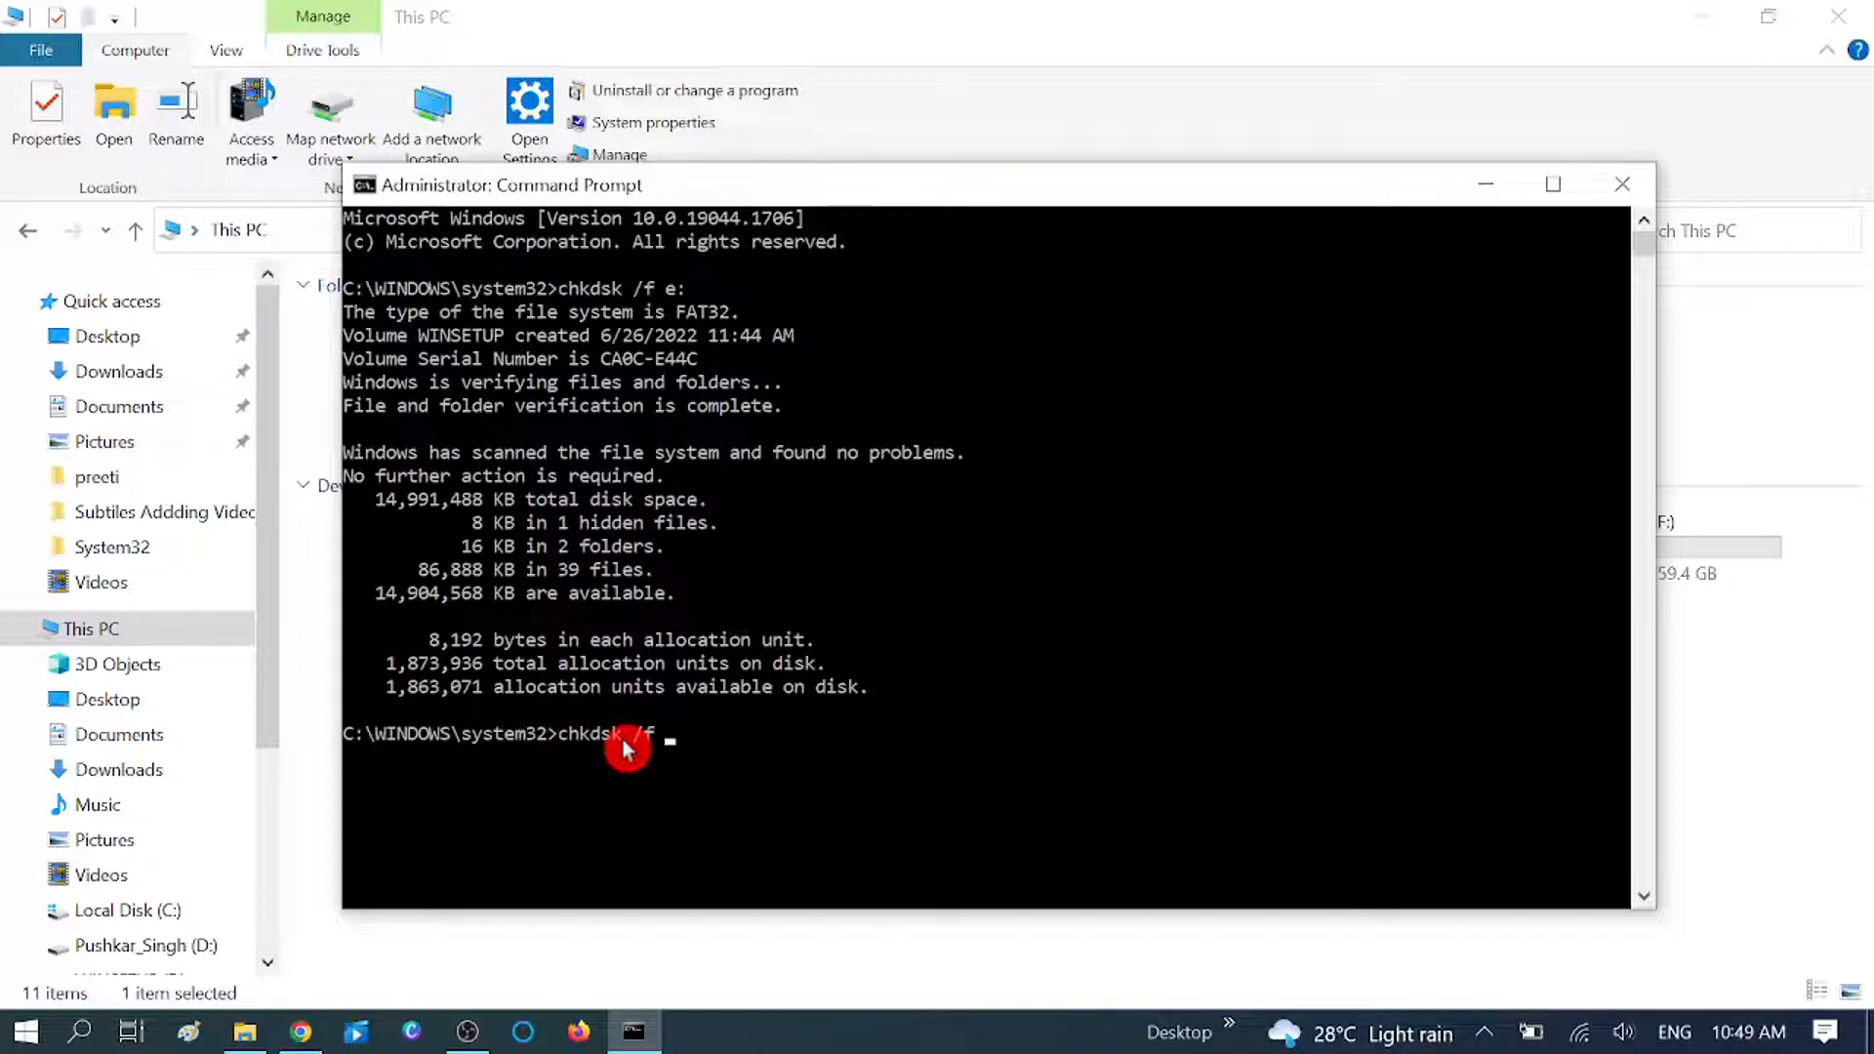
text(/r)
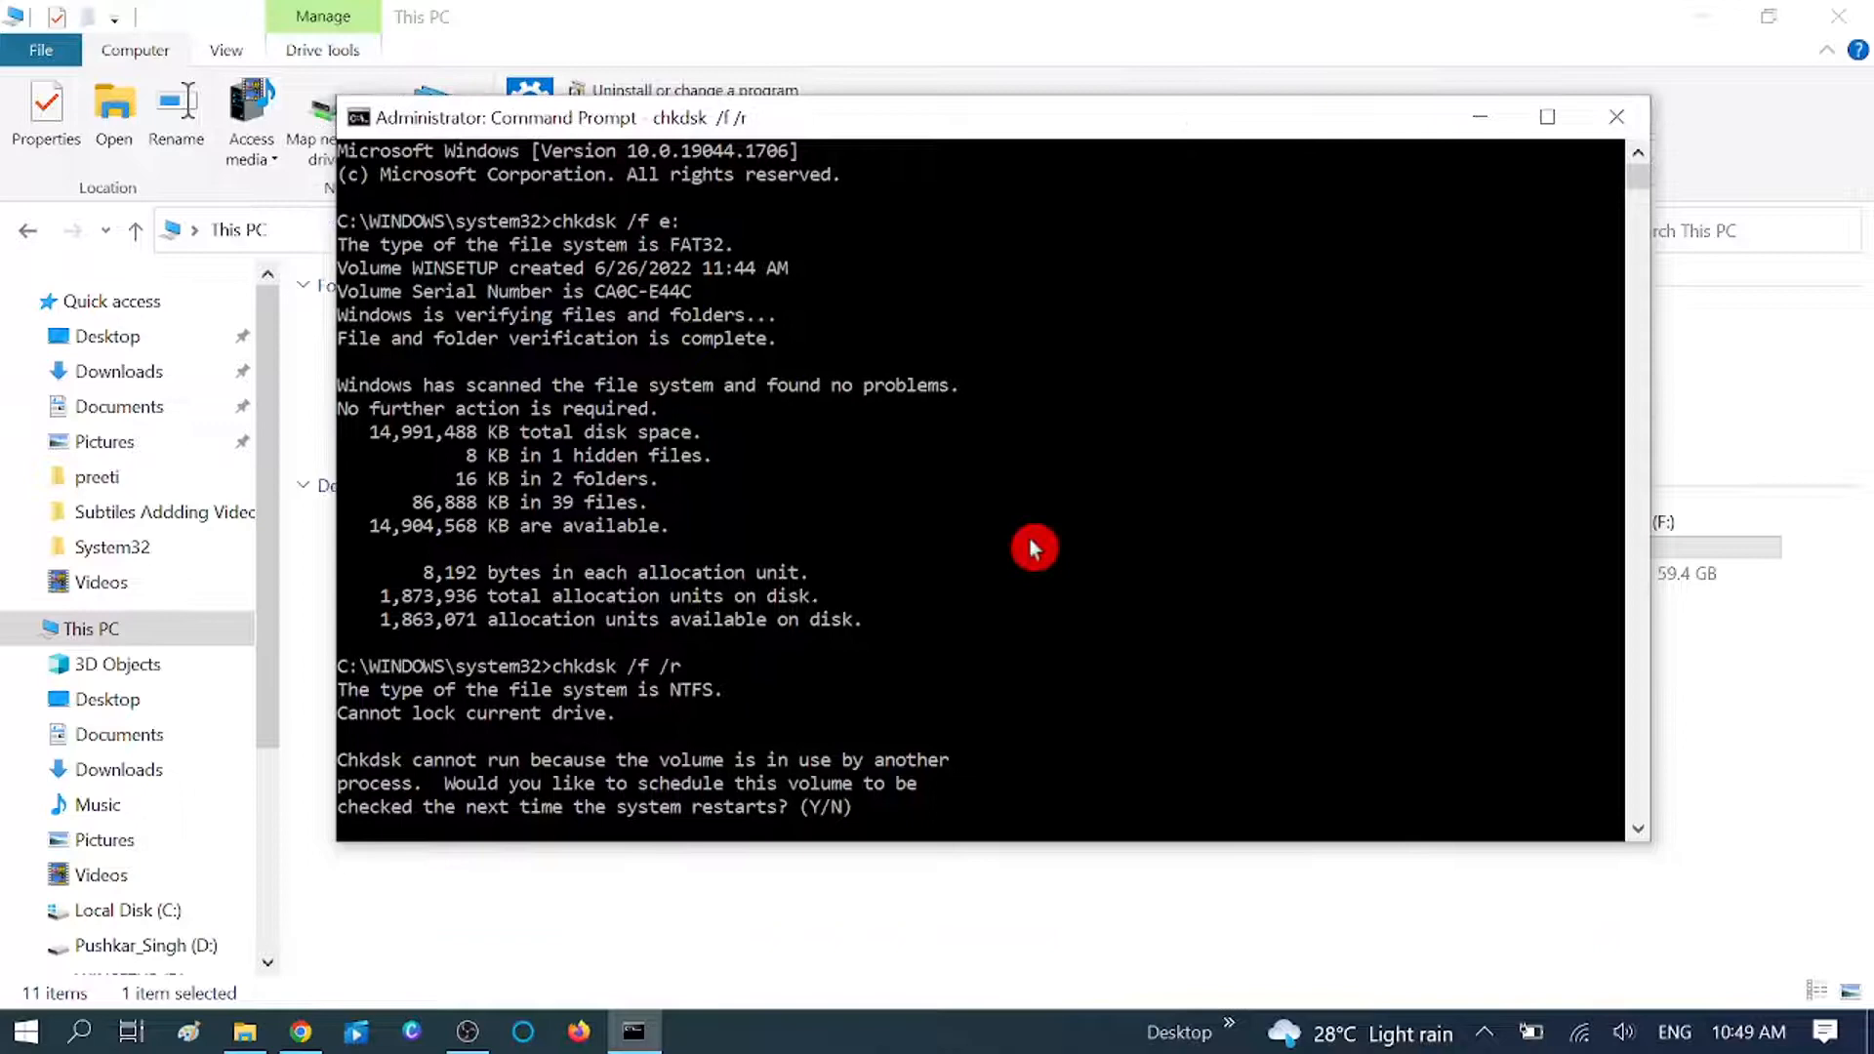
mouse_move(796, 827)
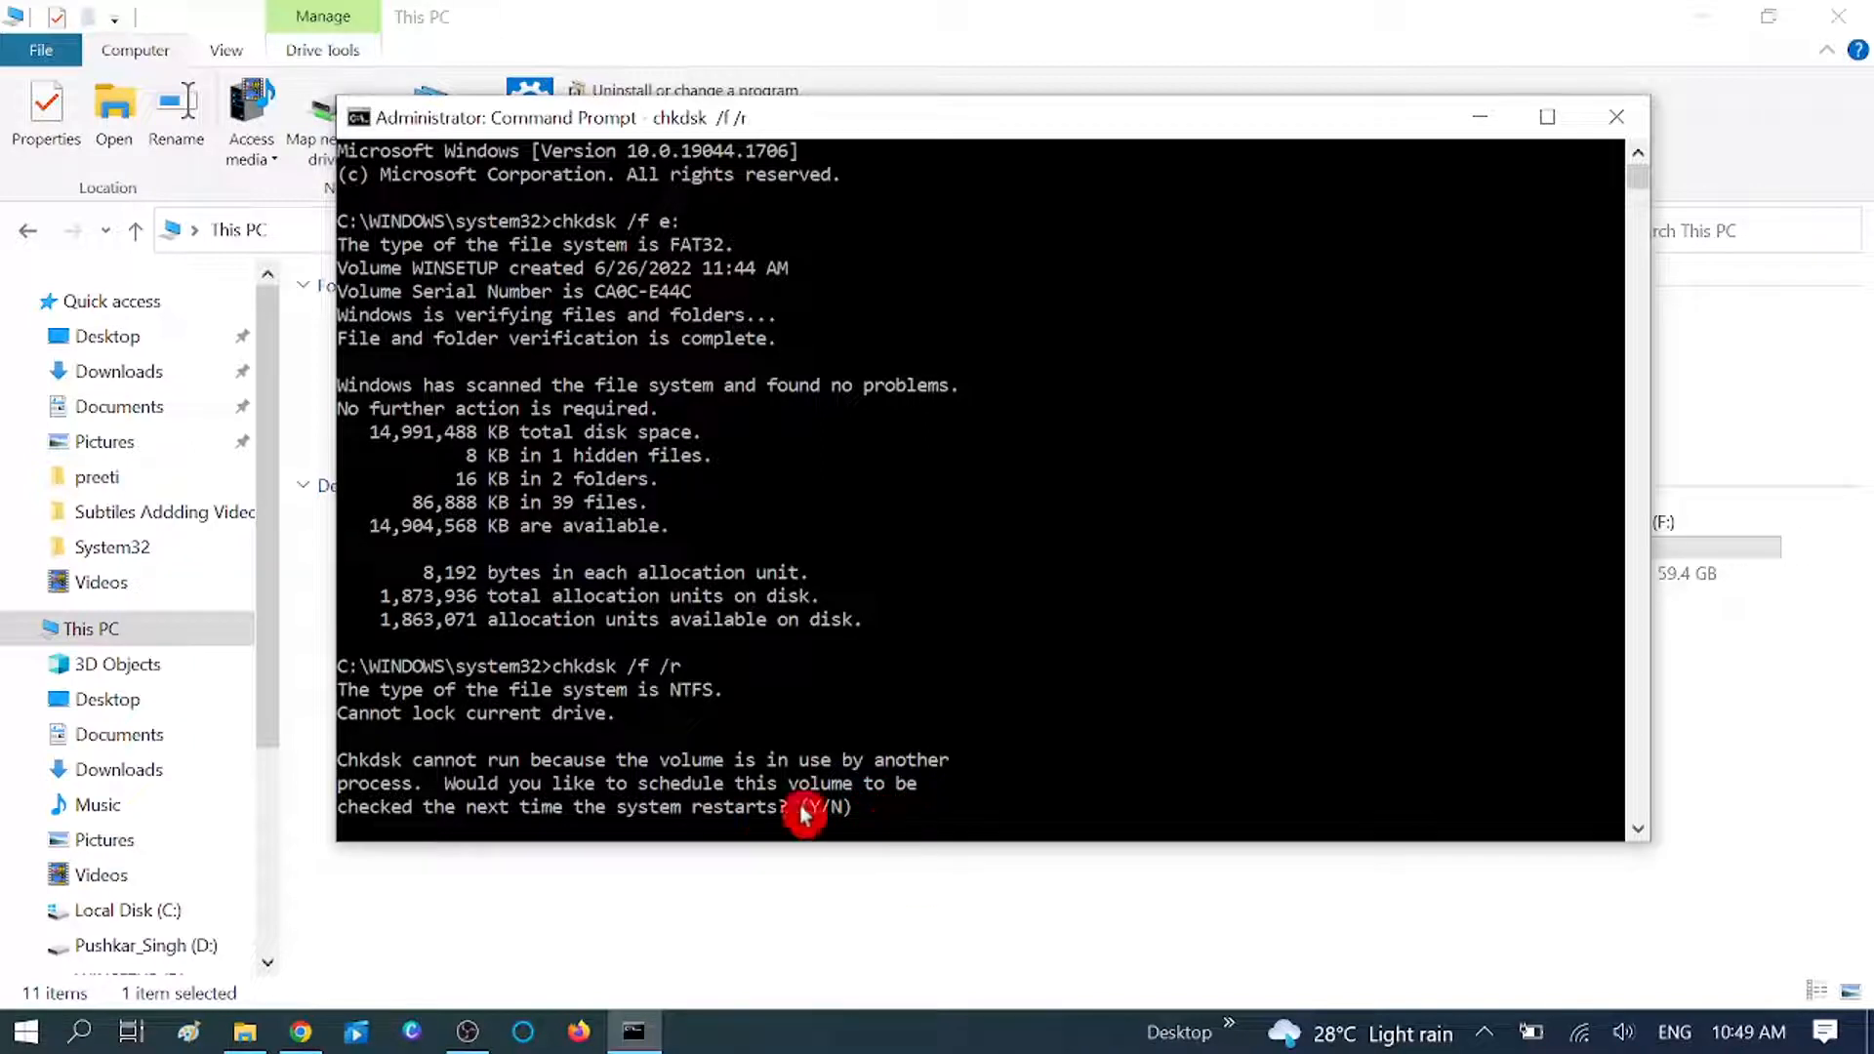
text(y)
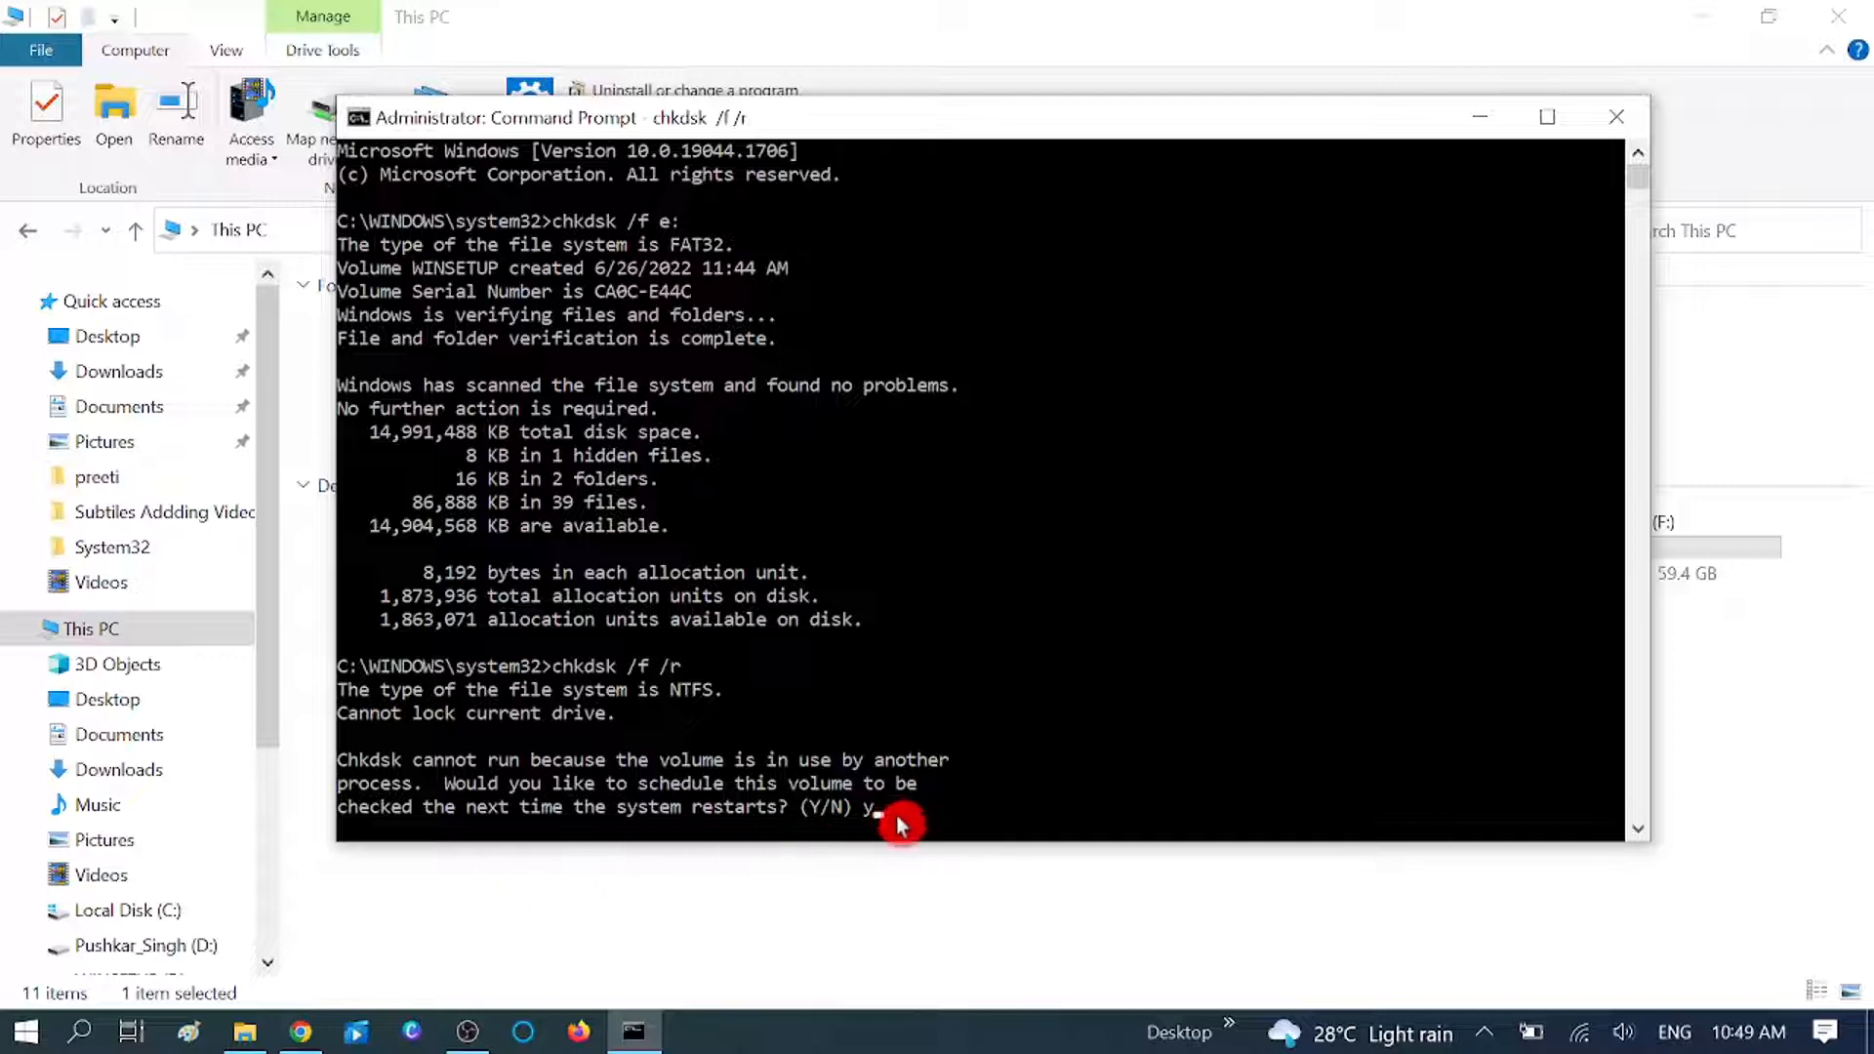
mouse_move(882, 833)
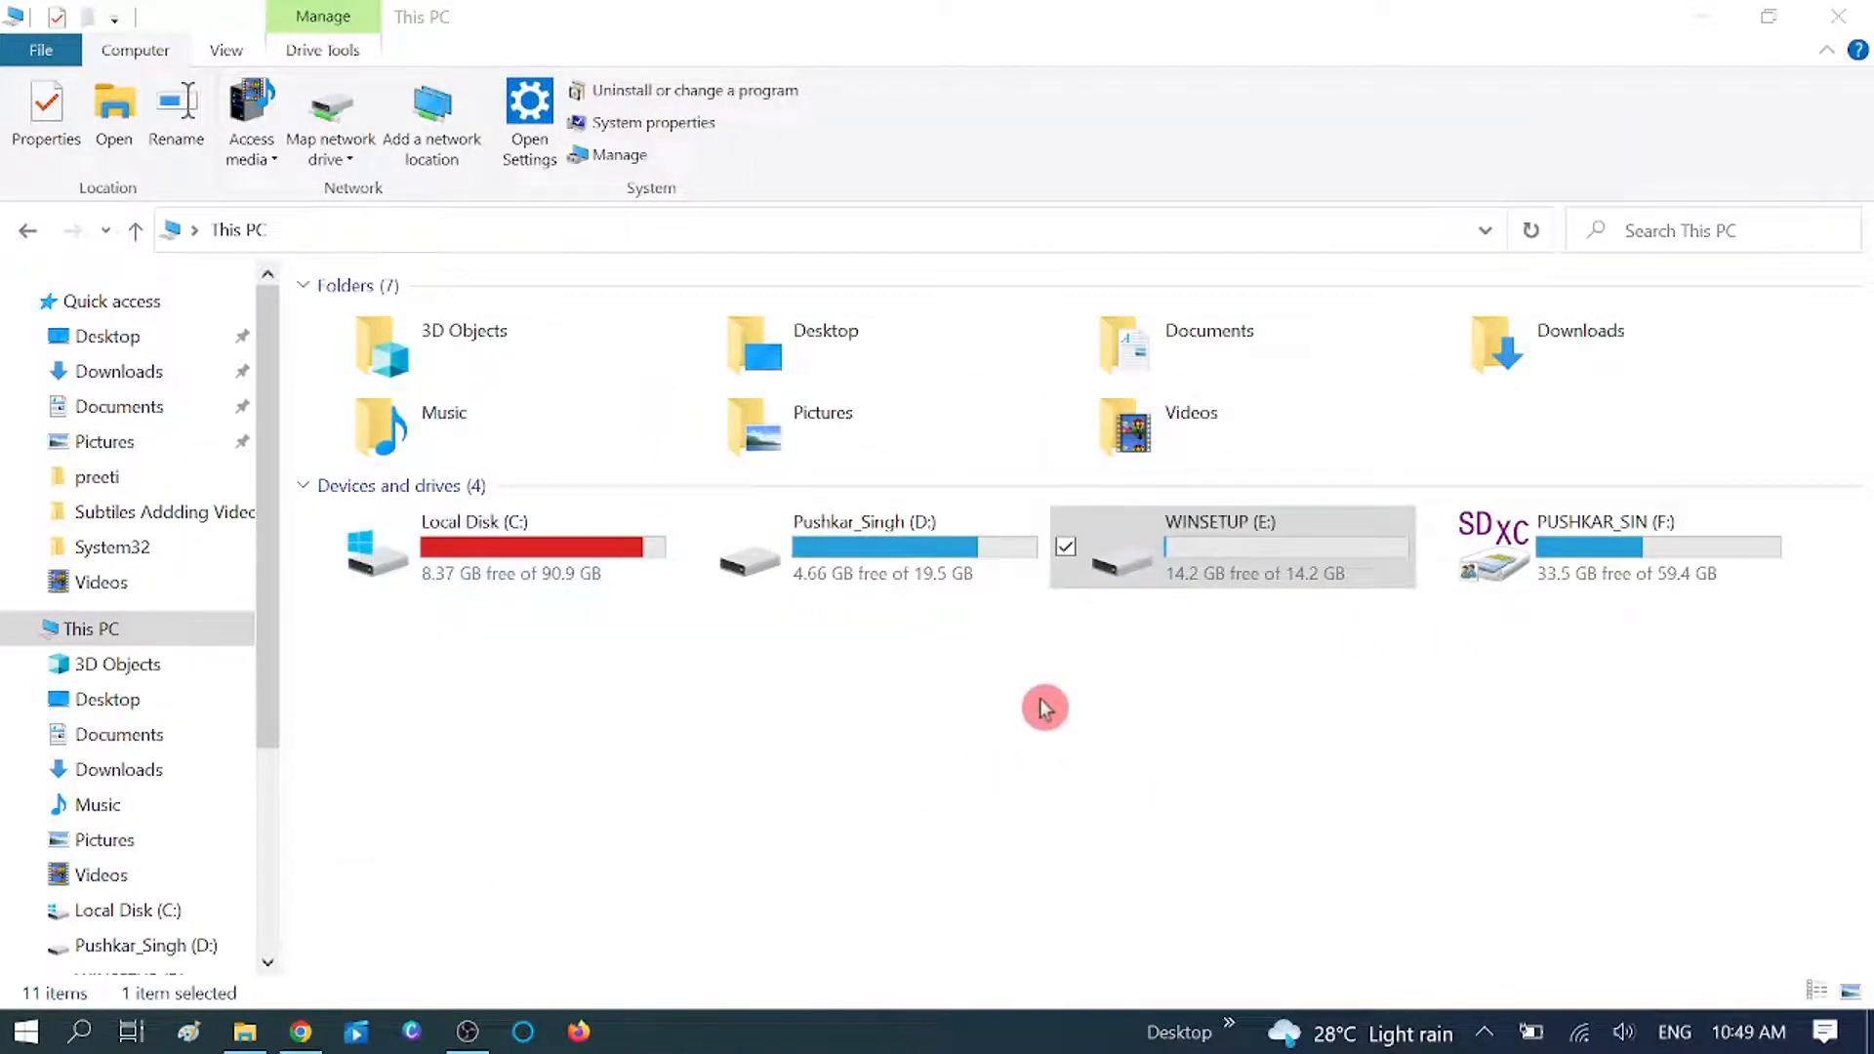
mouse_move(851, 762)
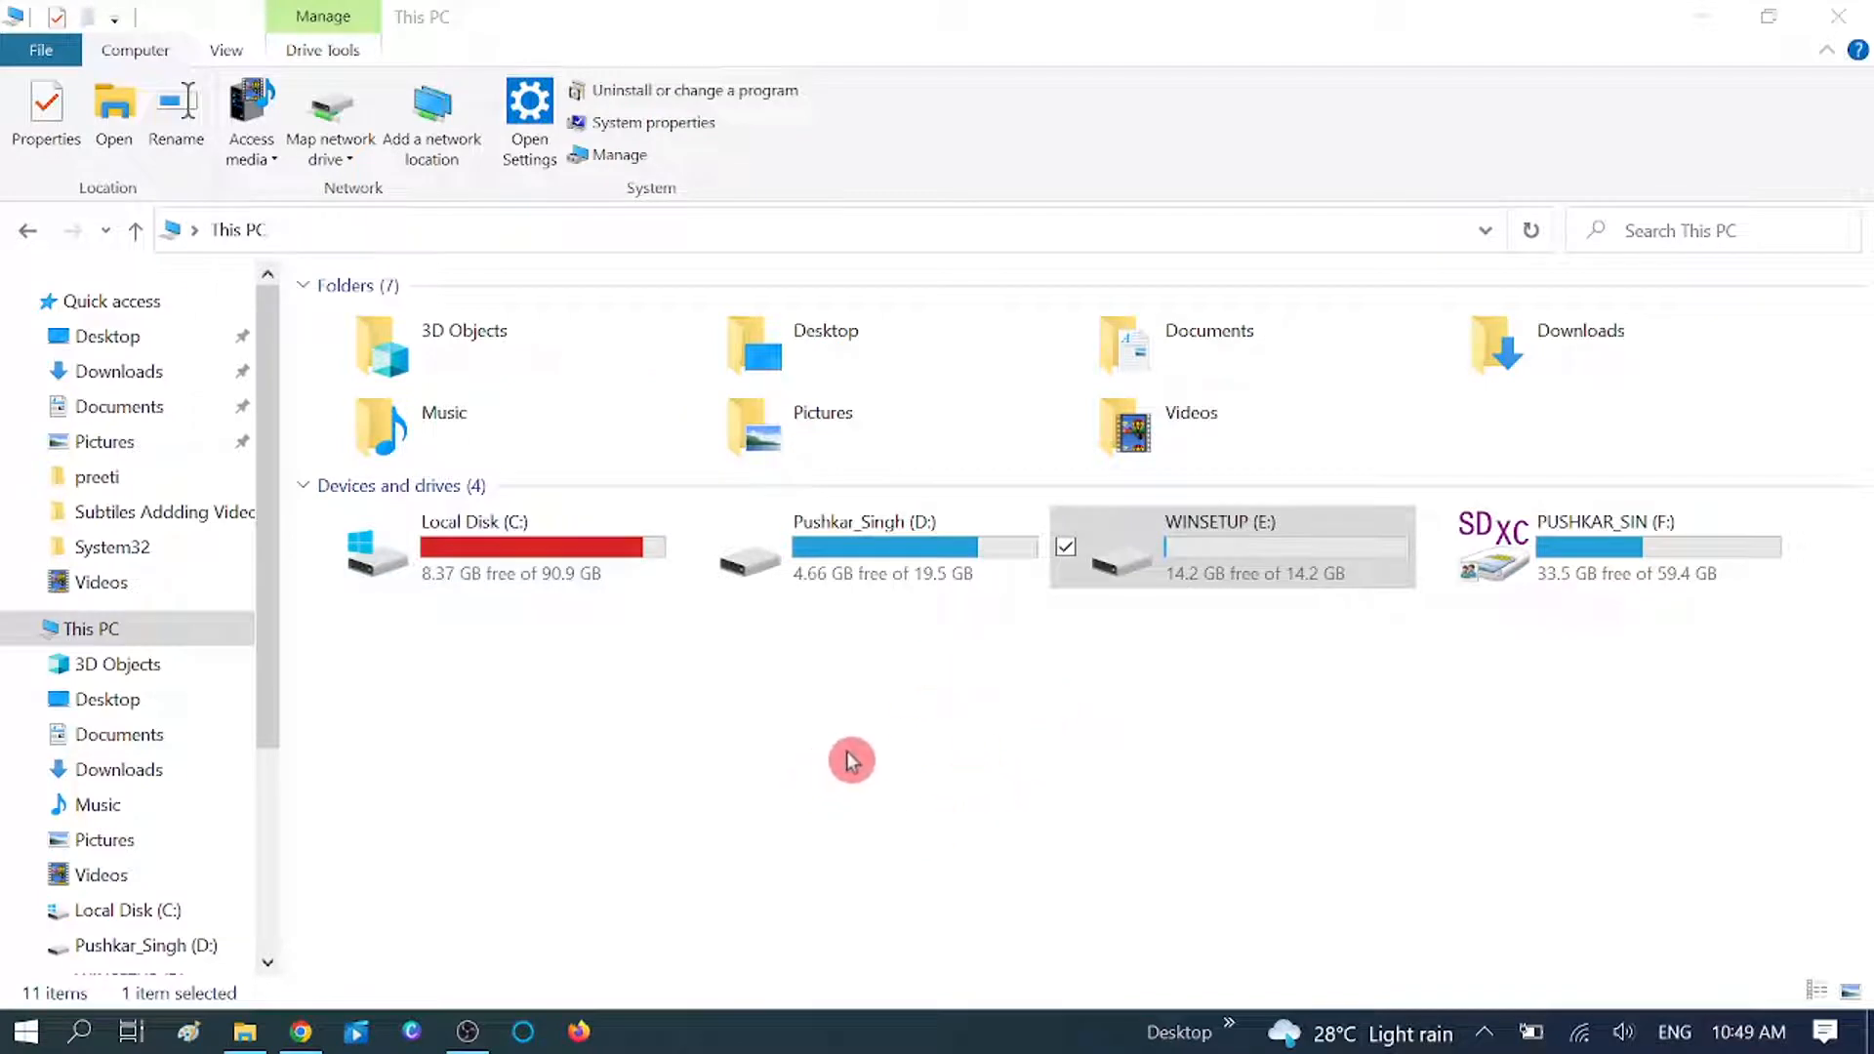
mouse_move(962, 626)
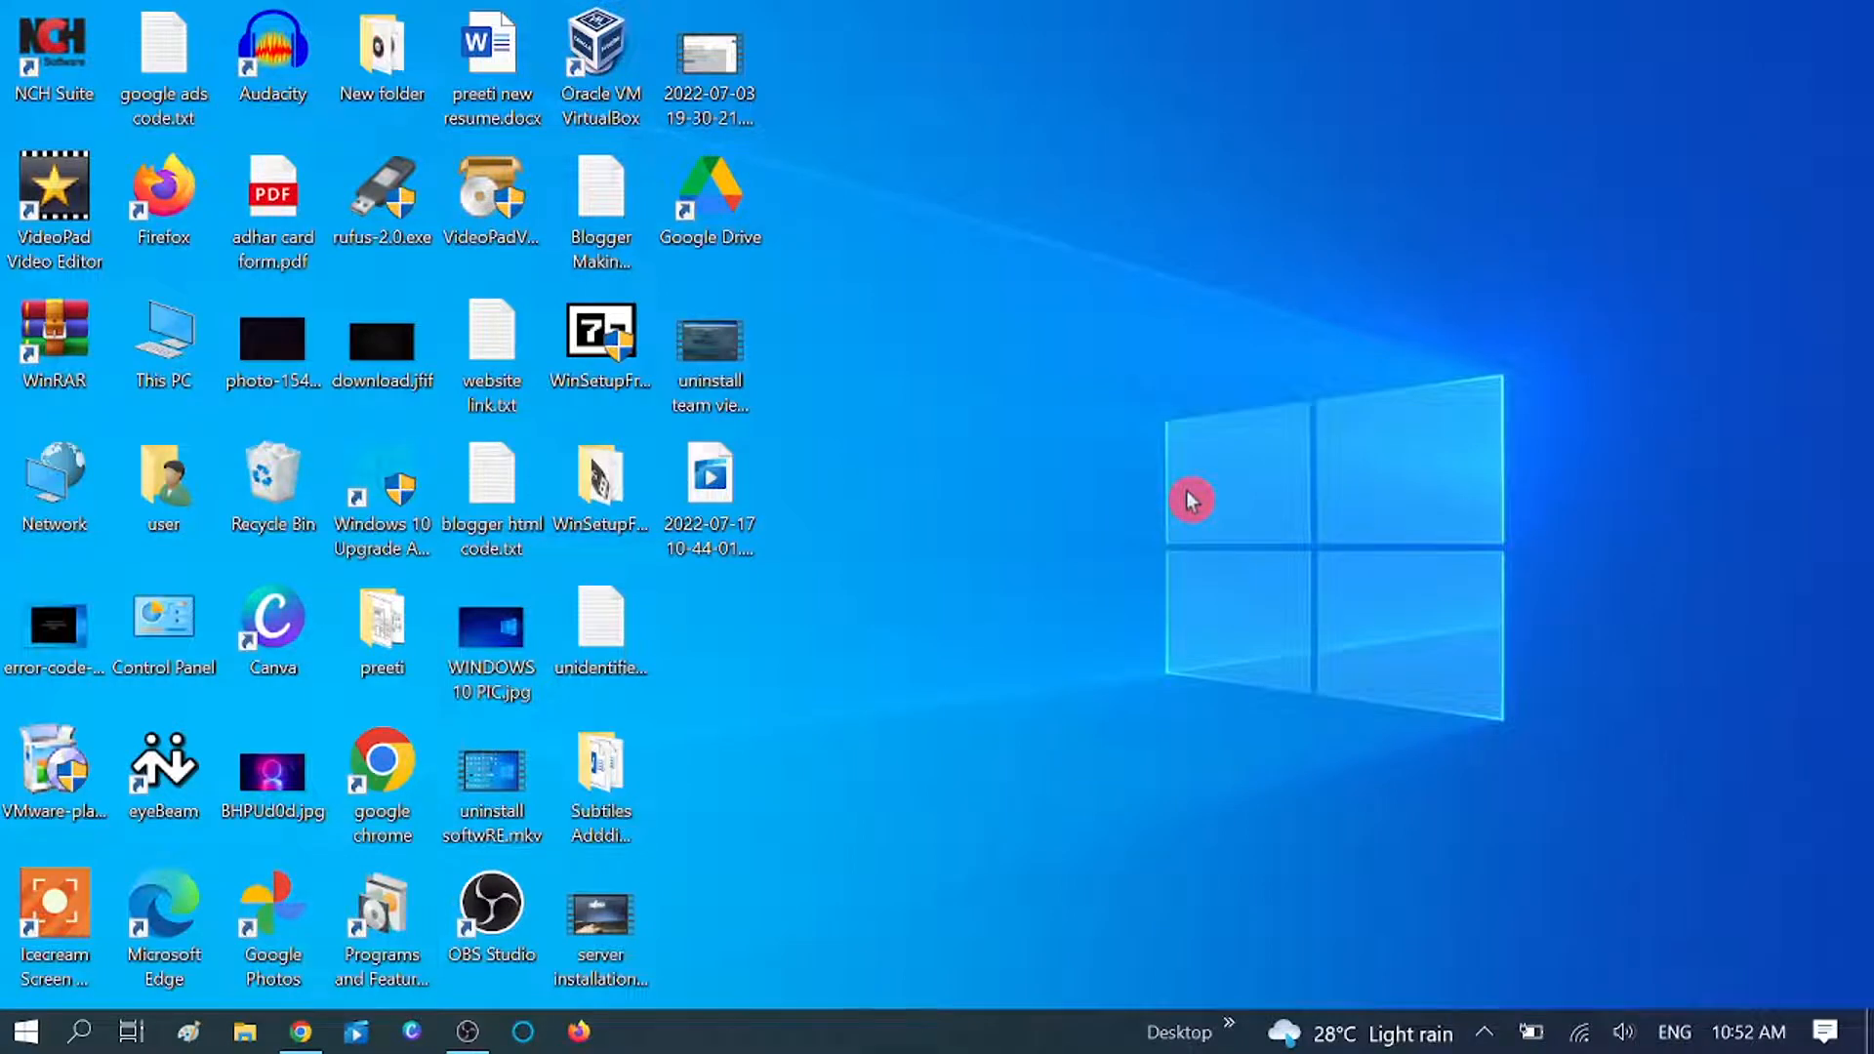
mouse_move(1136, 253)
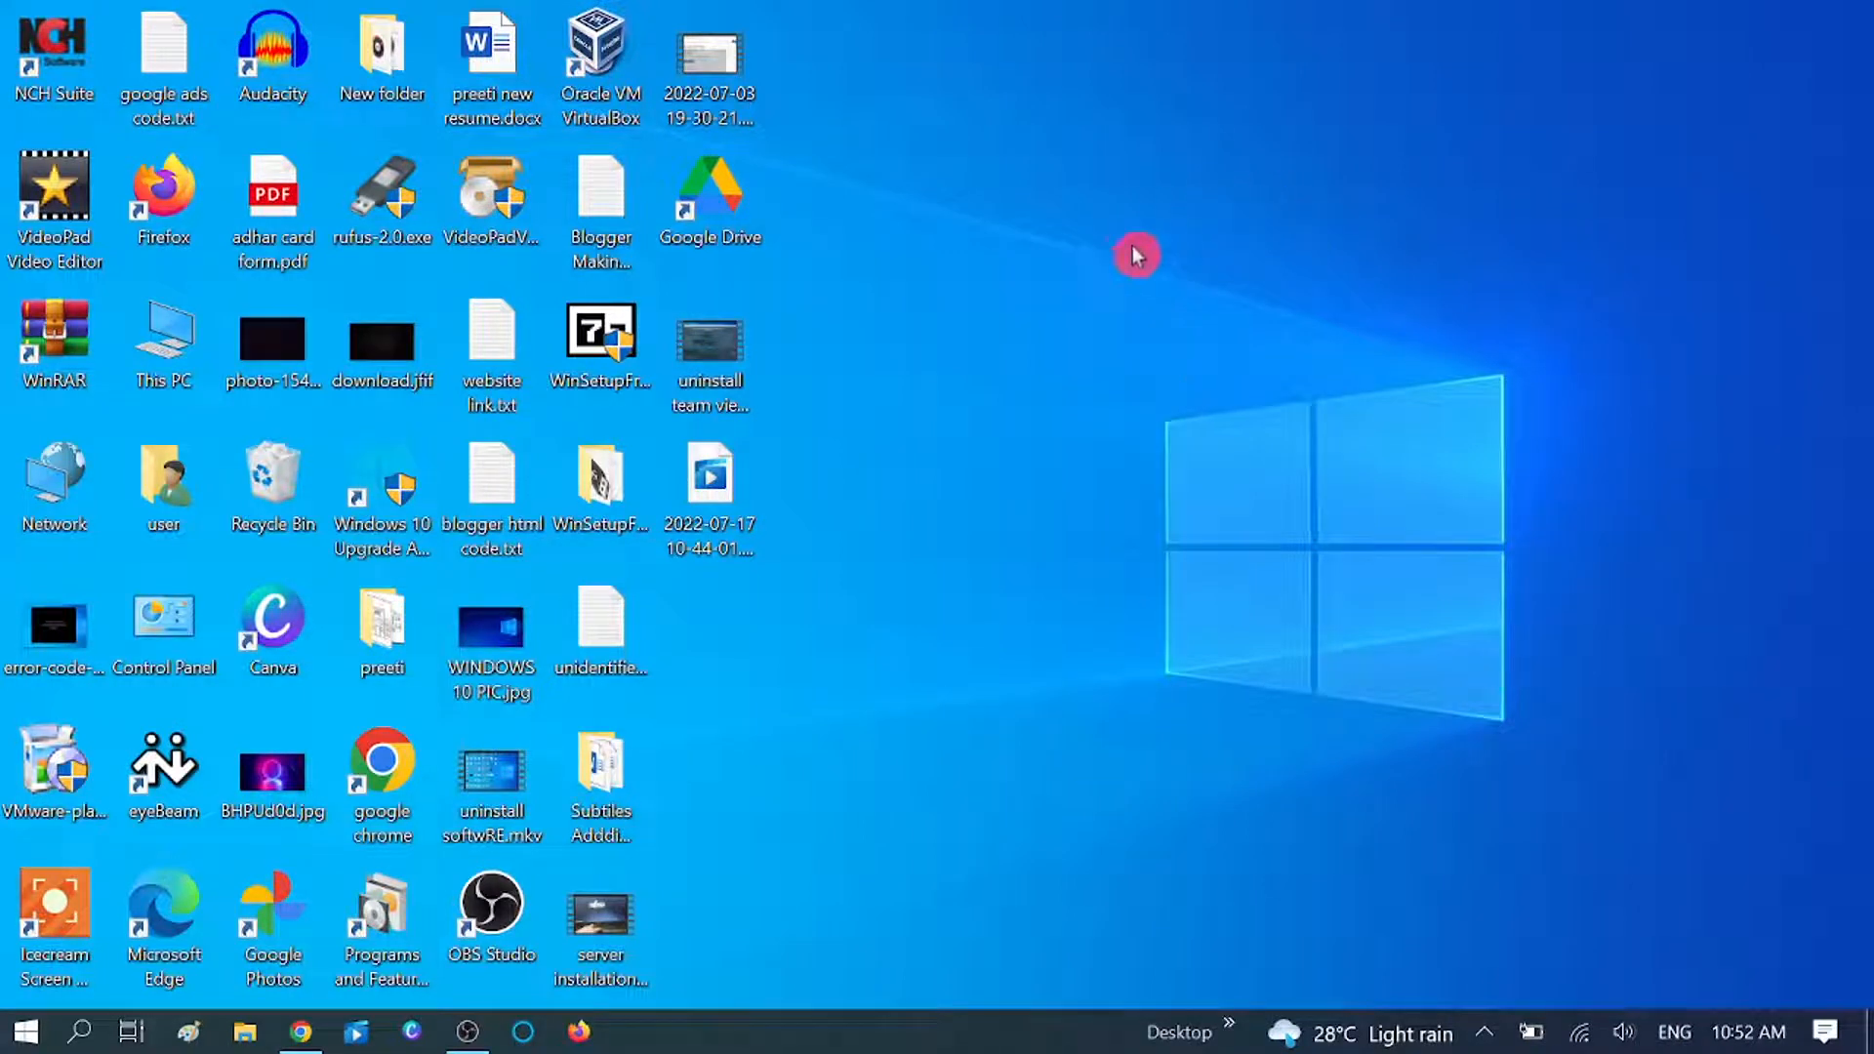
mouse_move(1111, 164)
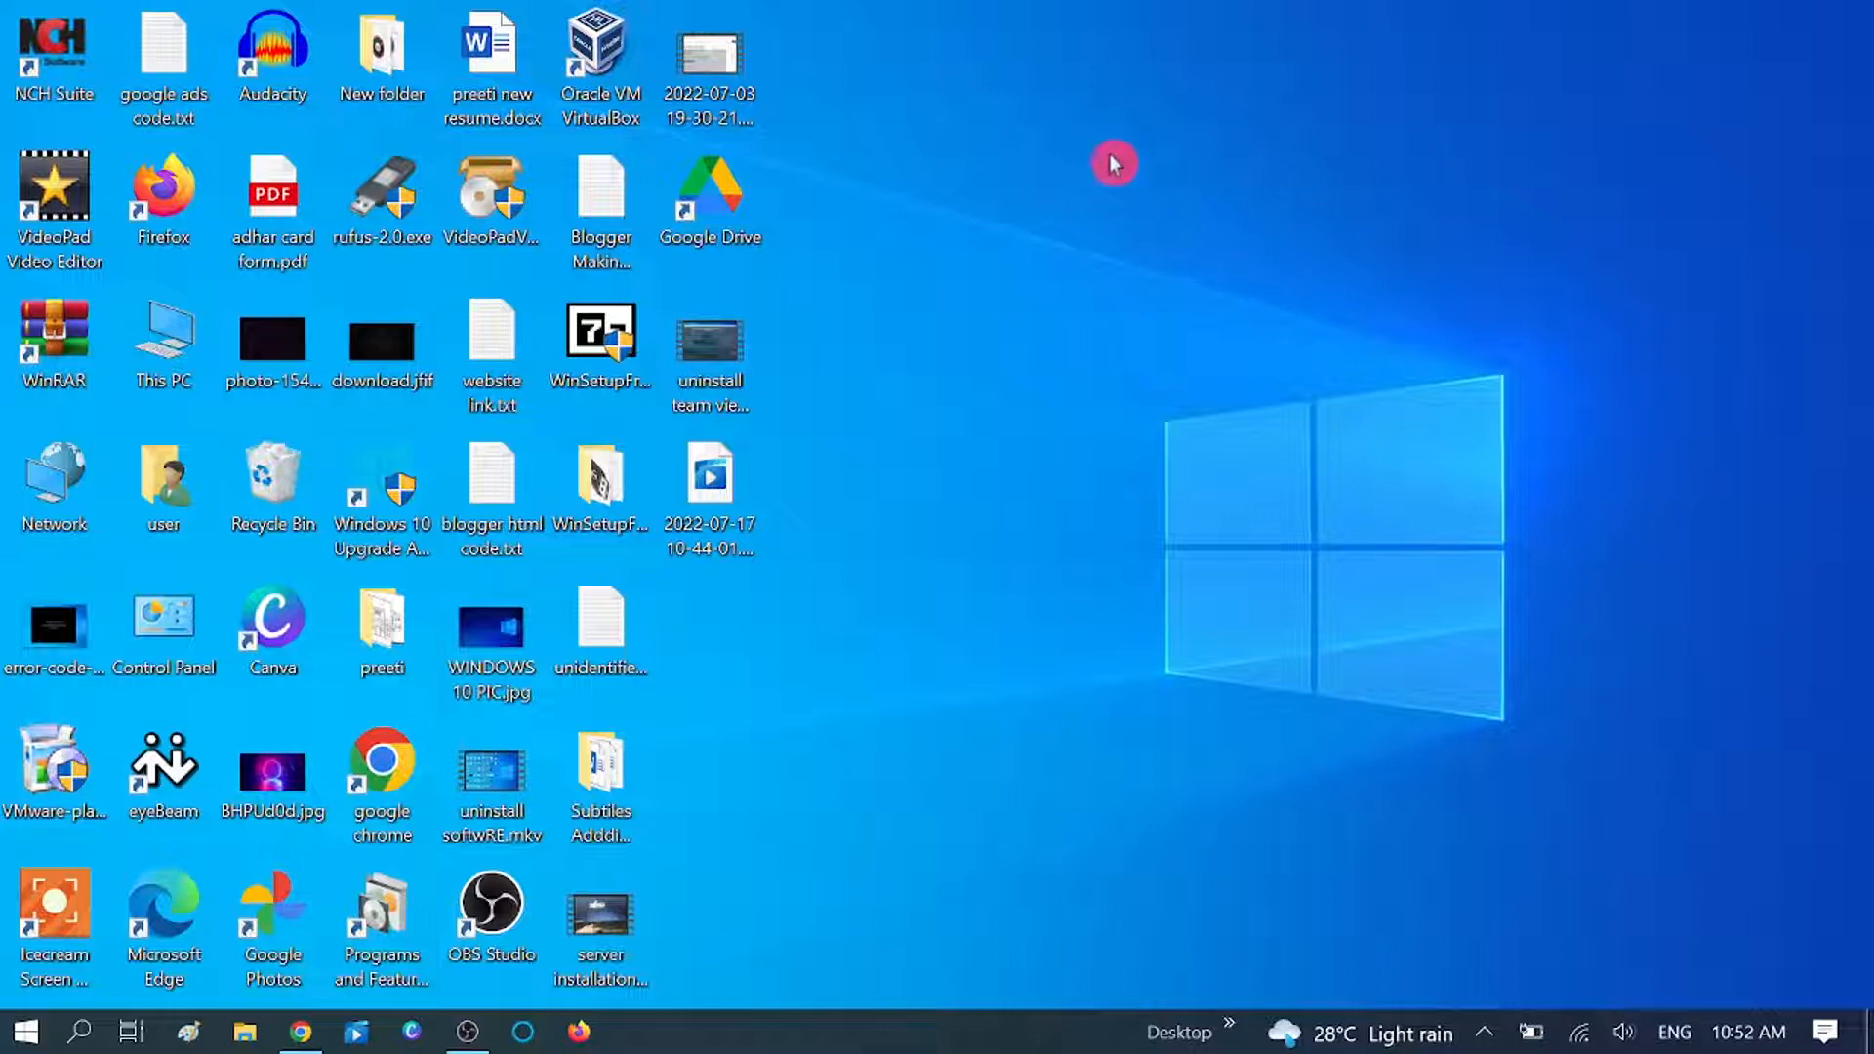
mouse_move(1130, 103)
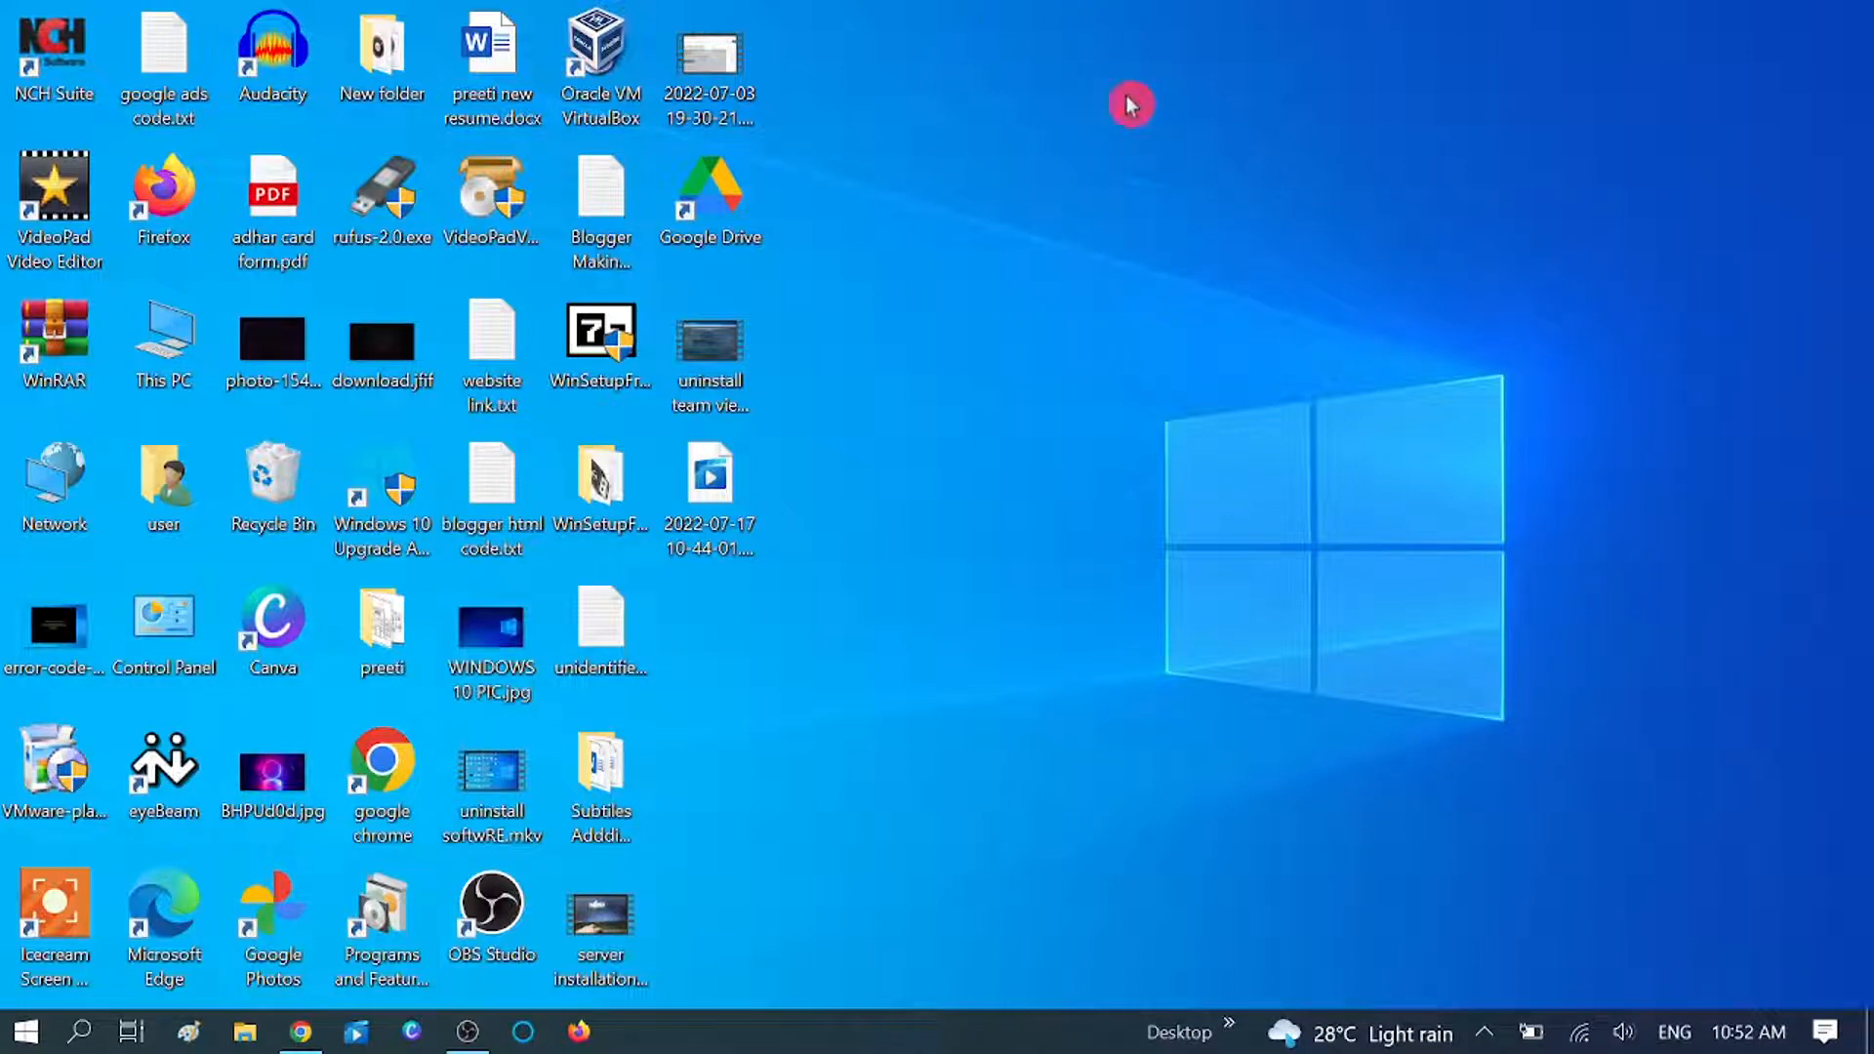
mouse_move(1294, 301)
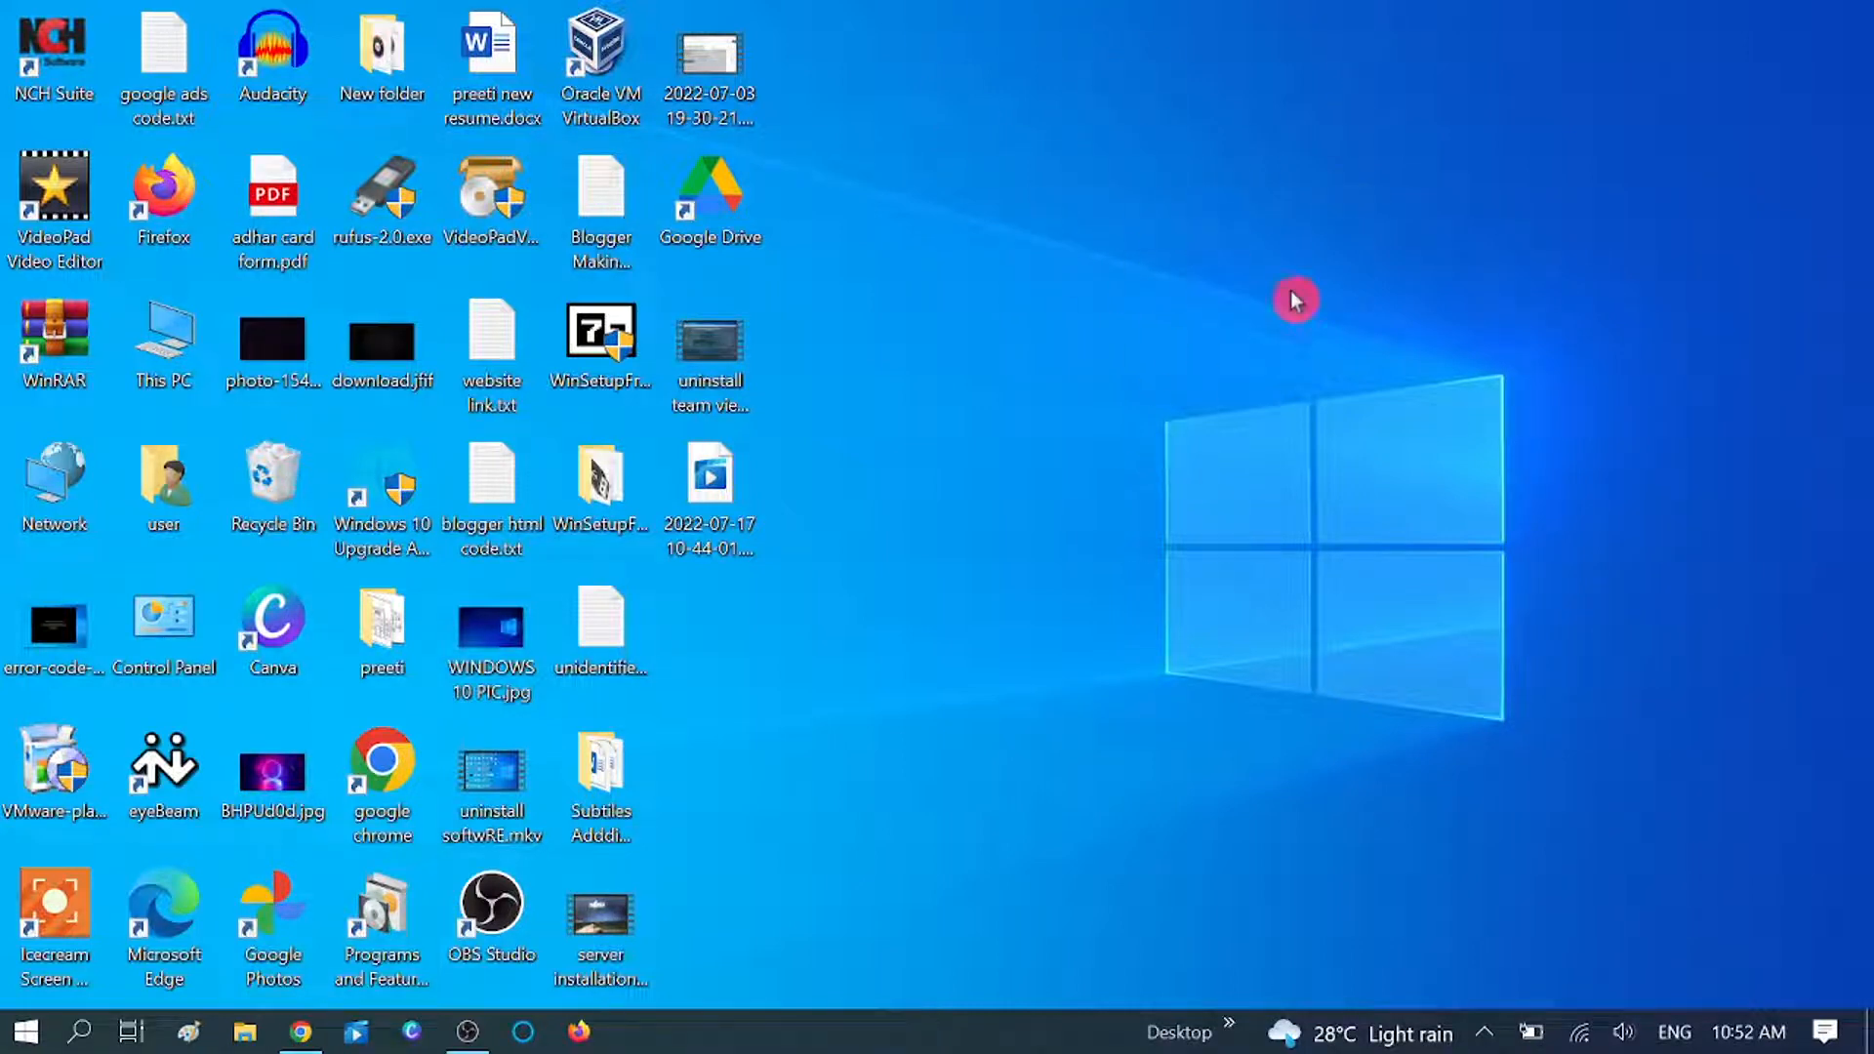
mouse_move(1151, 286)
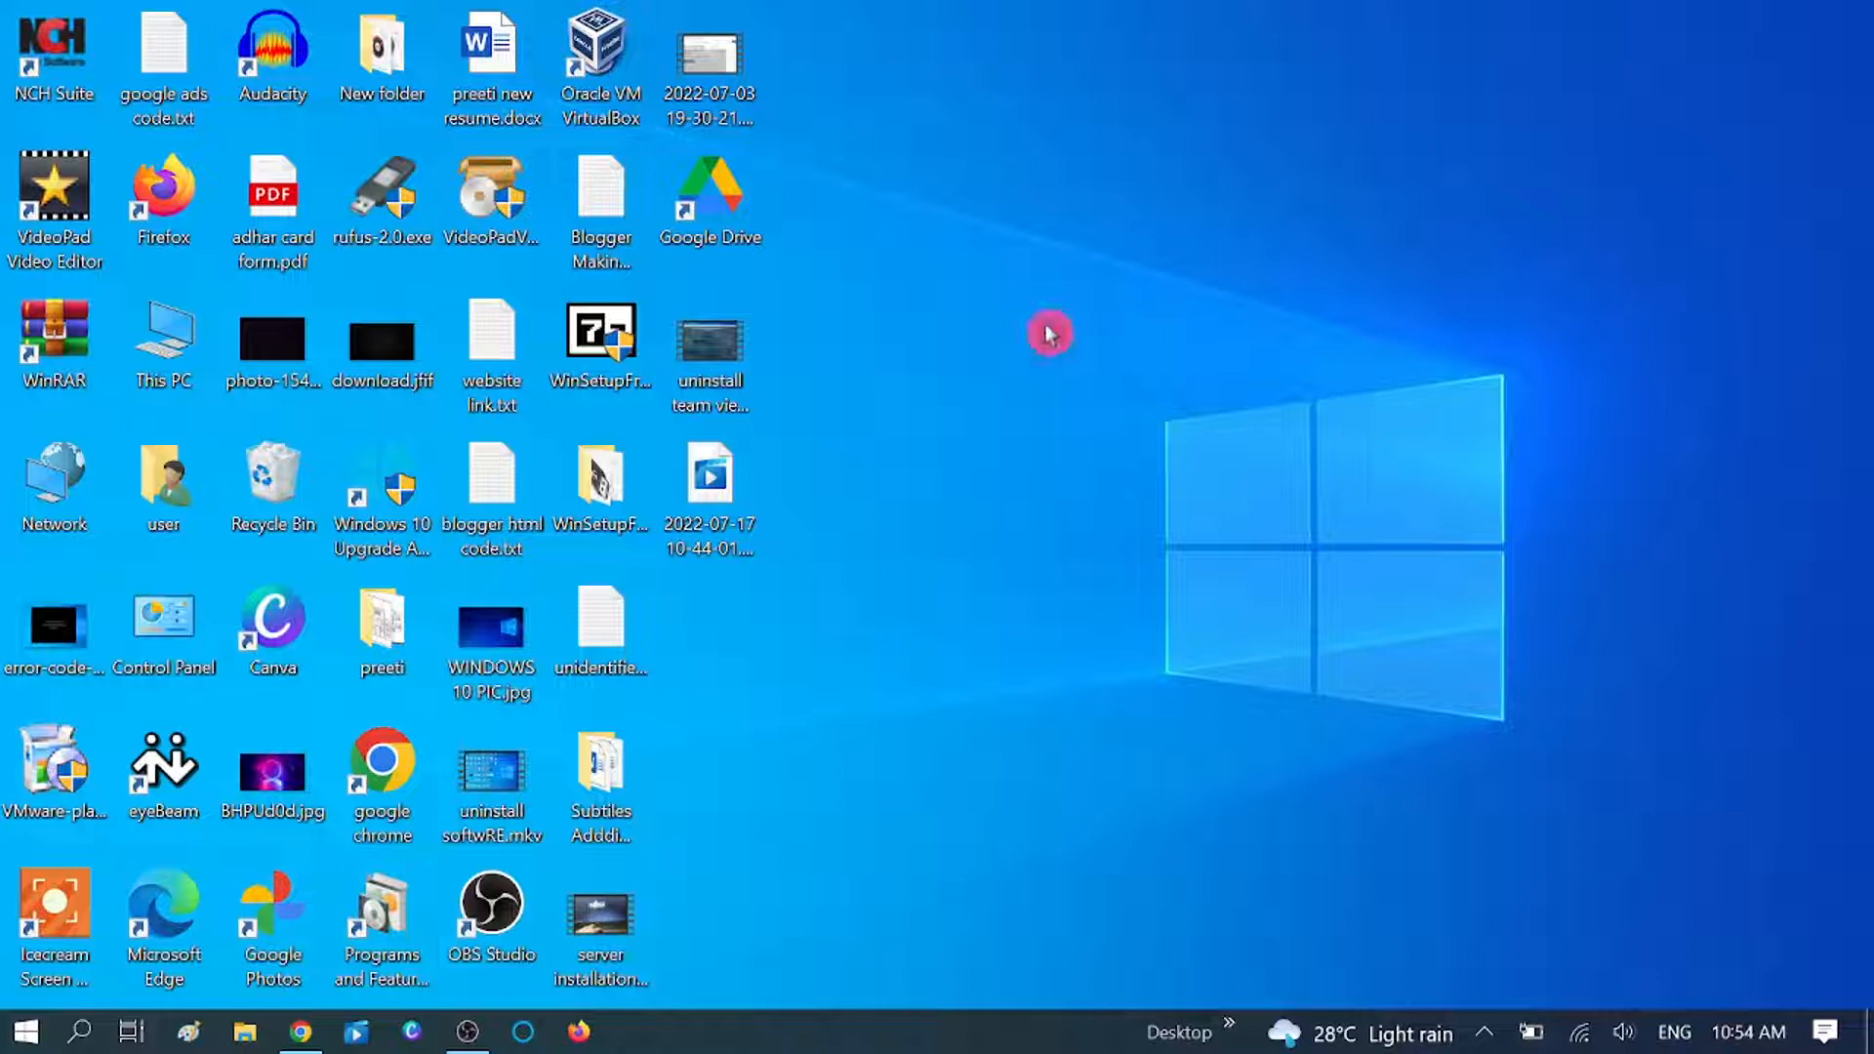
mouse_move(1286, 367)
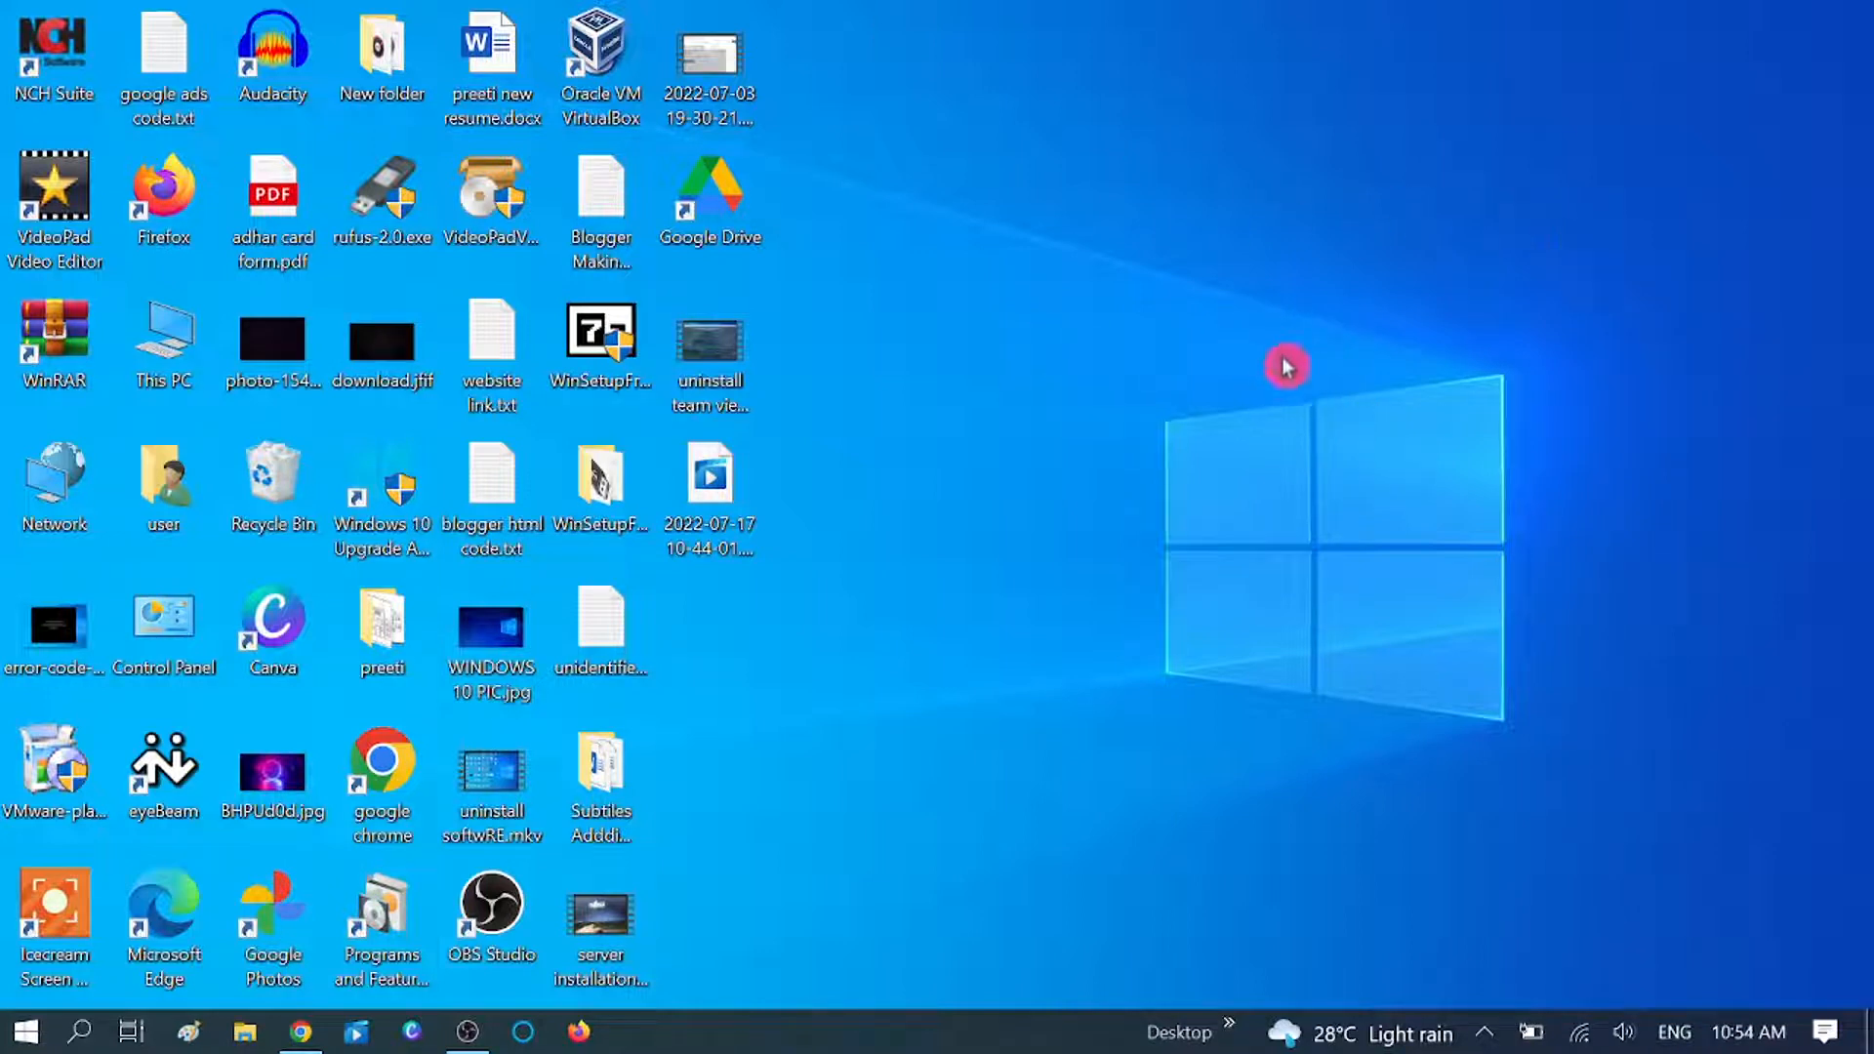
mouse_move(1204, 221)
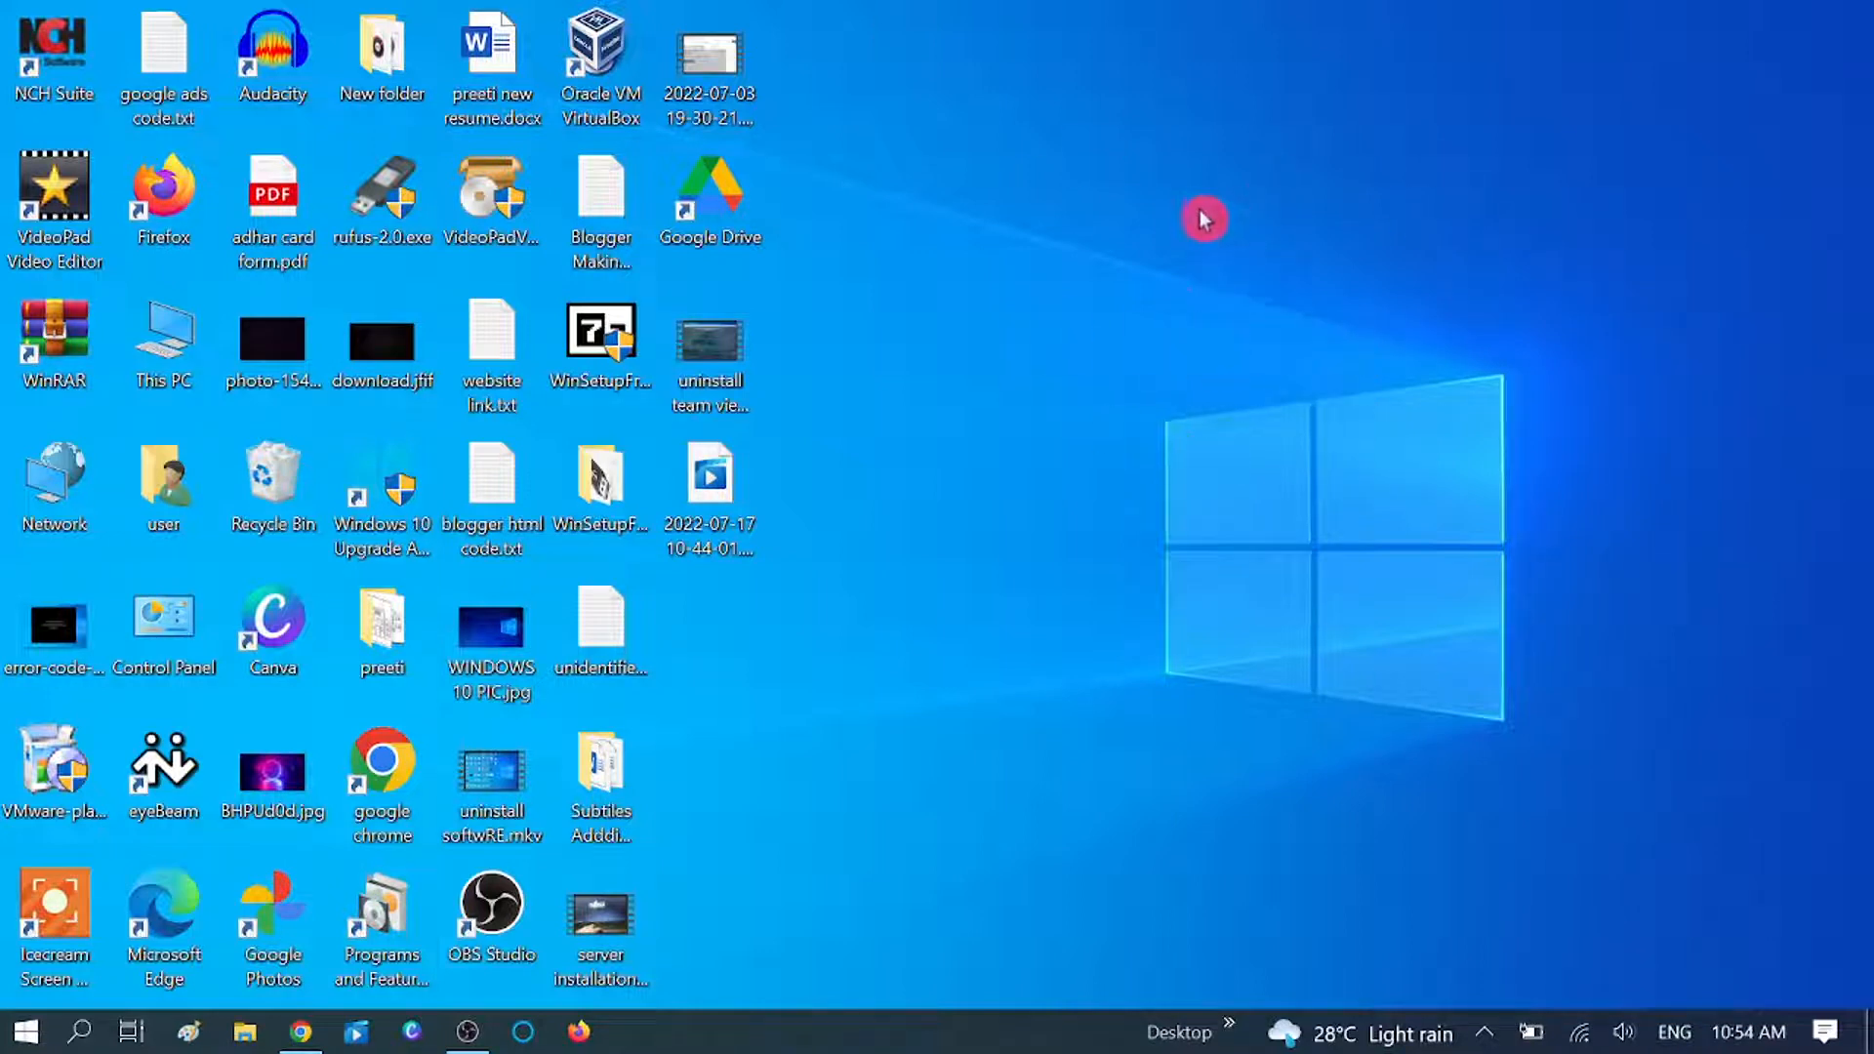
mouse_move(1212, 451)
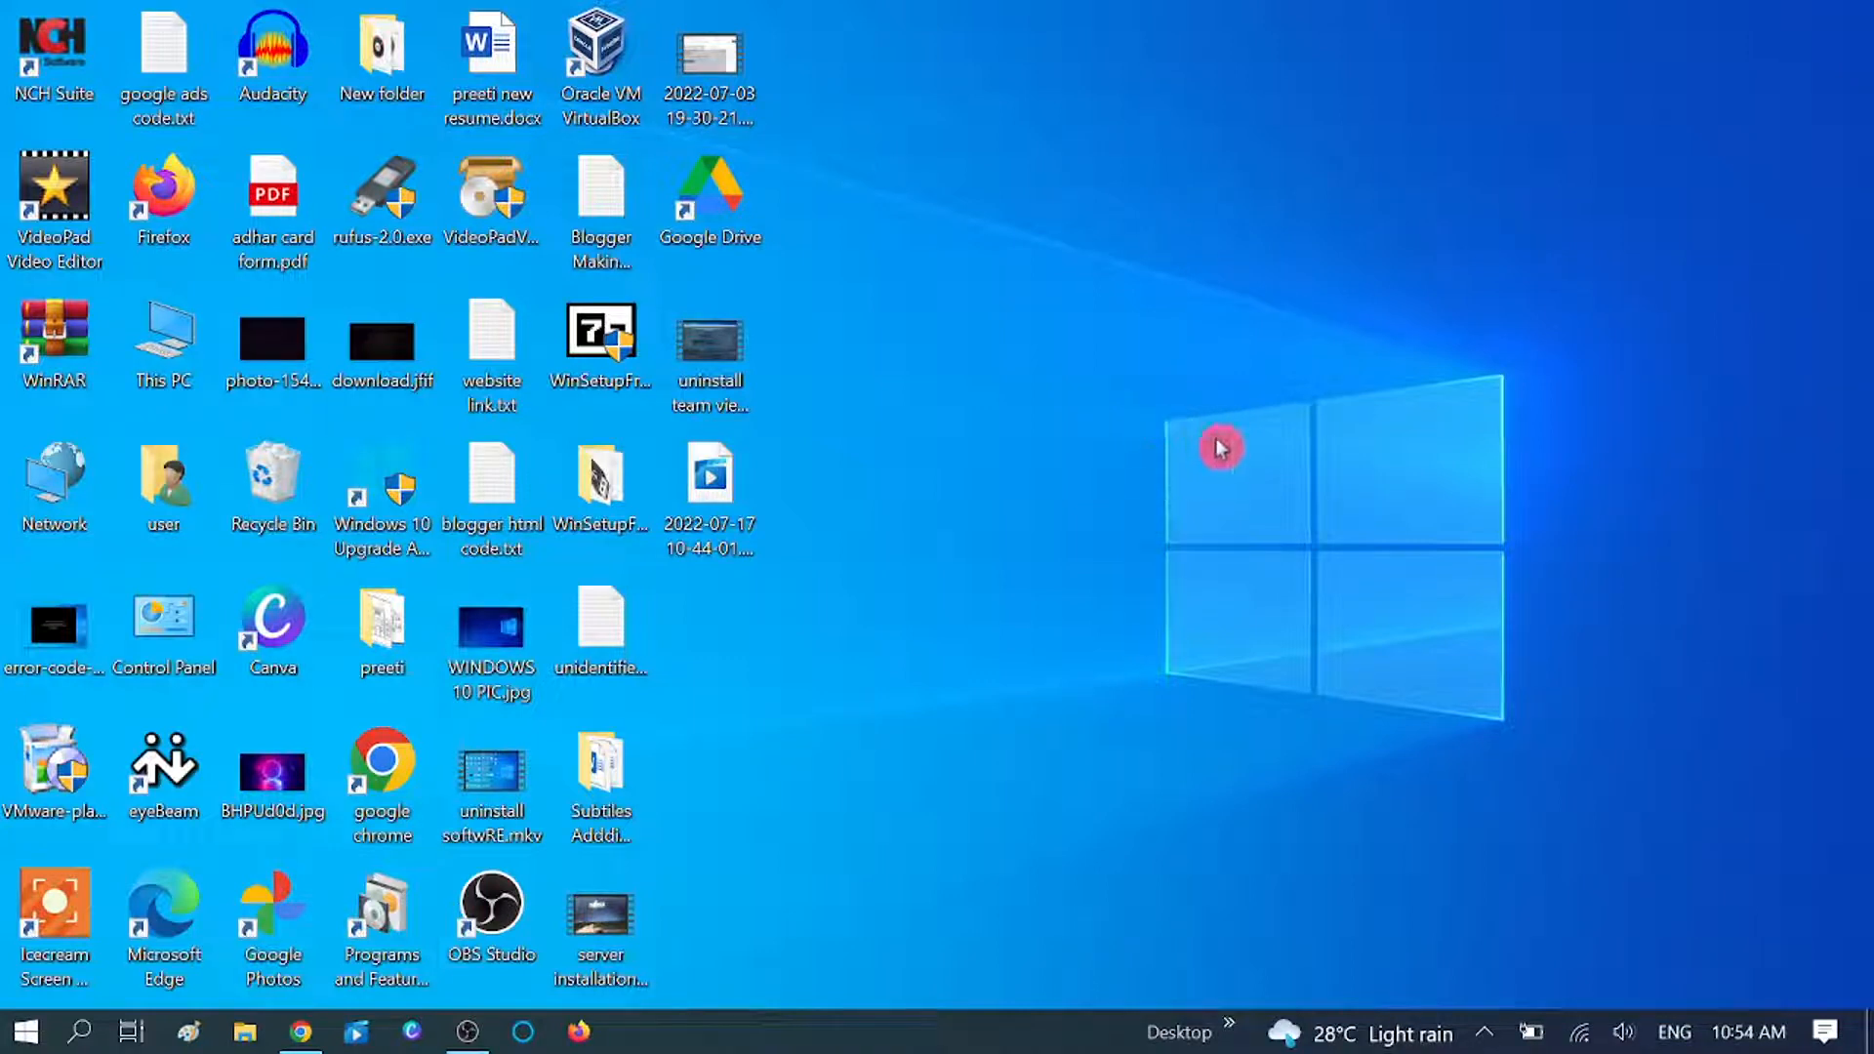
mouse_move(1699, 363)
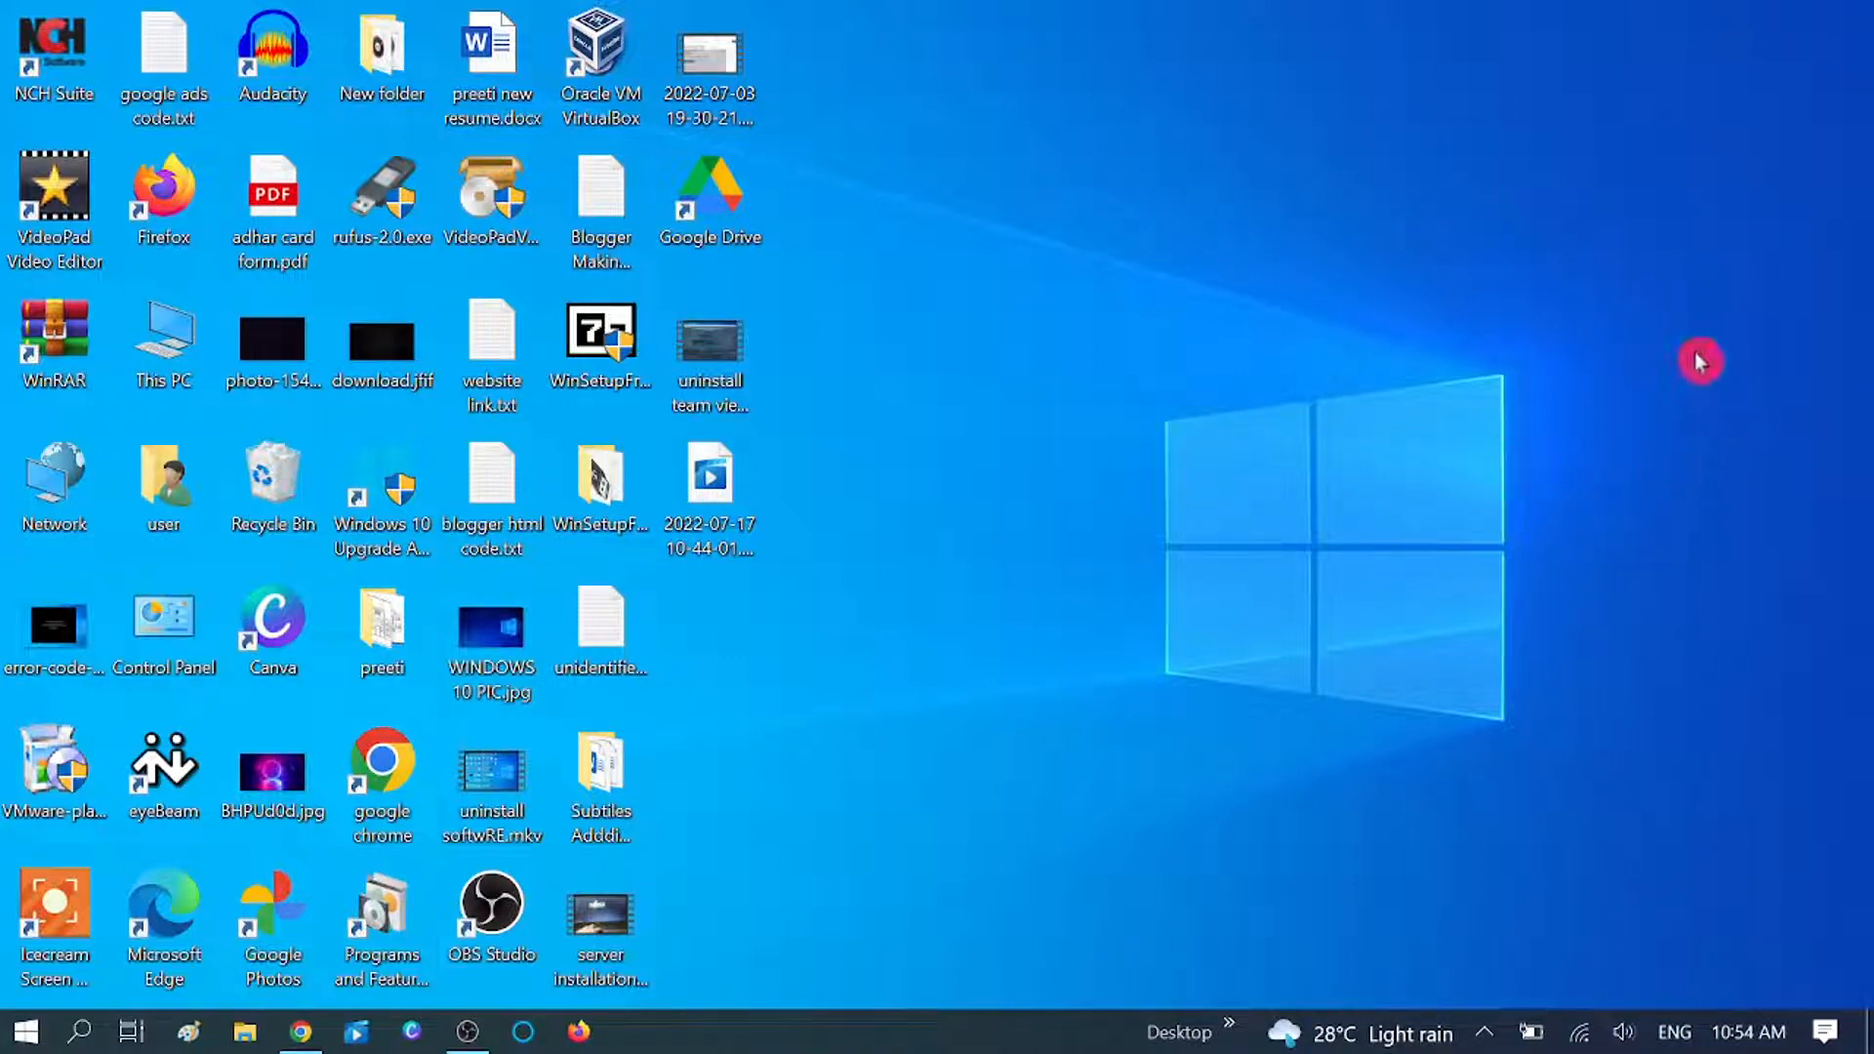
mouse_move(1290, 324)
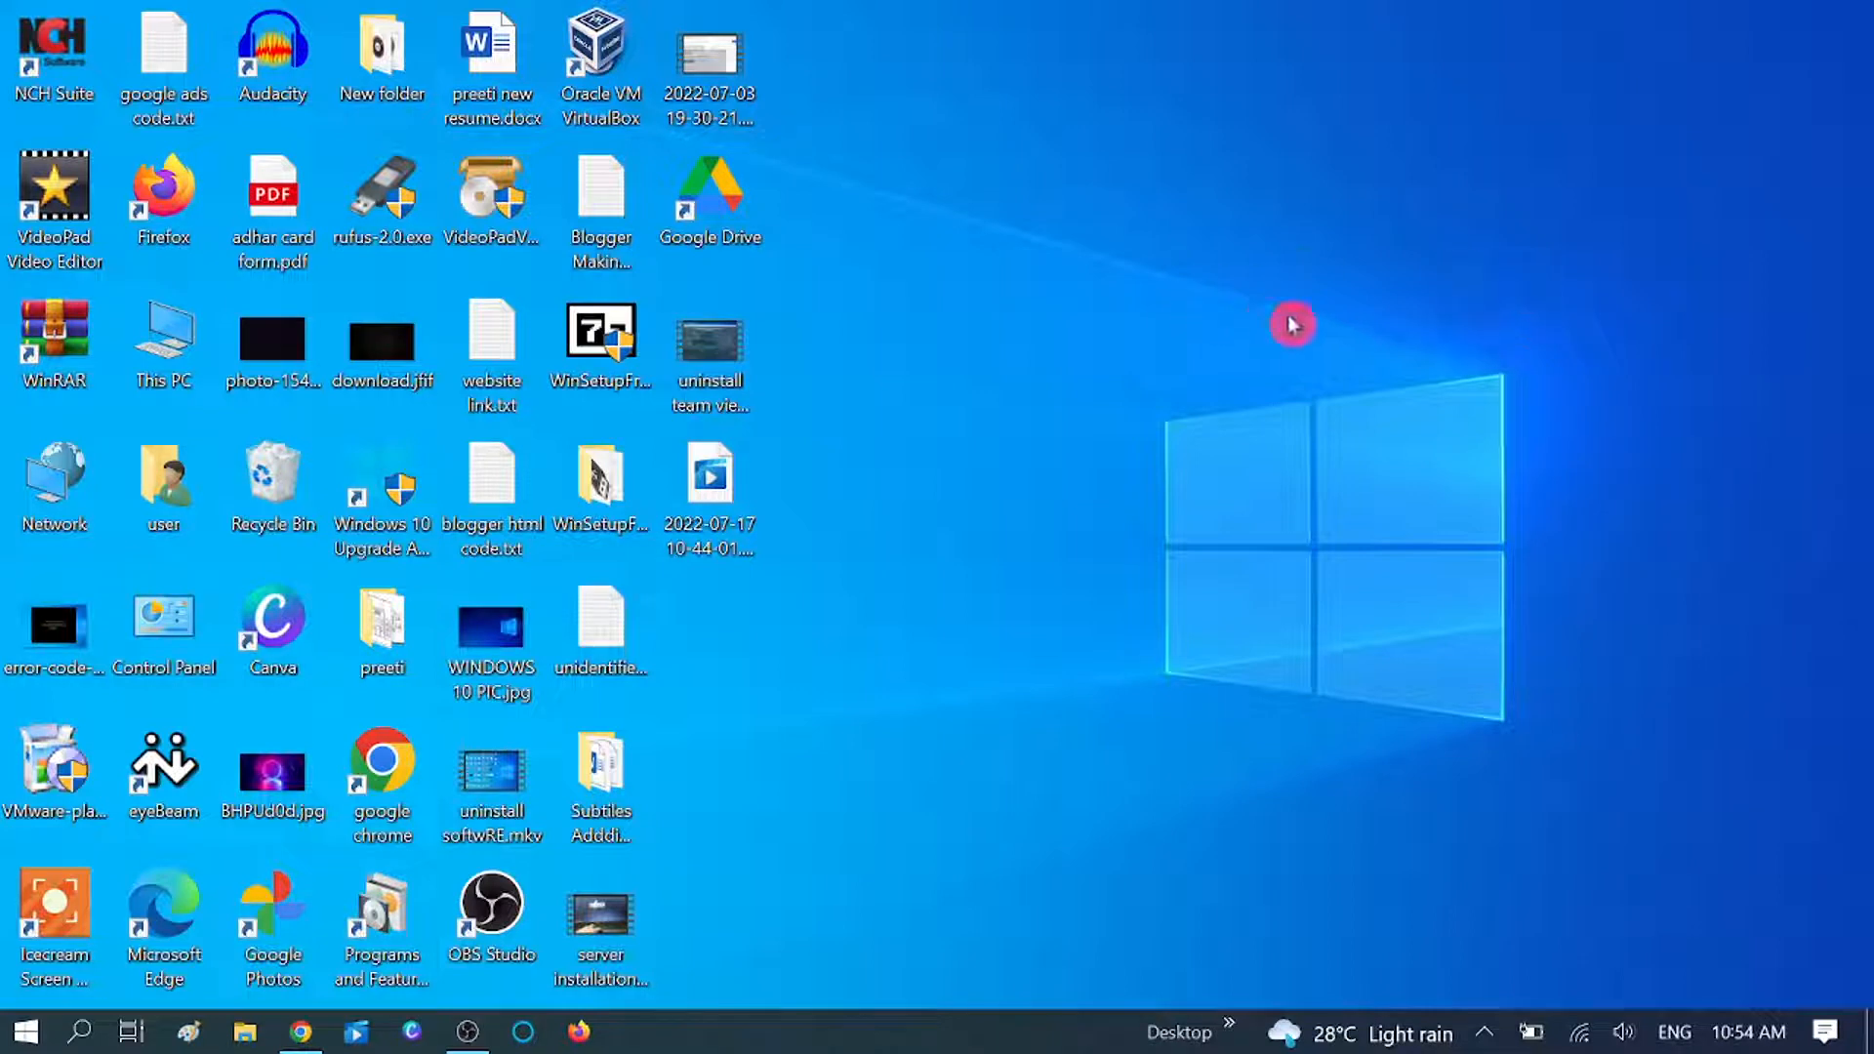
mouse_move(1294, 317)
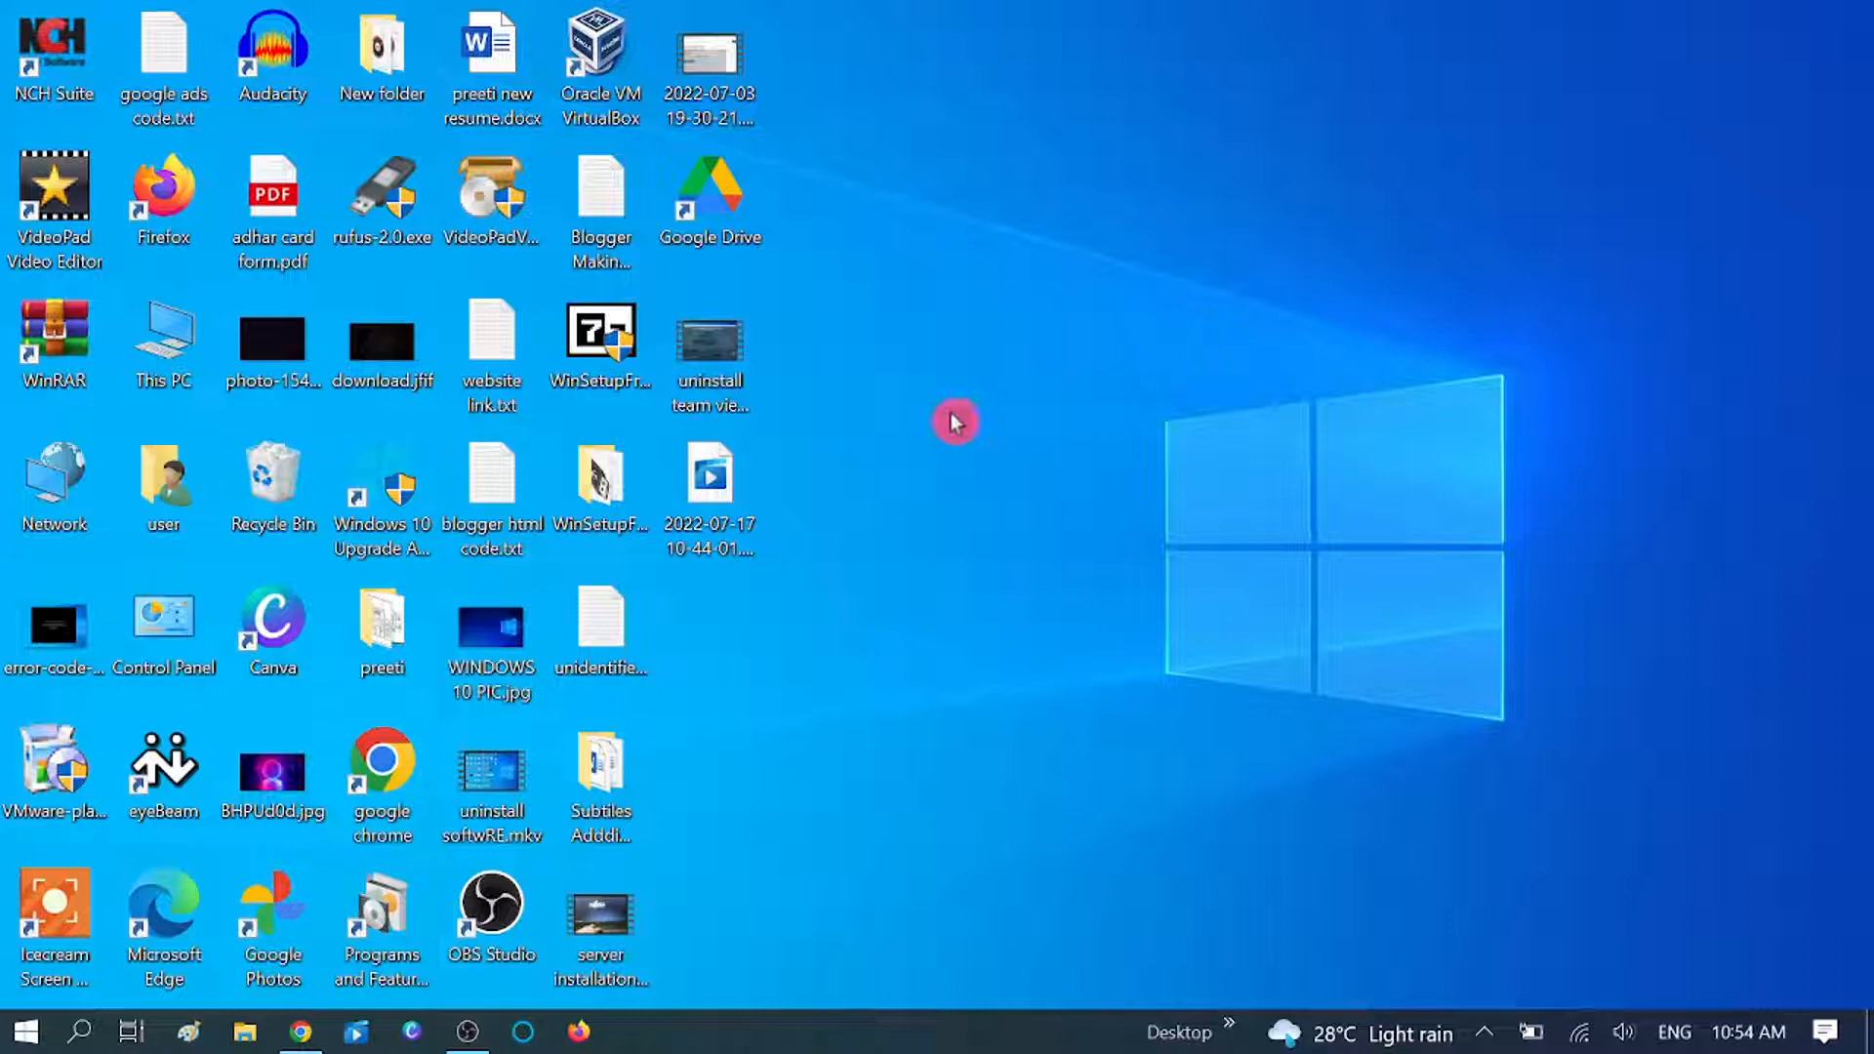
mouse_move(1268, 400)
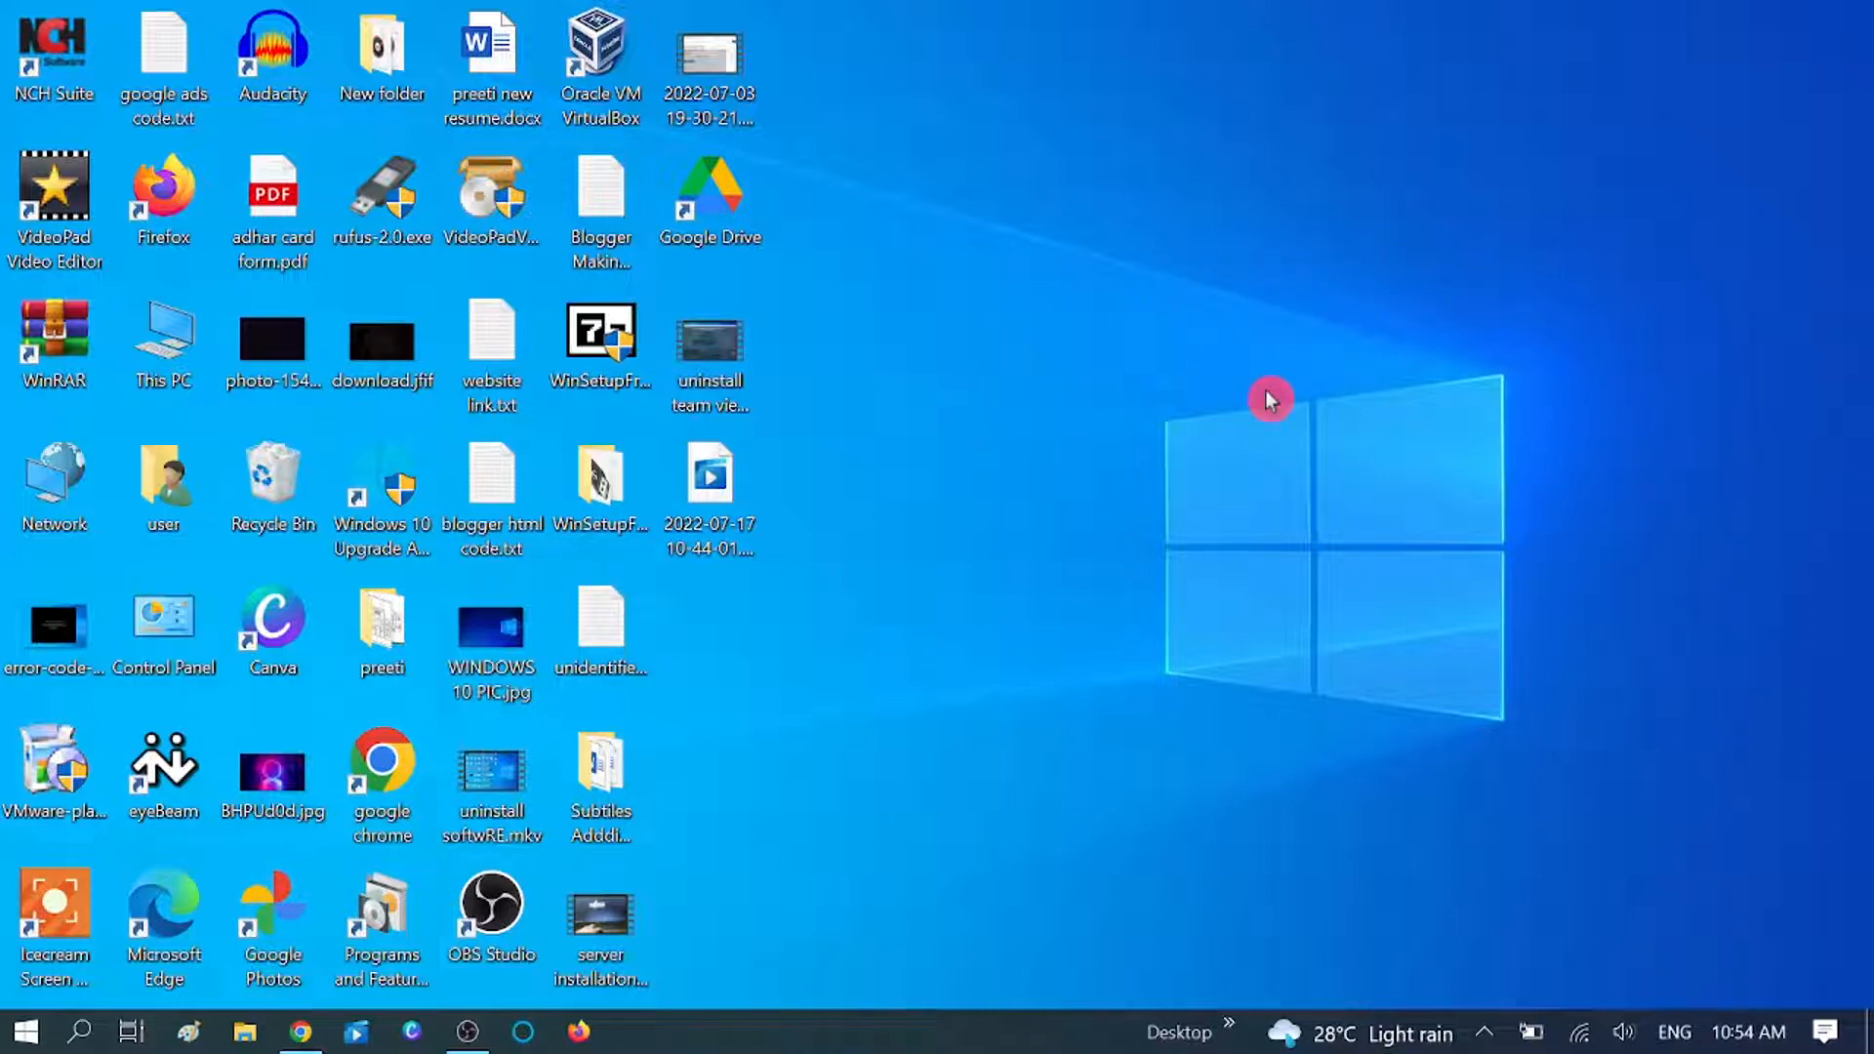
mouse_move(1069, 244)
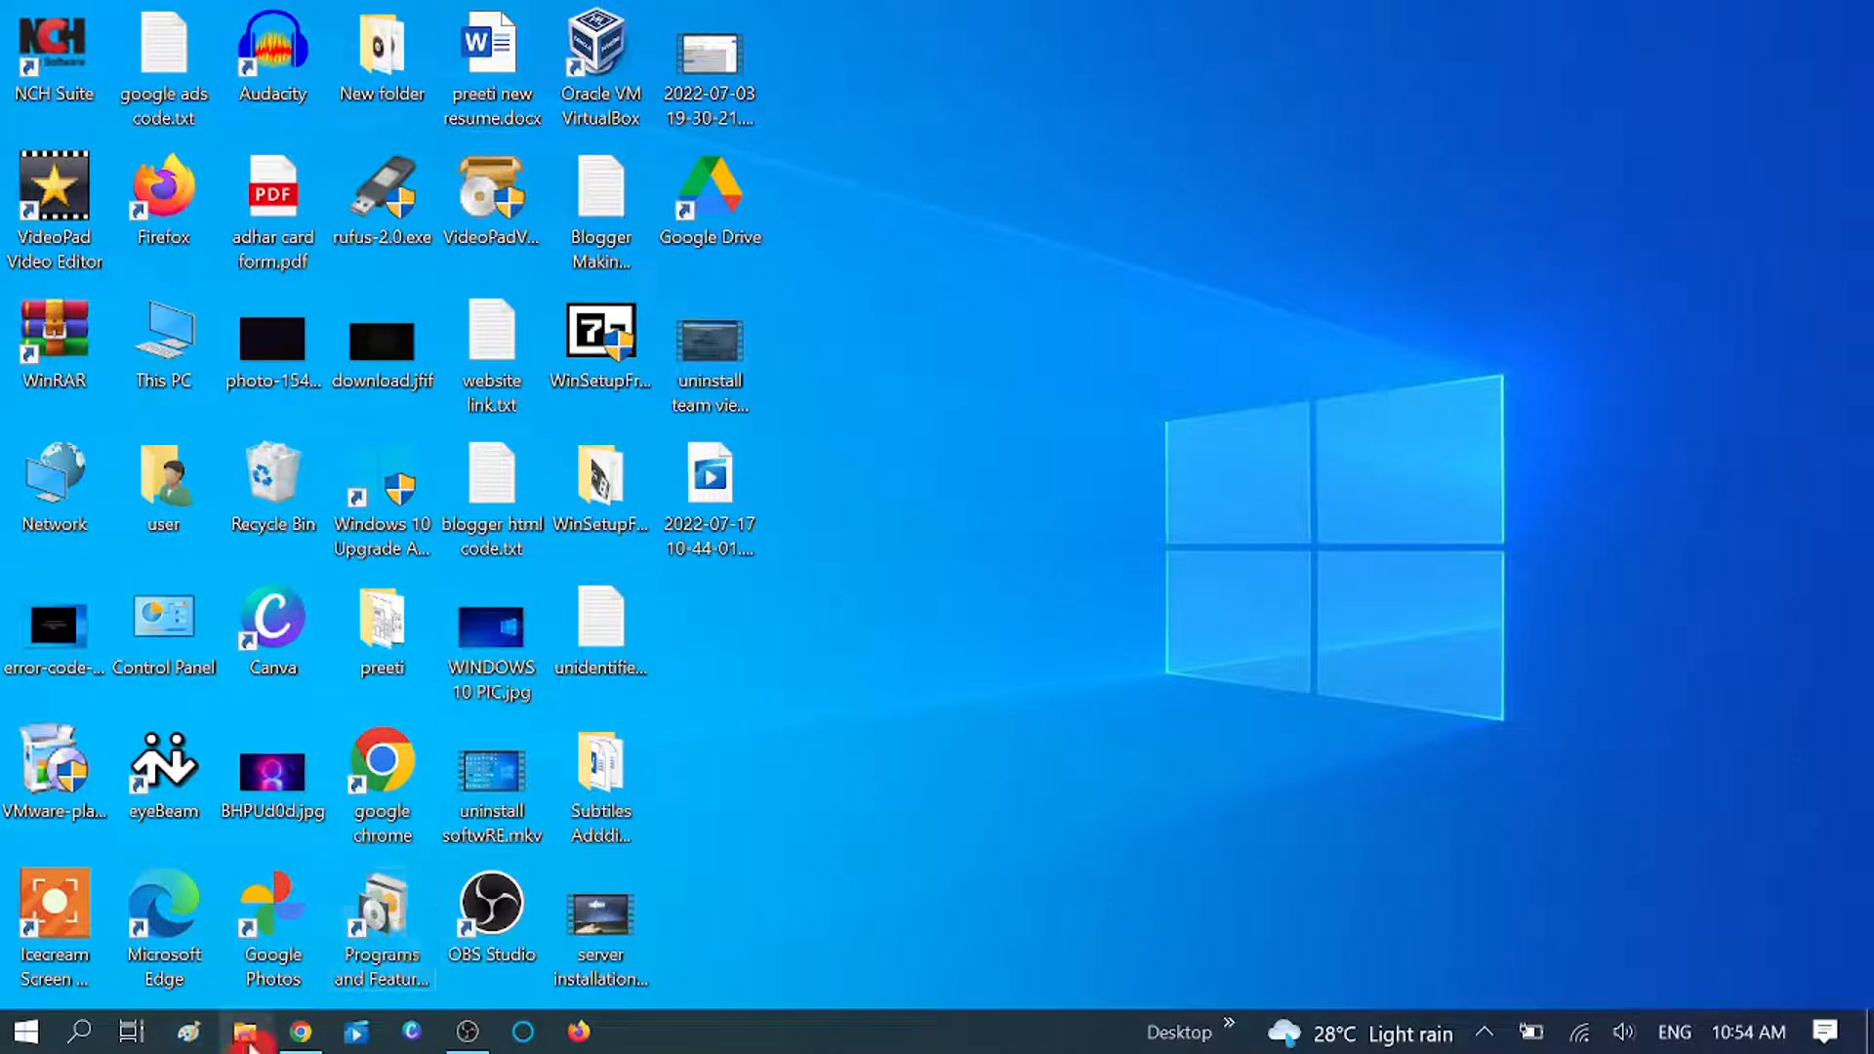
- In This PC's folder View options, enable 'Show hidden files, folders, and drives' and confirm with OK
click(244, 1030)
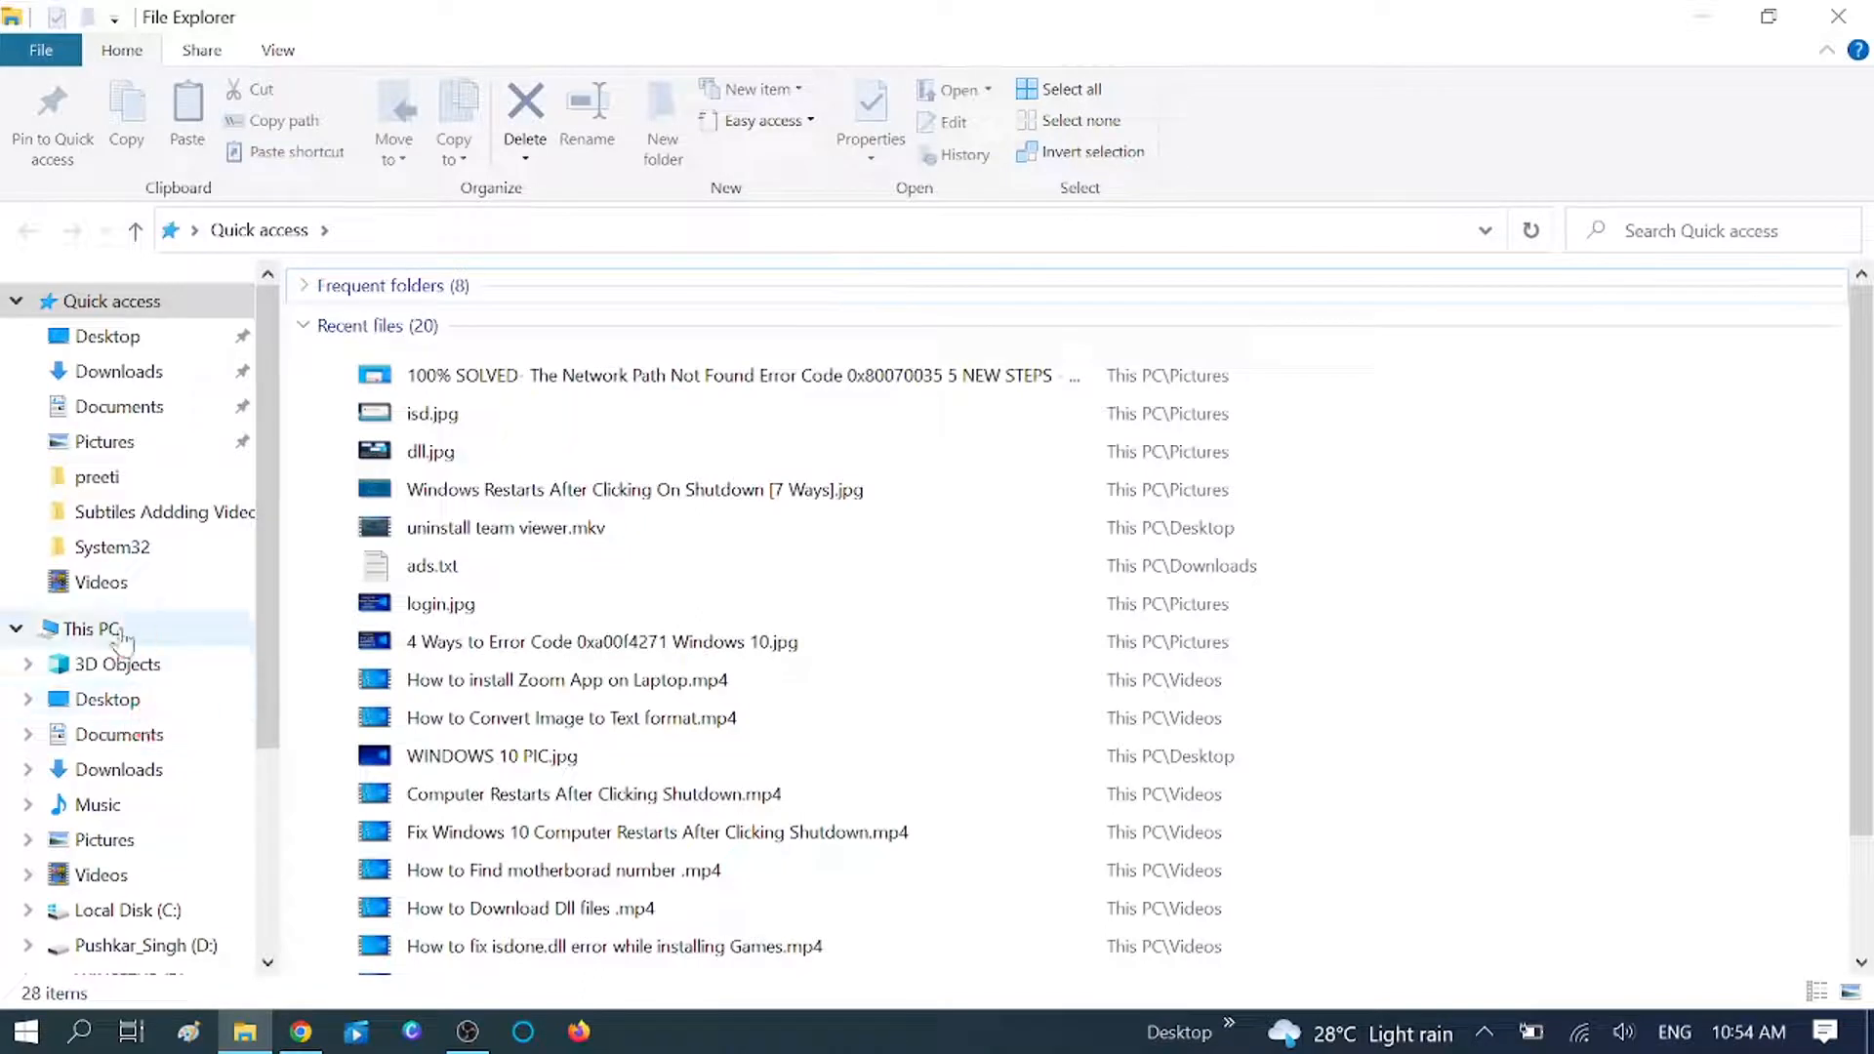
click(89, 626)
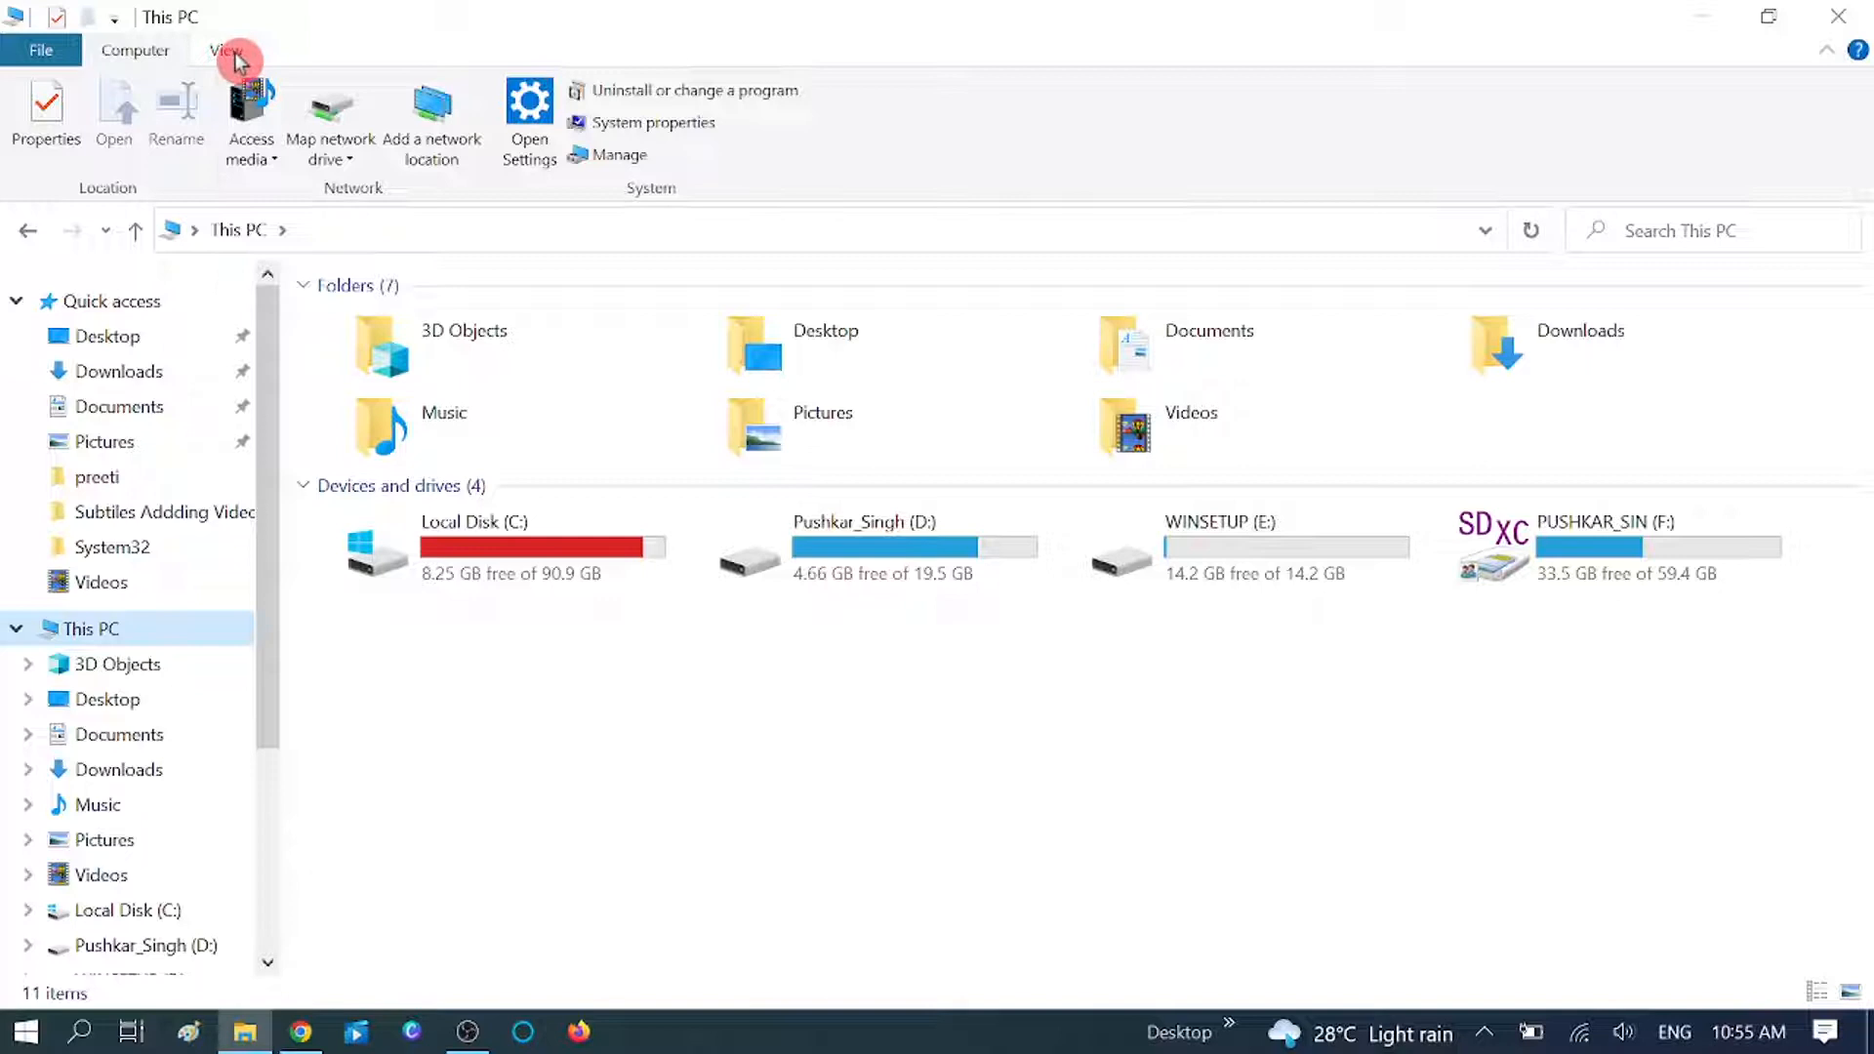
click(226, 51)
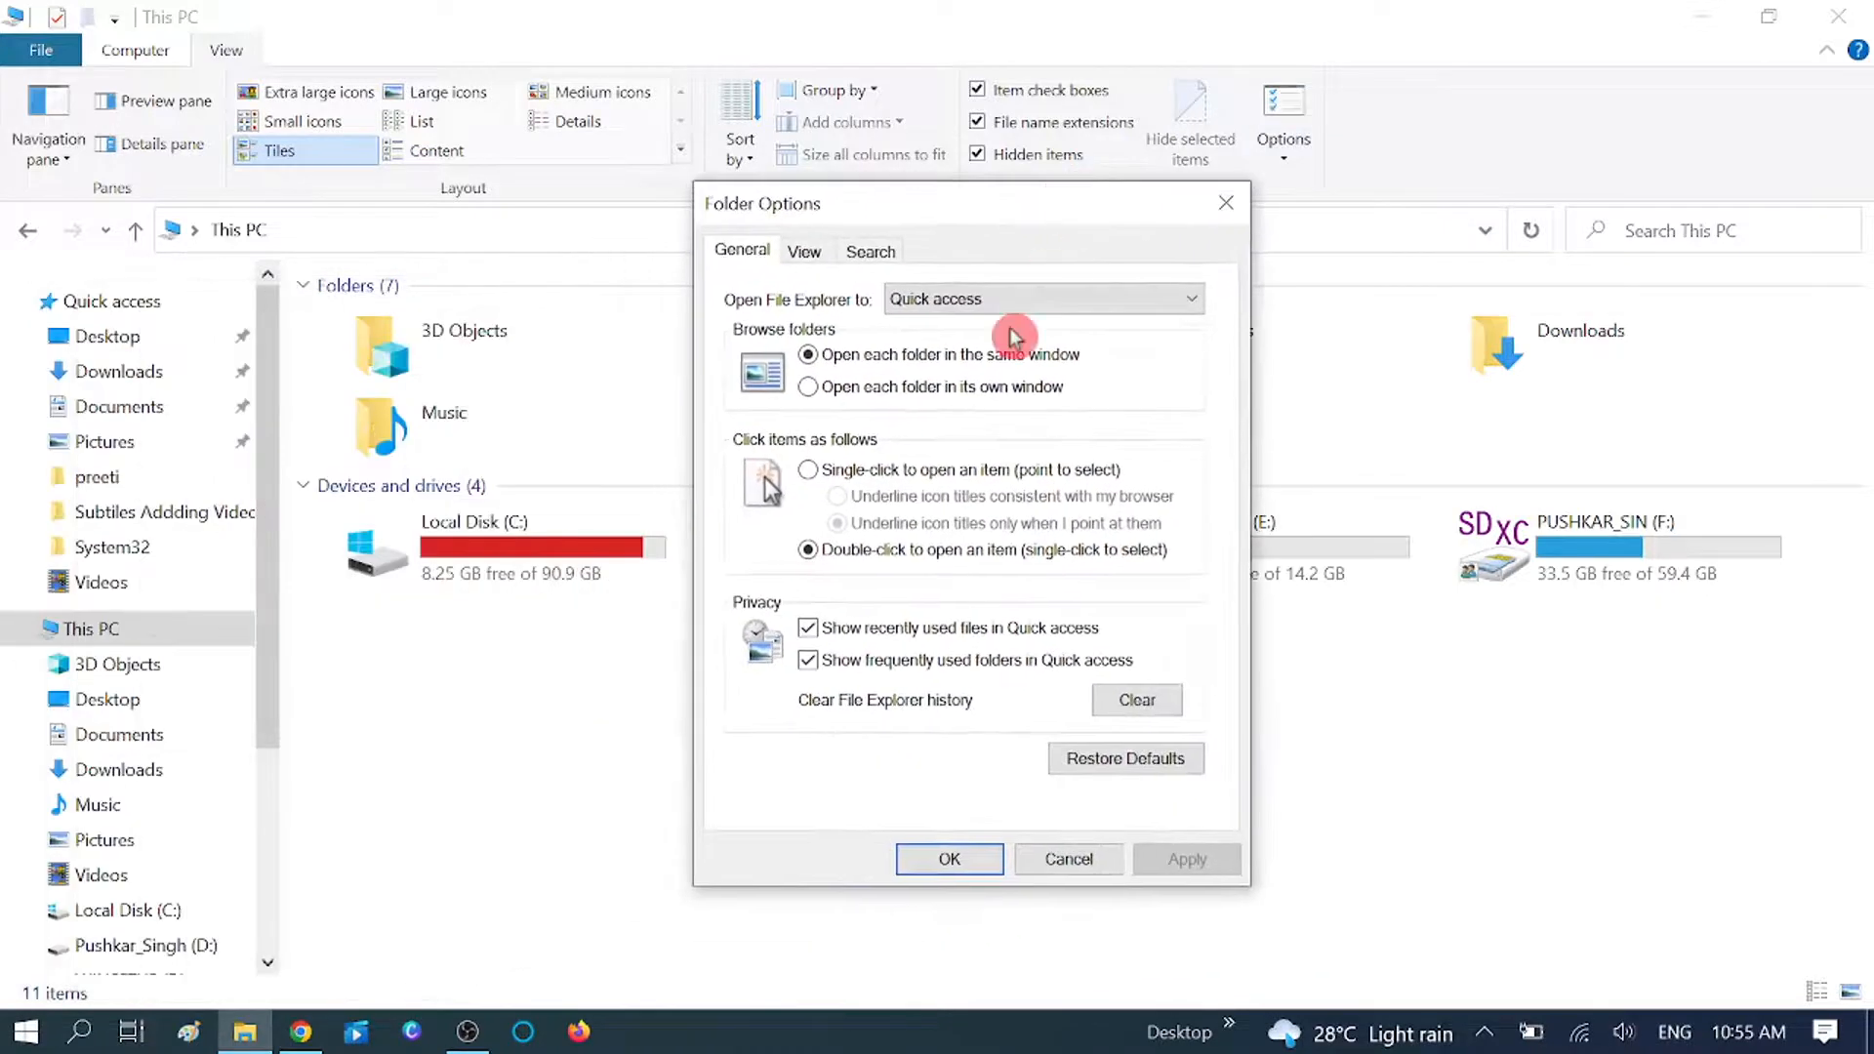
click(806, 252)
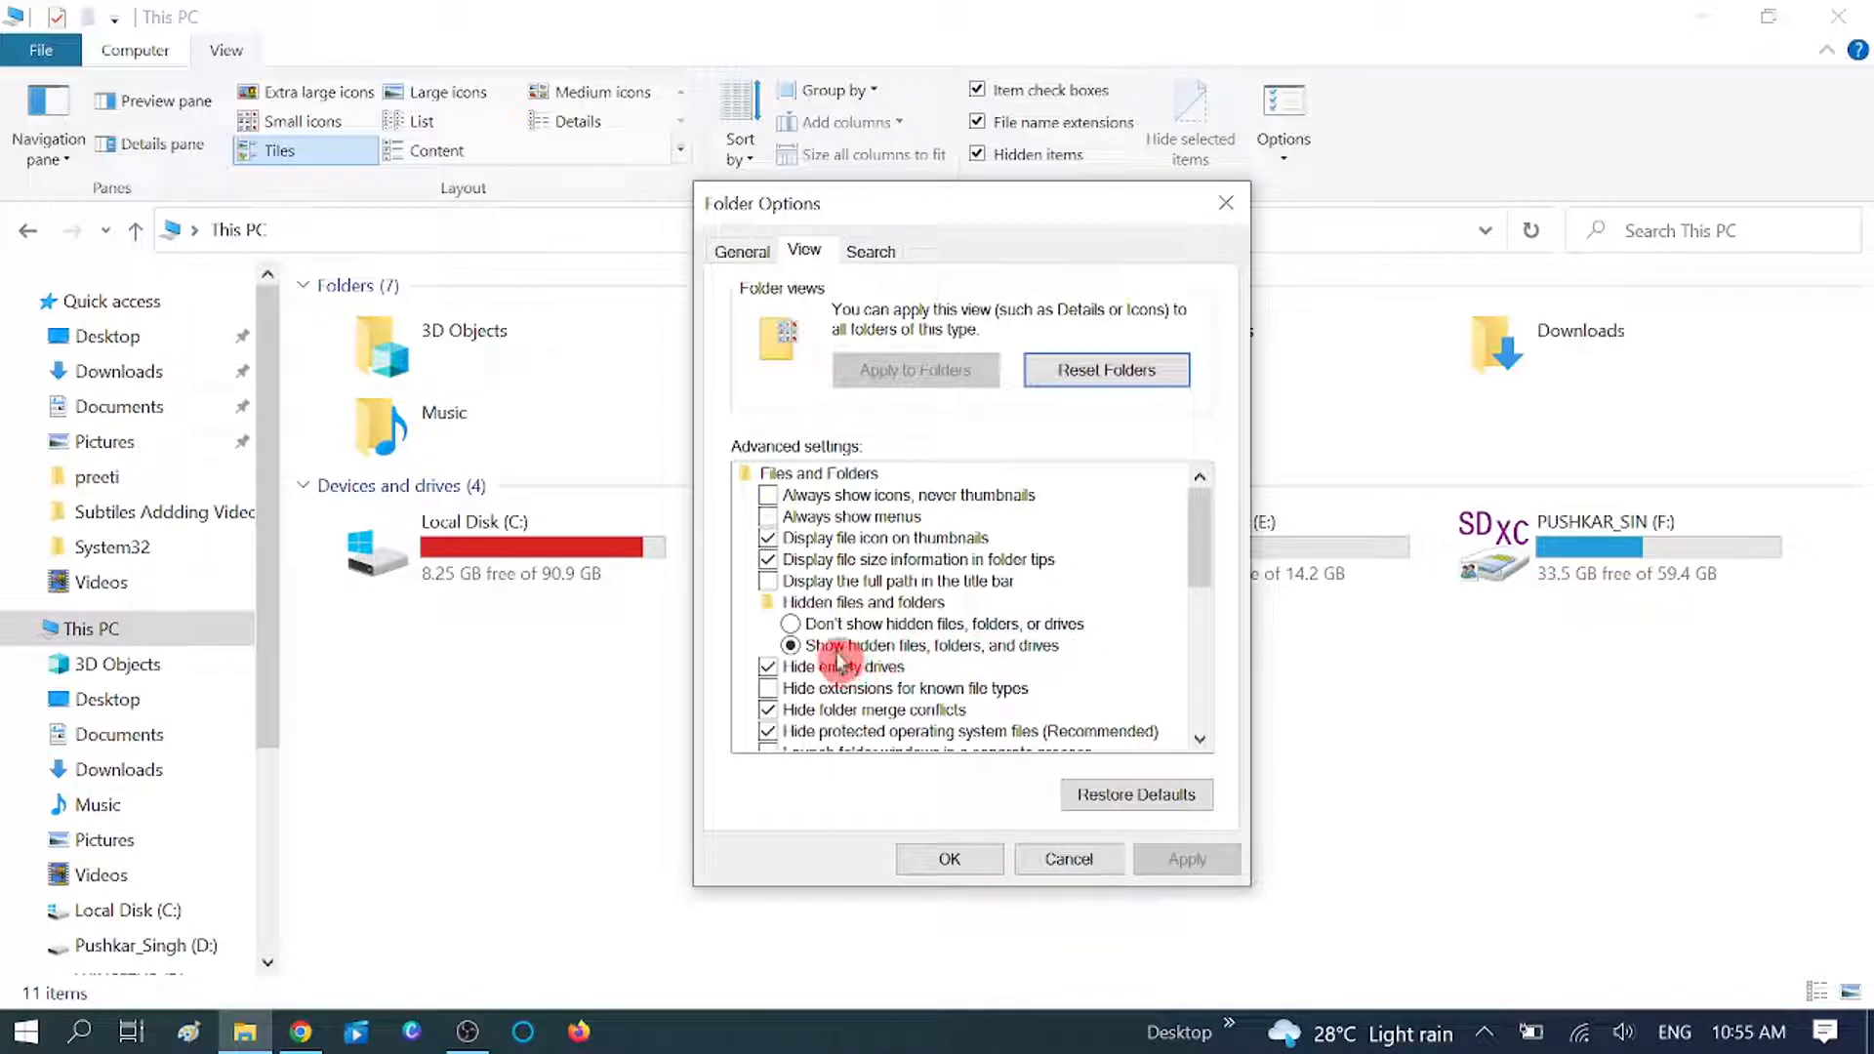
mouse_move(1042, 652)
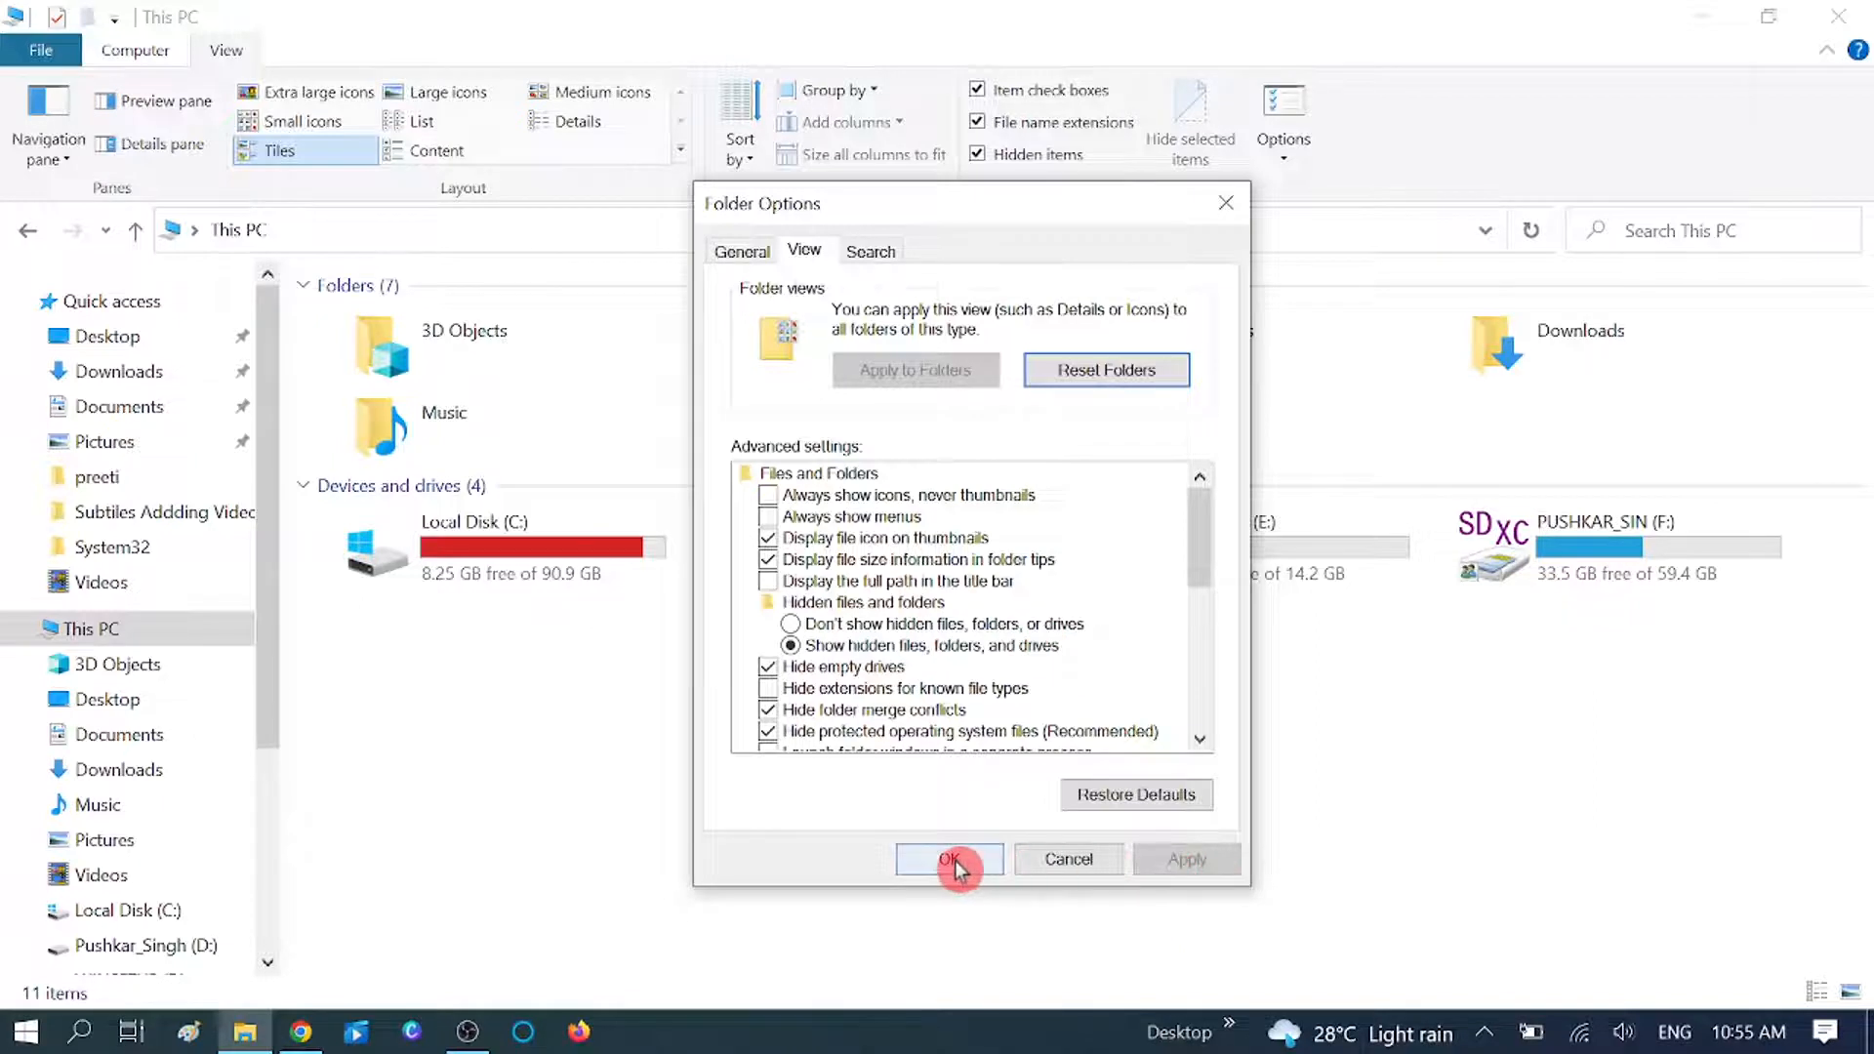
click(949, 859)
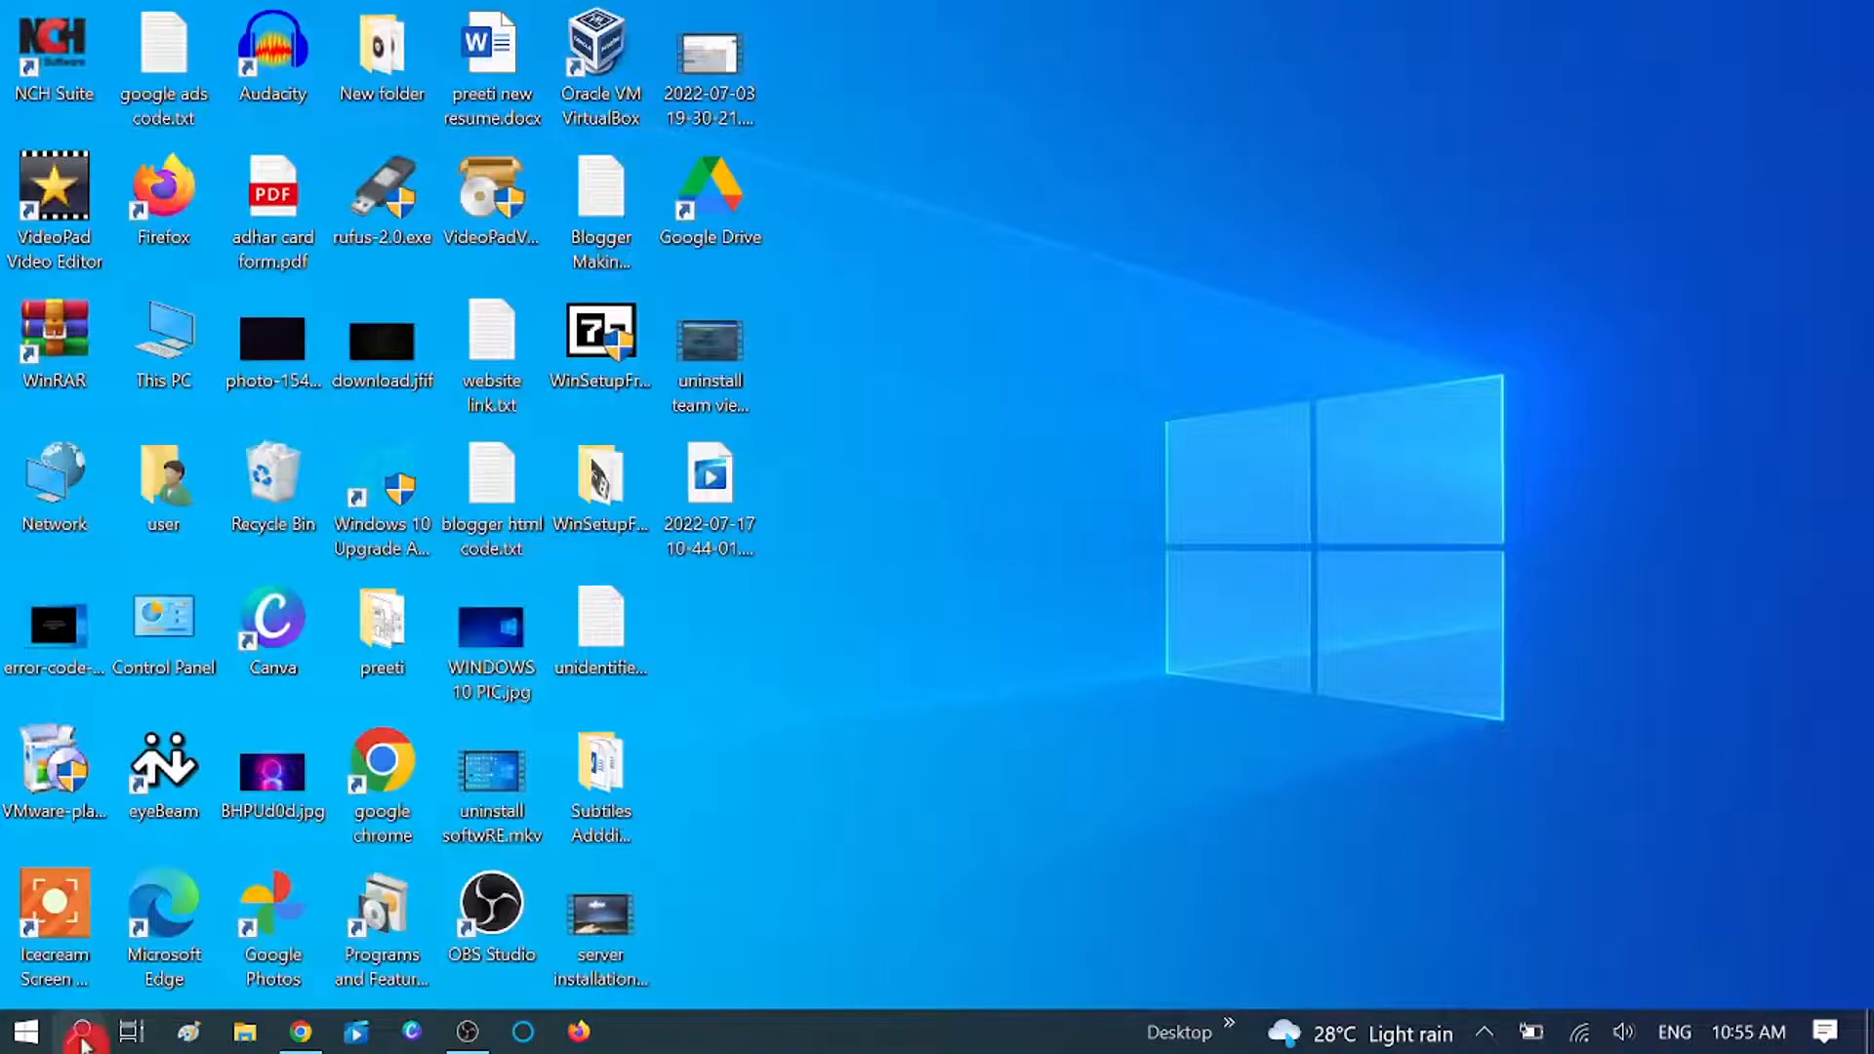
text(view advanced system settings)
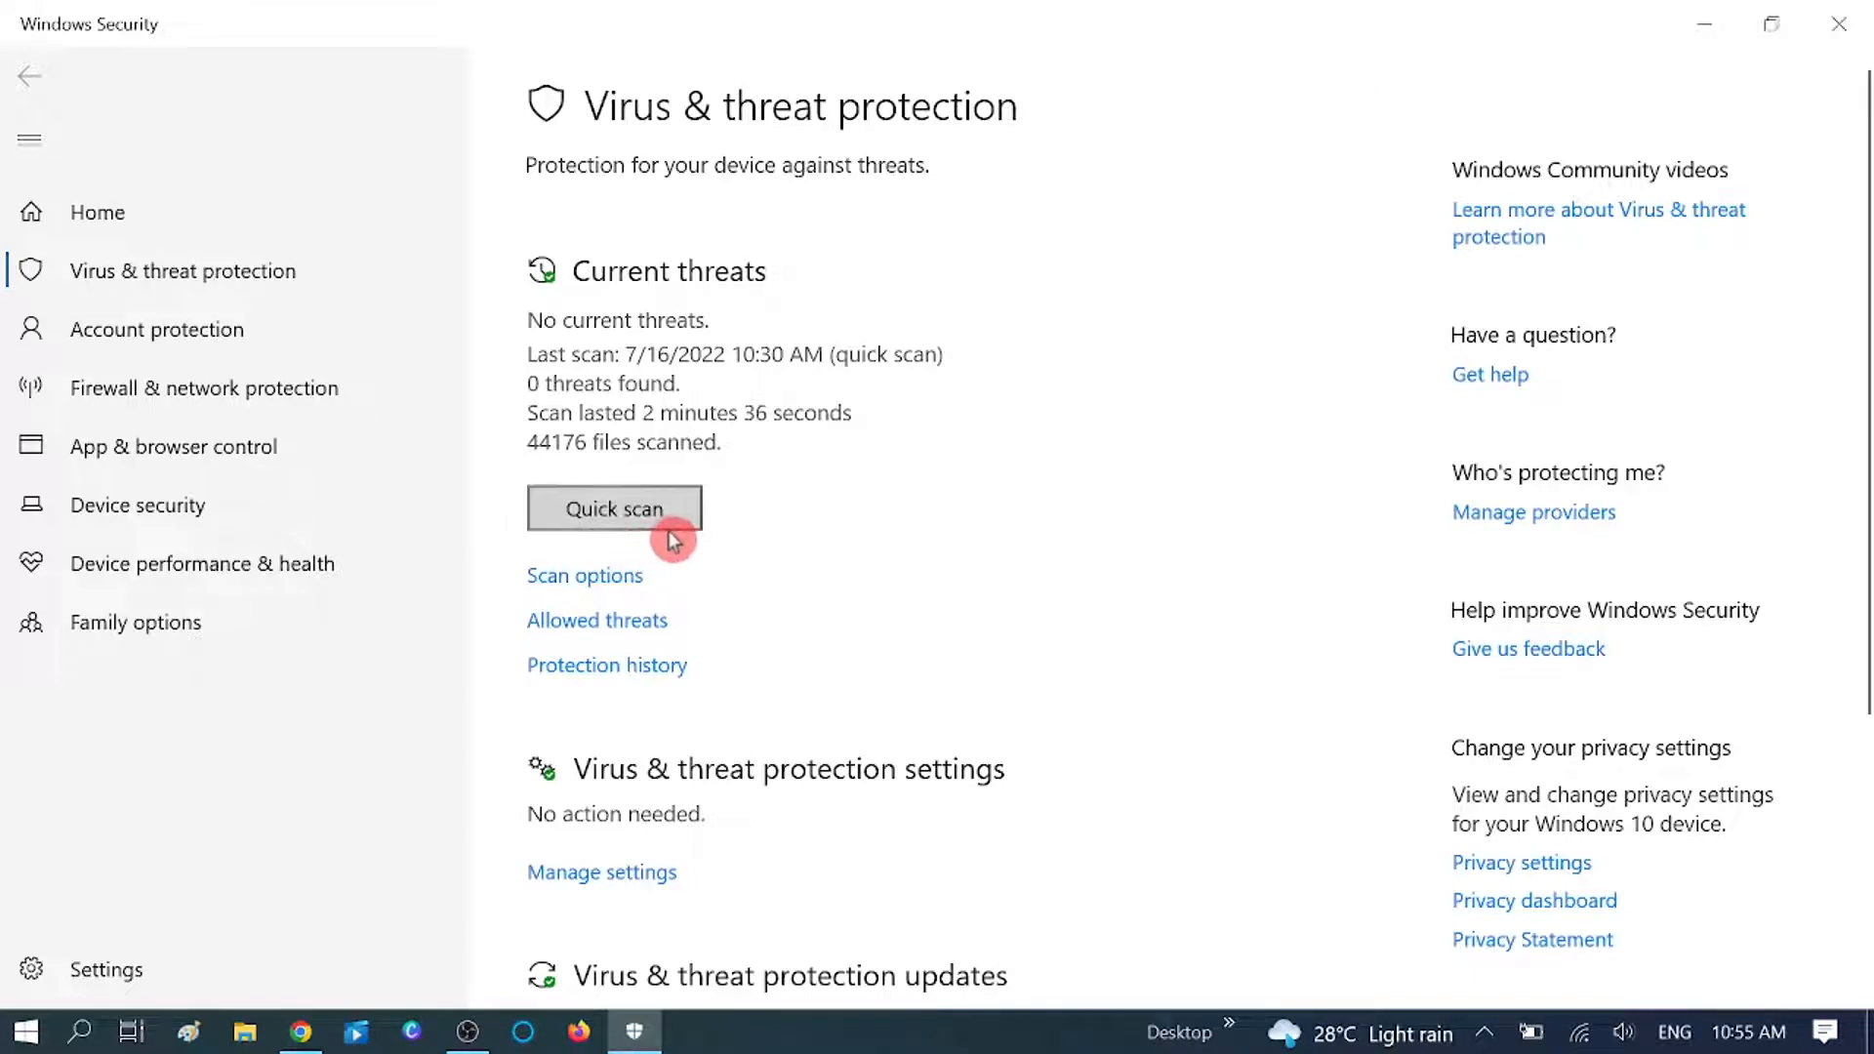
click(613, 508)
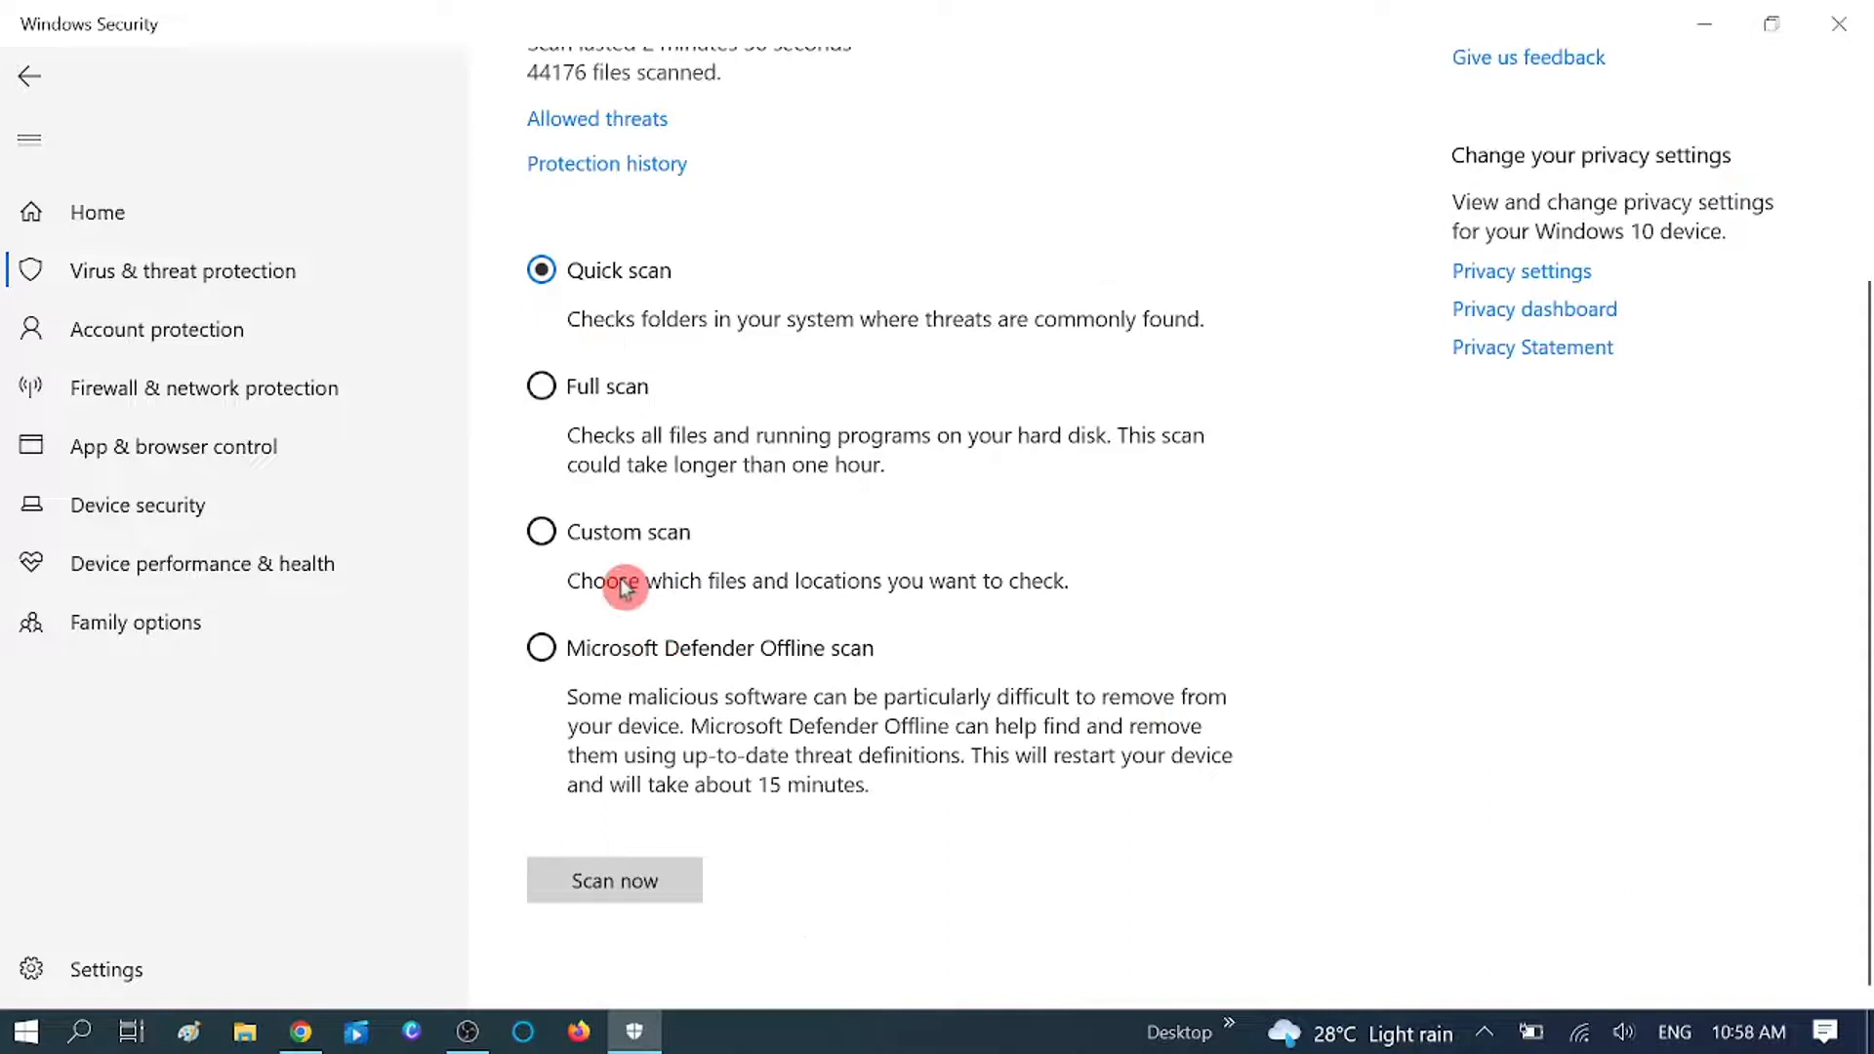
mouse_move(657, 685)
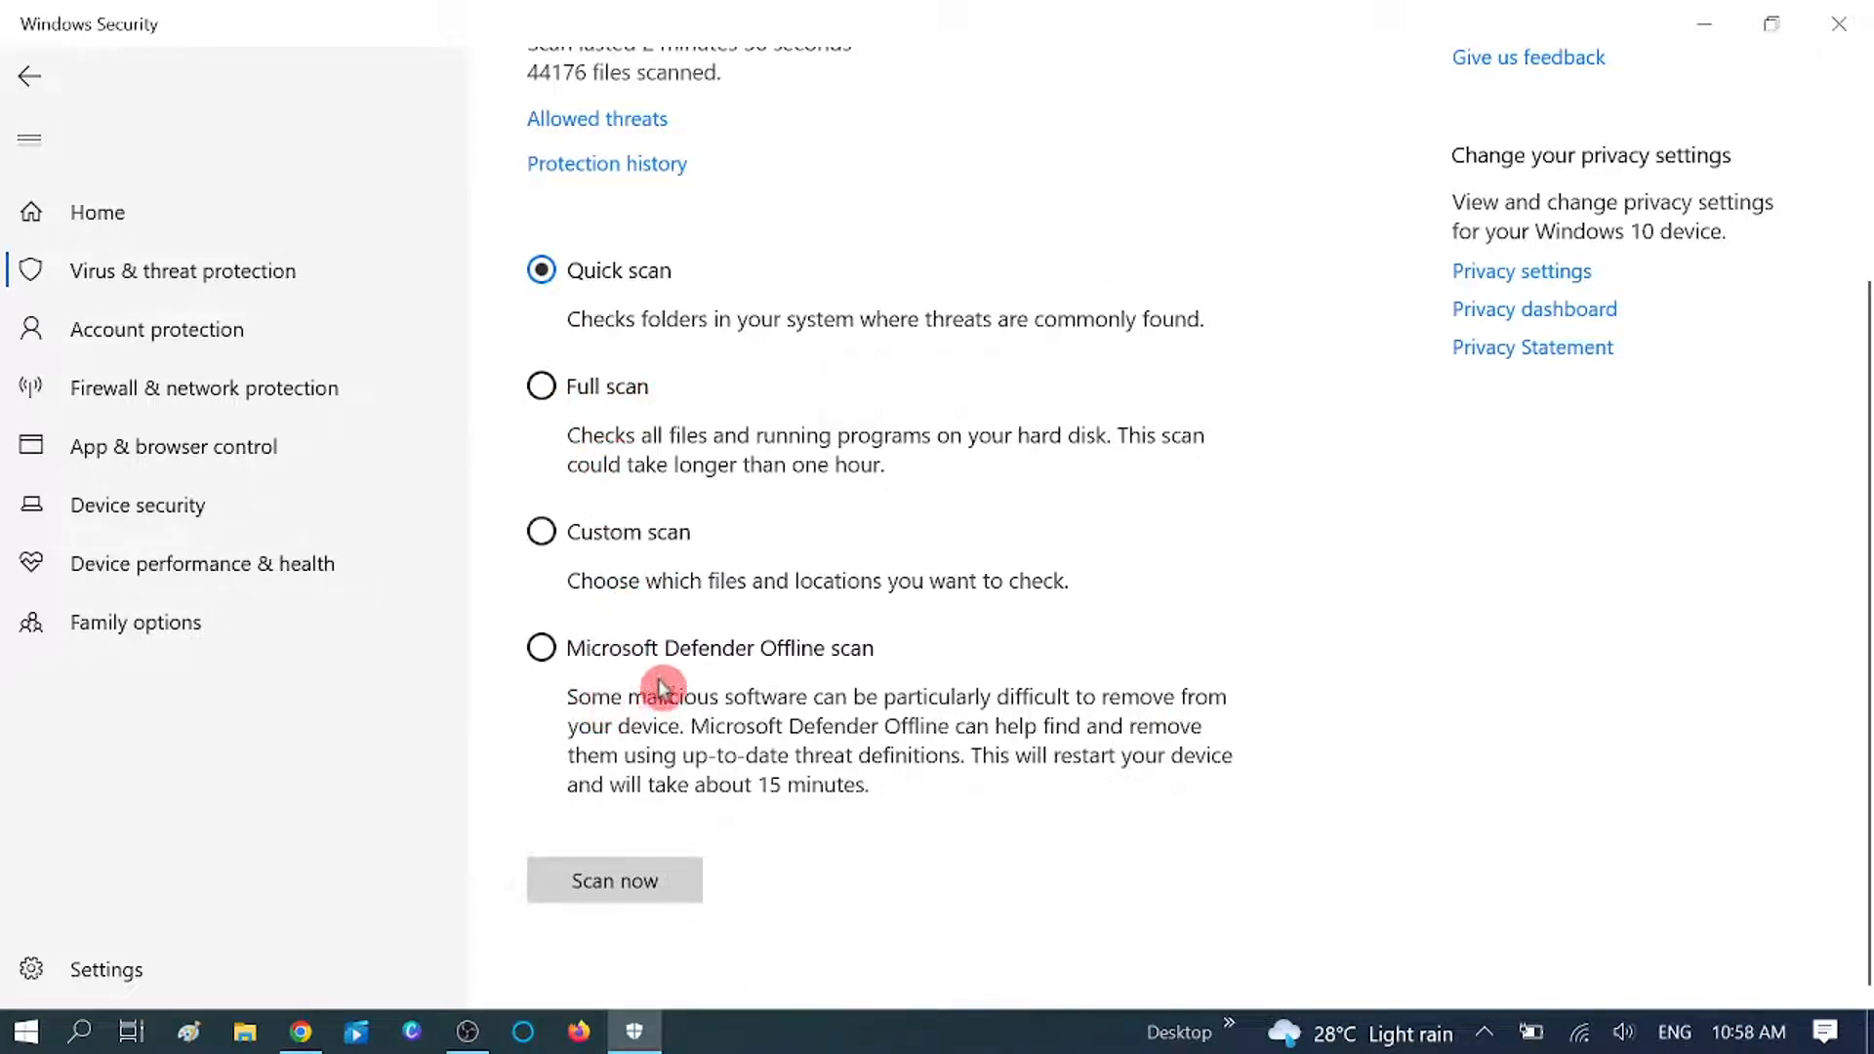
mouse_move(834, 675)
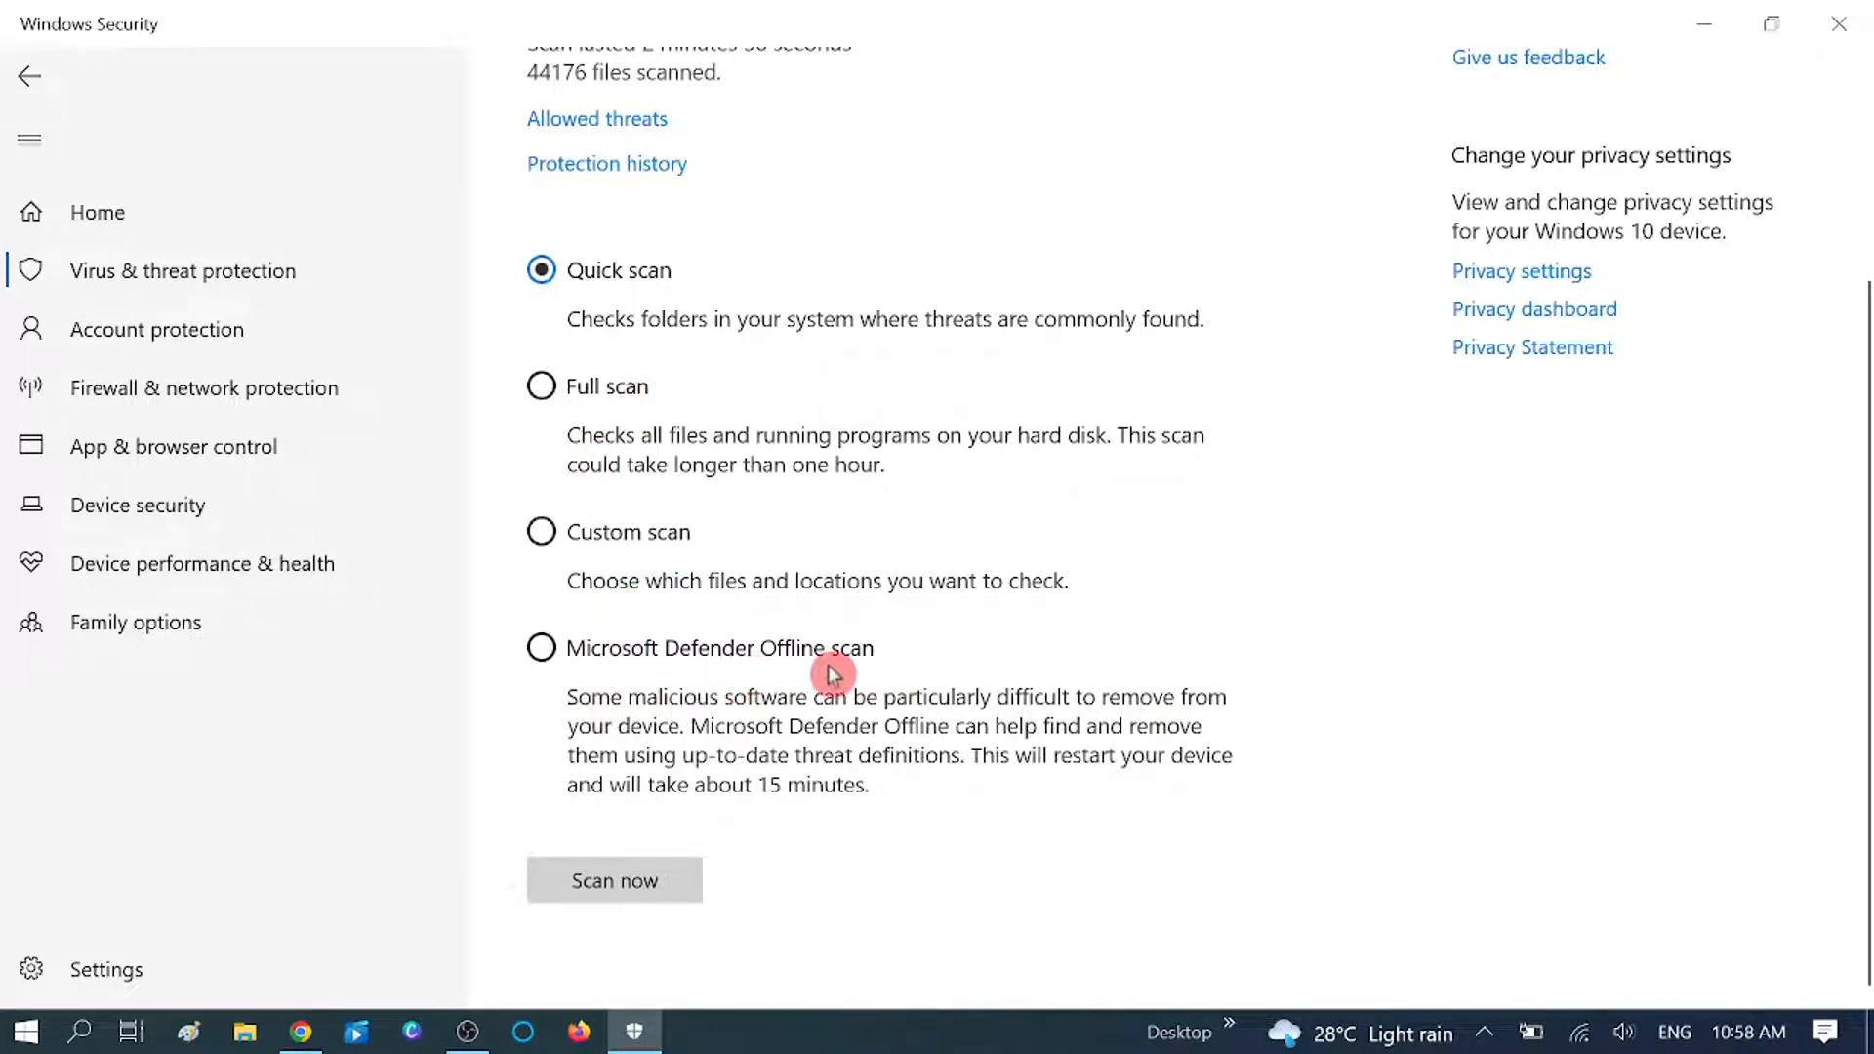
mouse_move(736, 677)
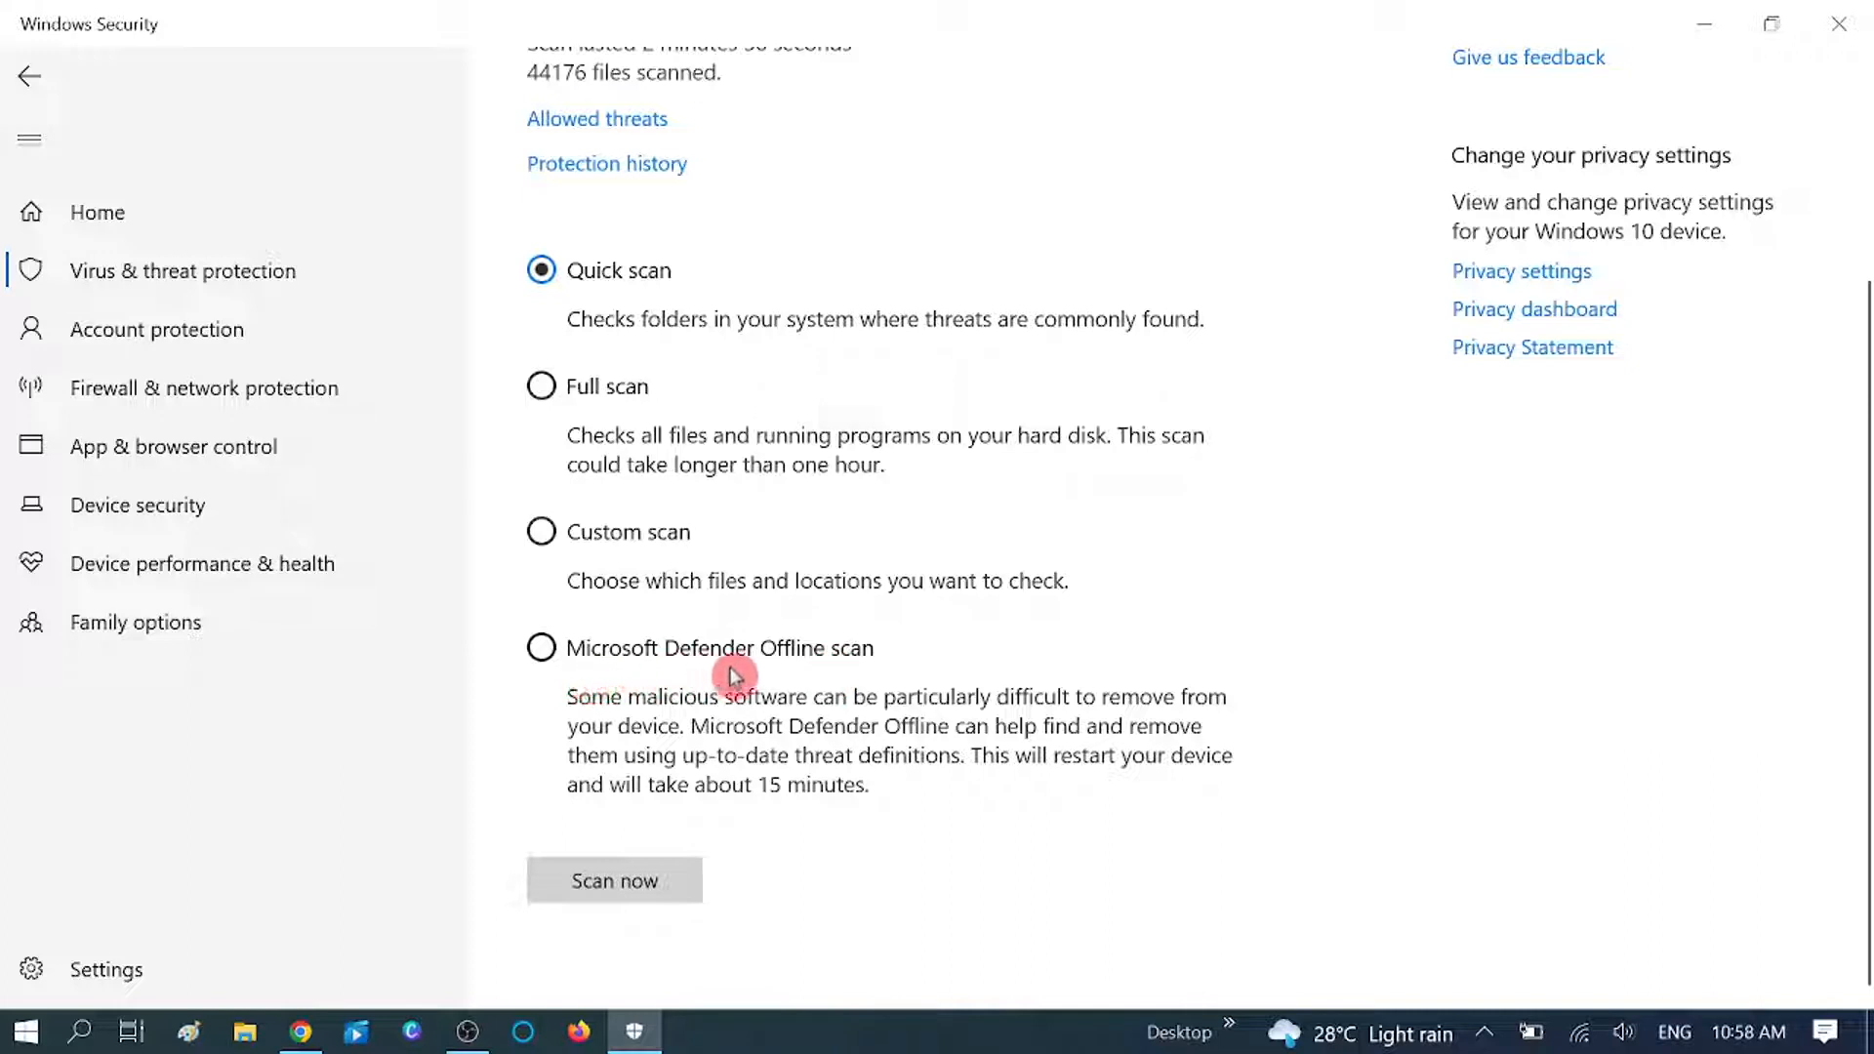
mouse_move(957, 744)
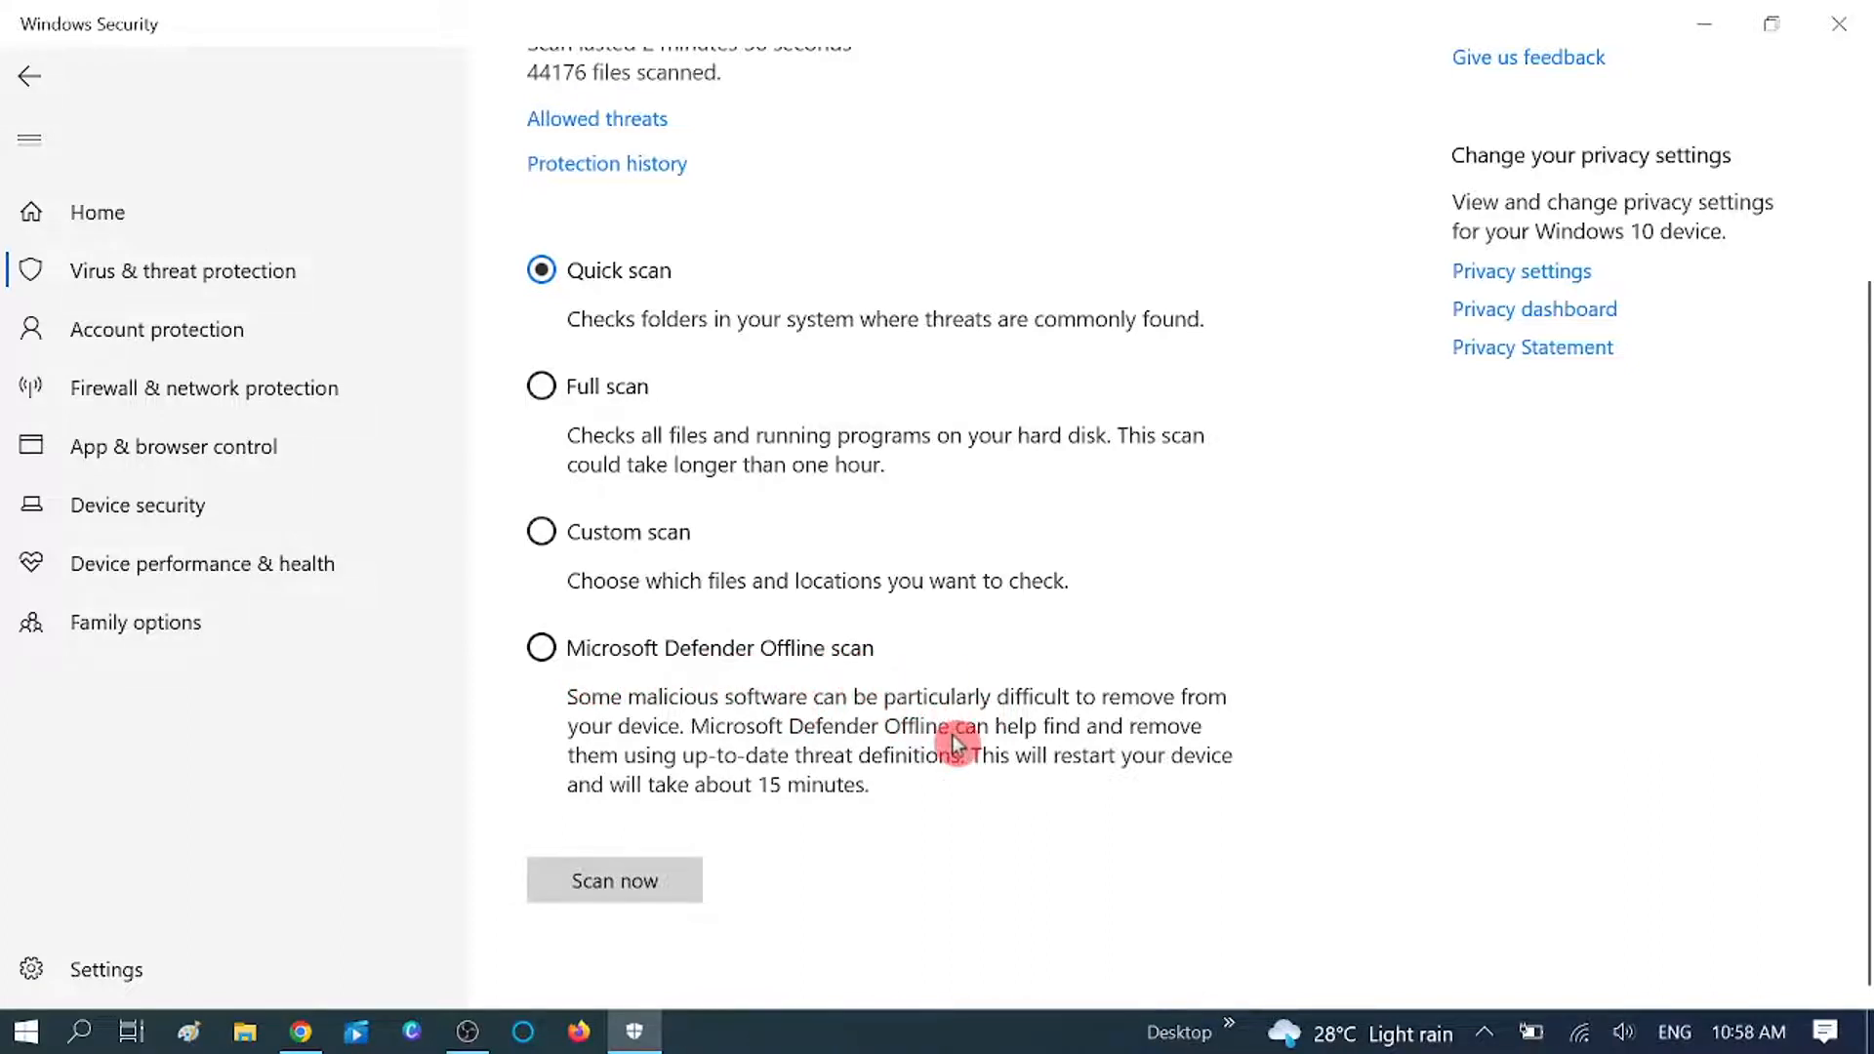
mouse_move(771, 800)
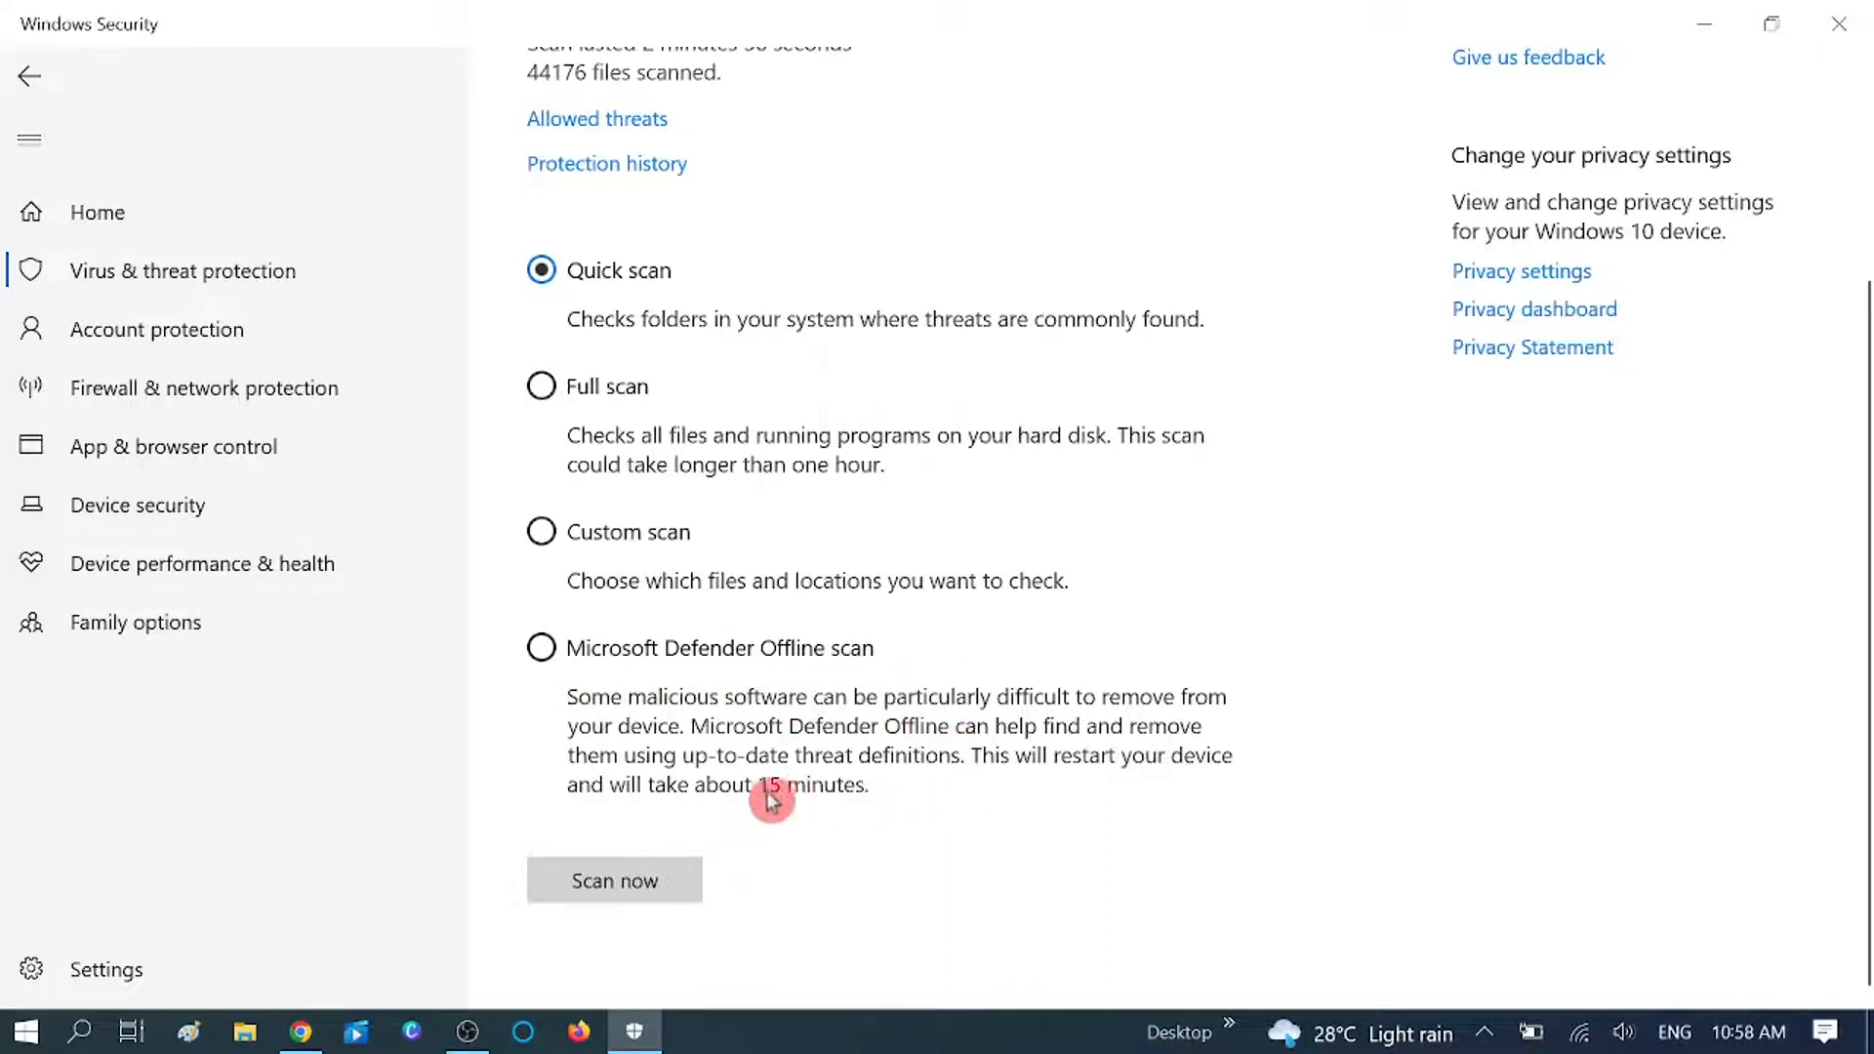
mouse_move(787, 433)
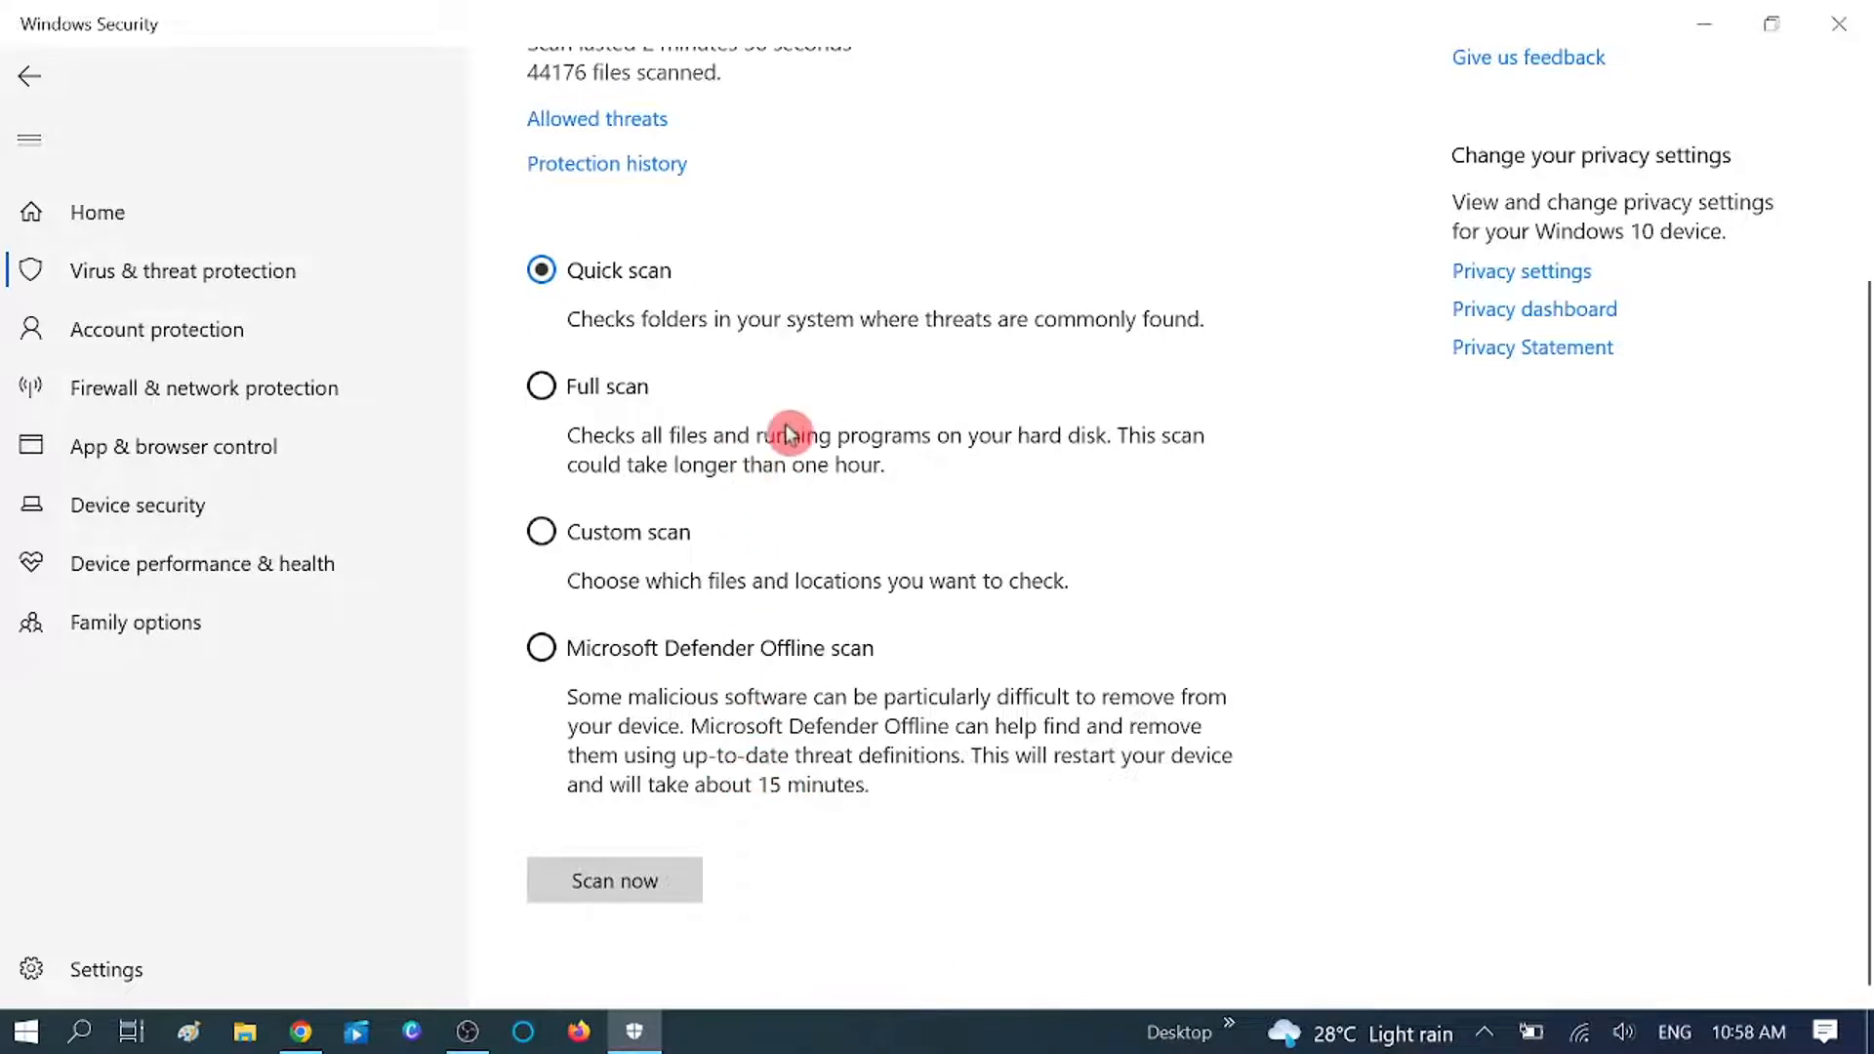
mouse_move(884, 529)
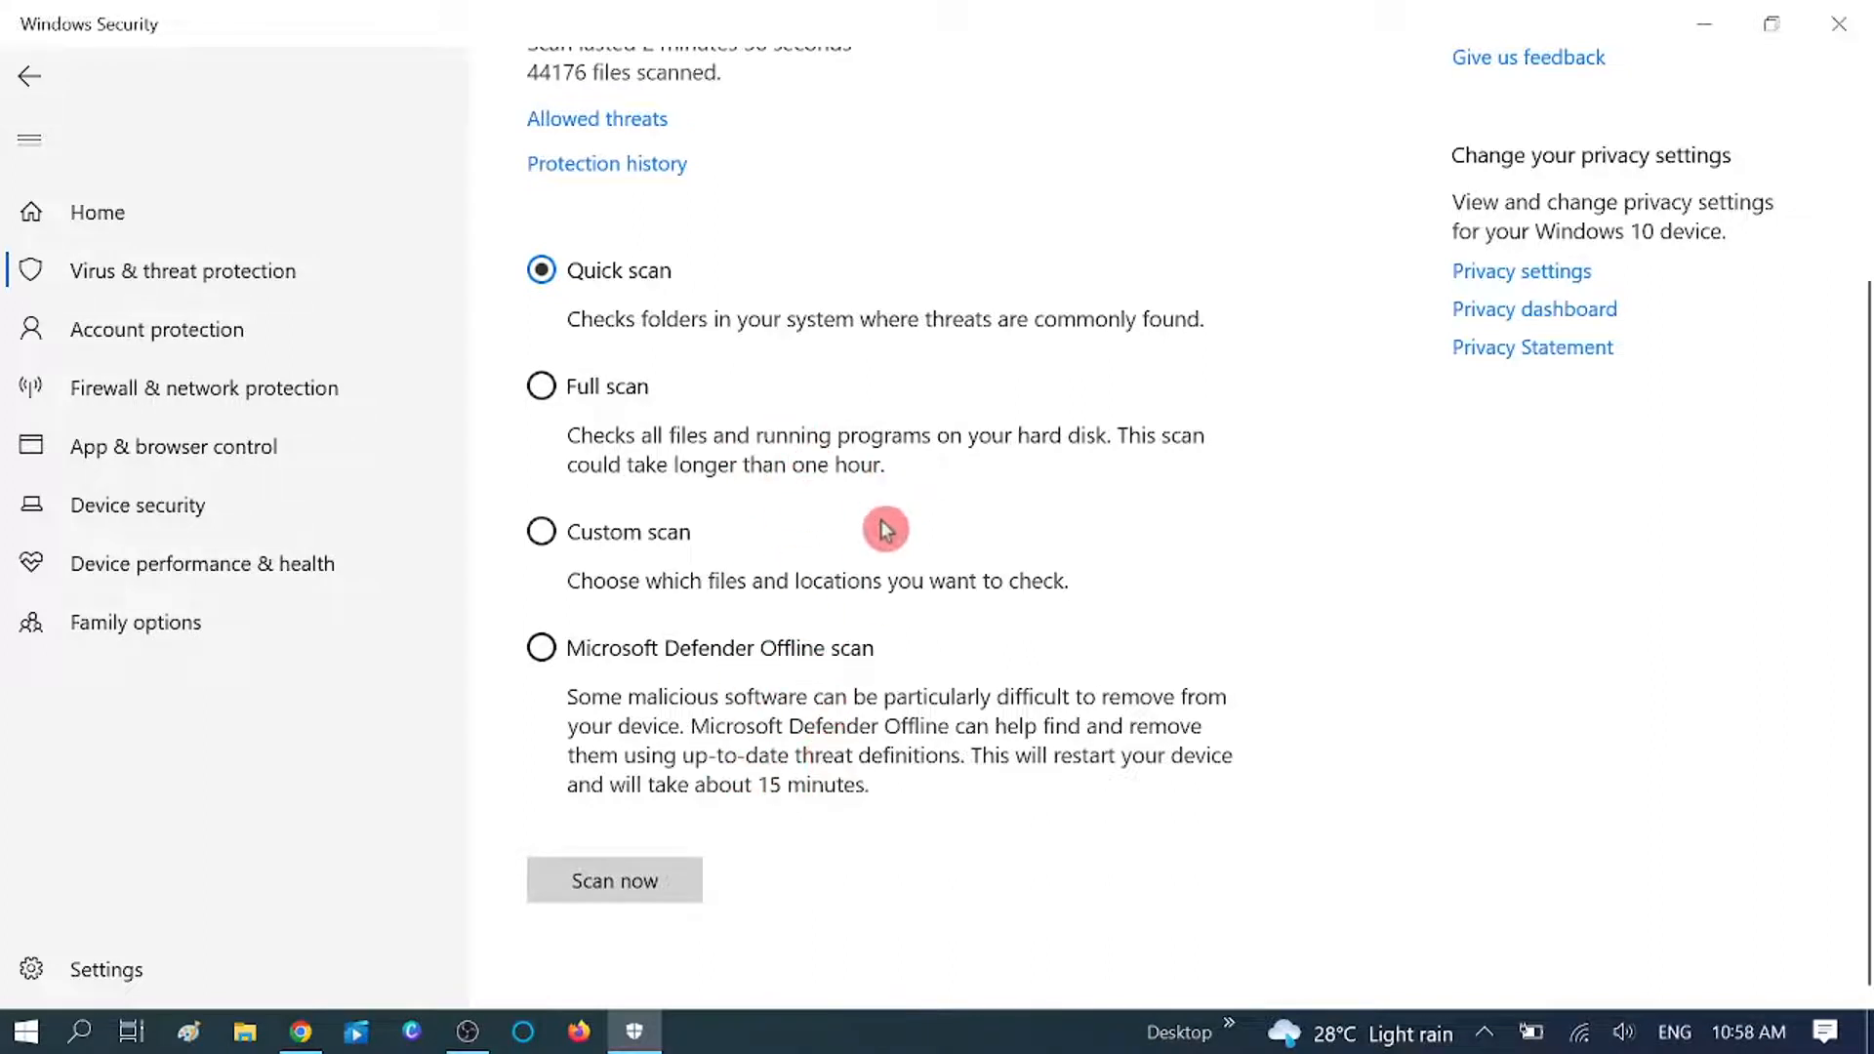
mouse_move(914, 534)
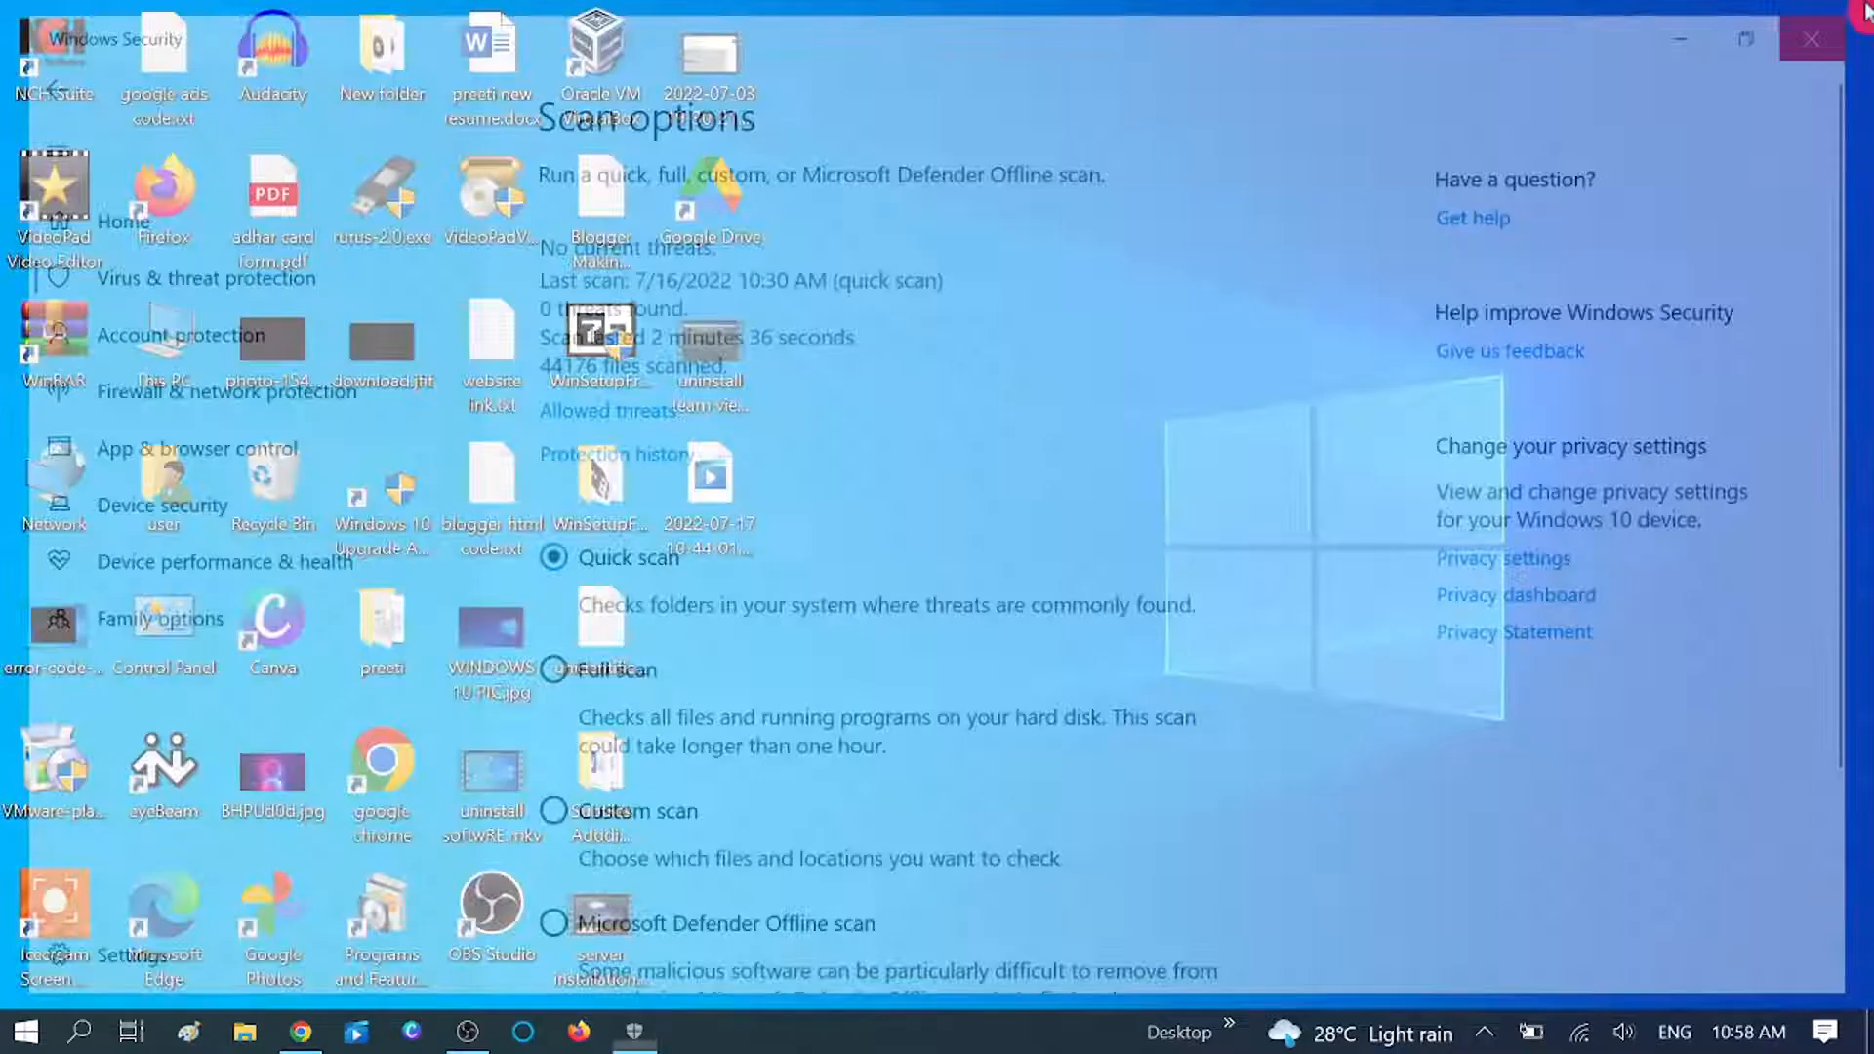
click(1811, 39)
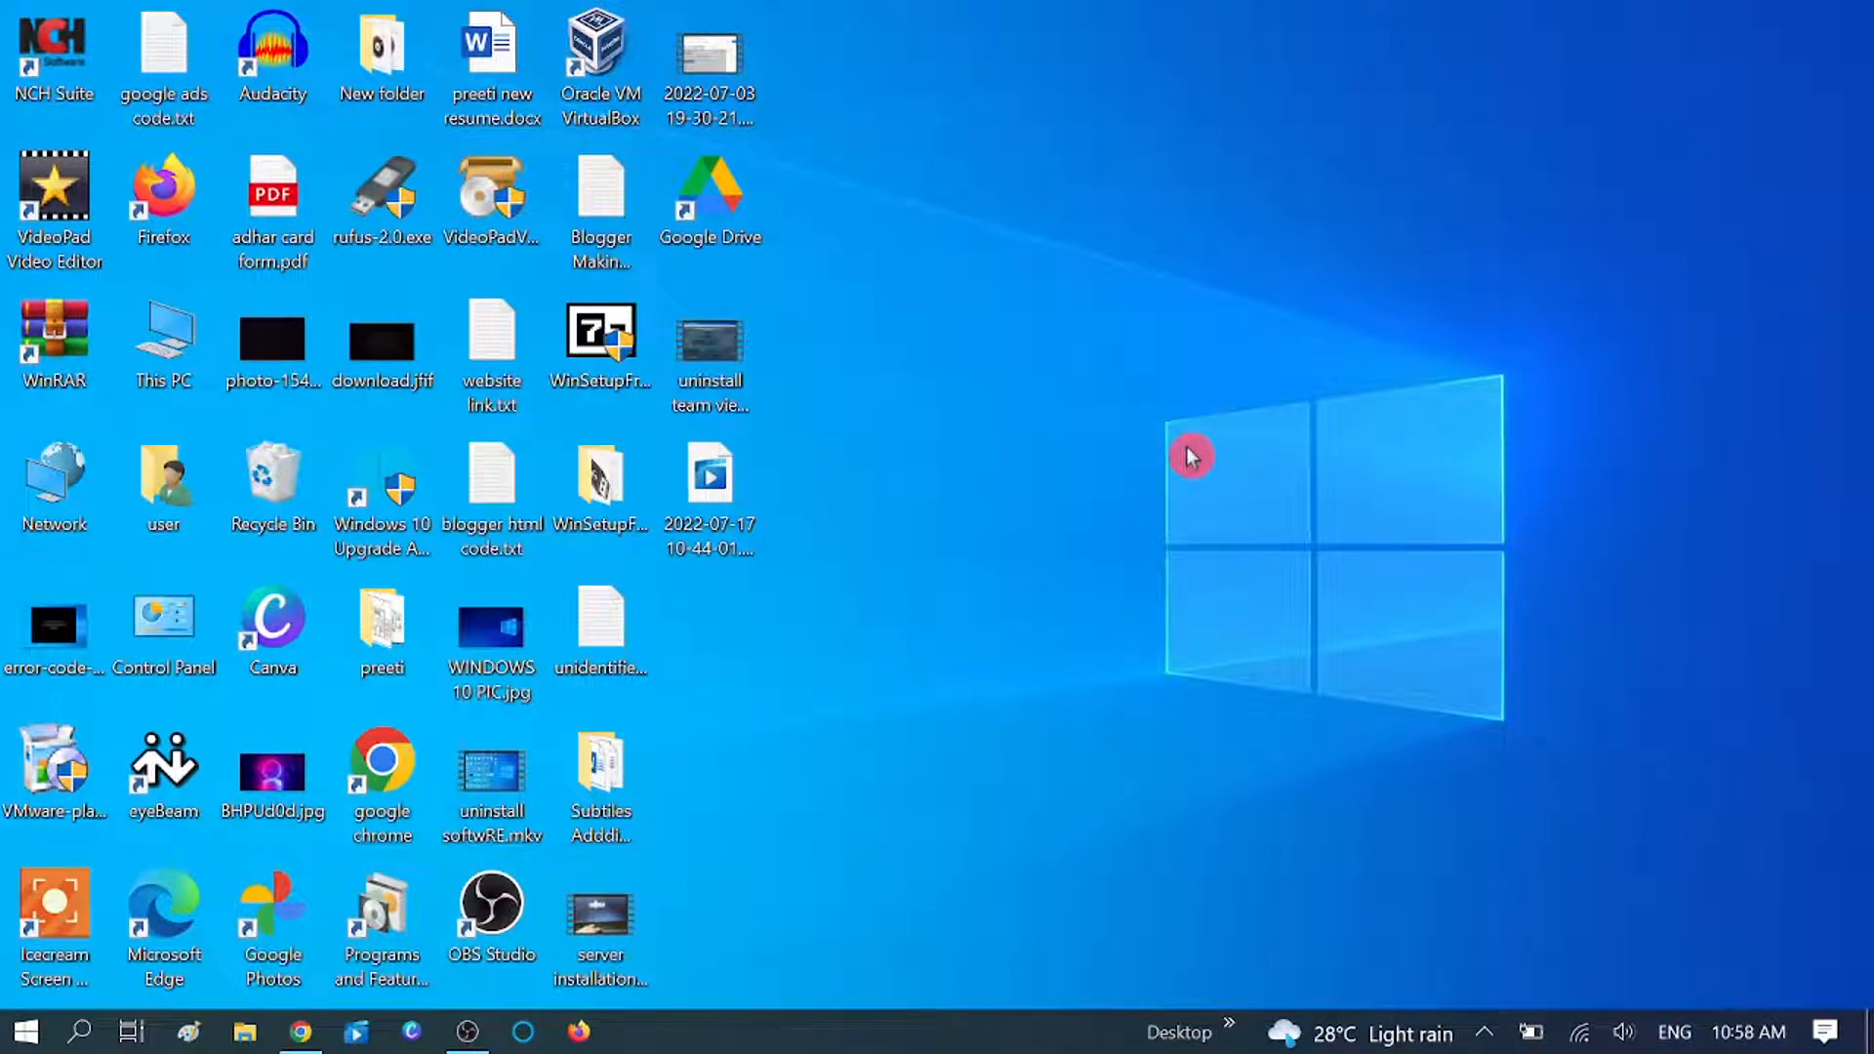
- Use the Run dialog with 'temp' to open C:\Windows\Temp for cleanup
key(Win+r)
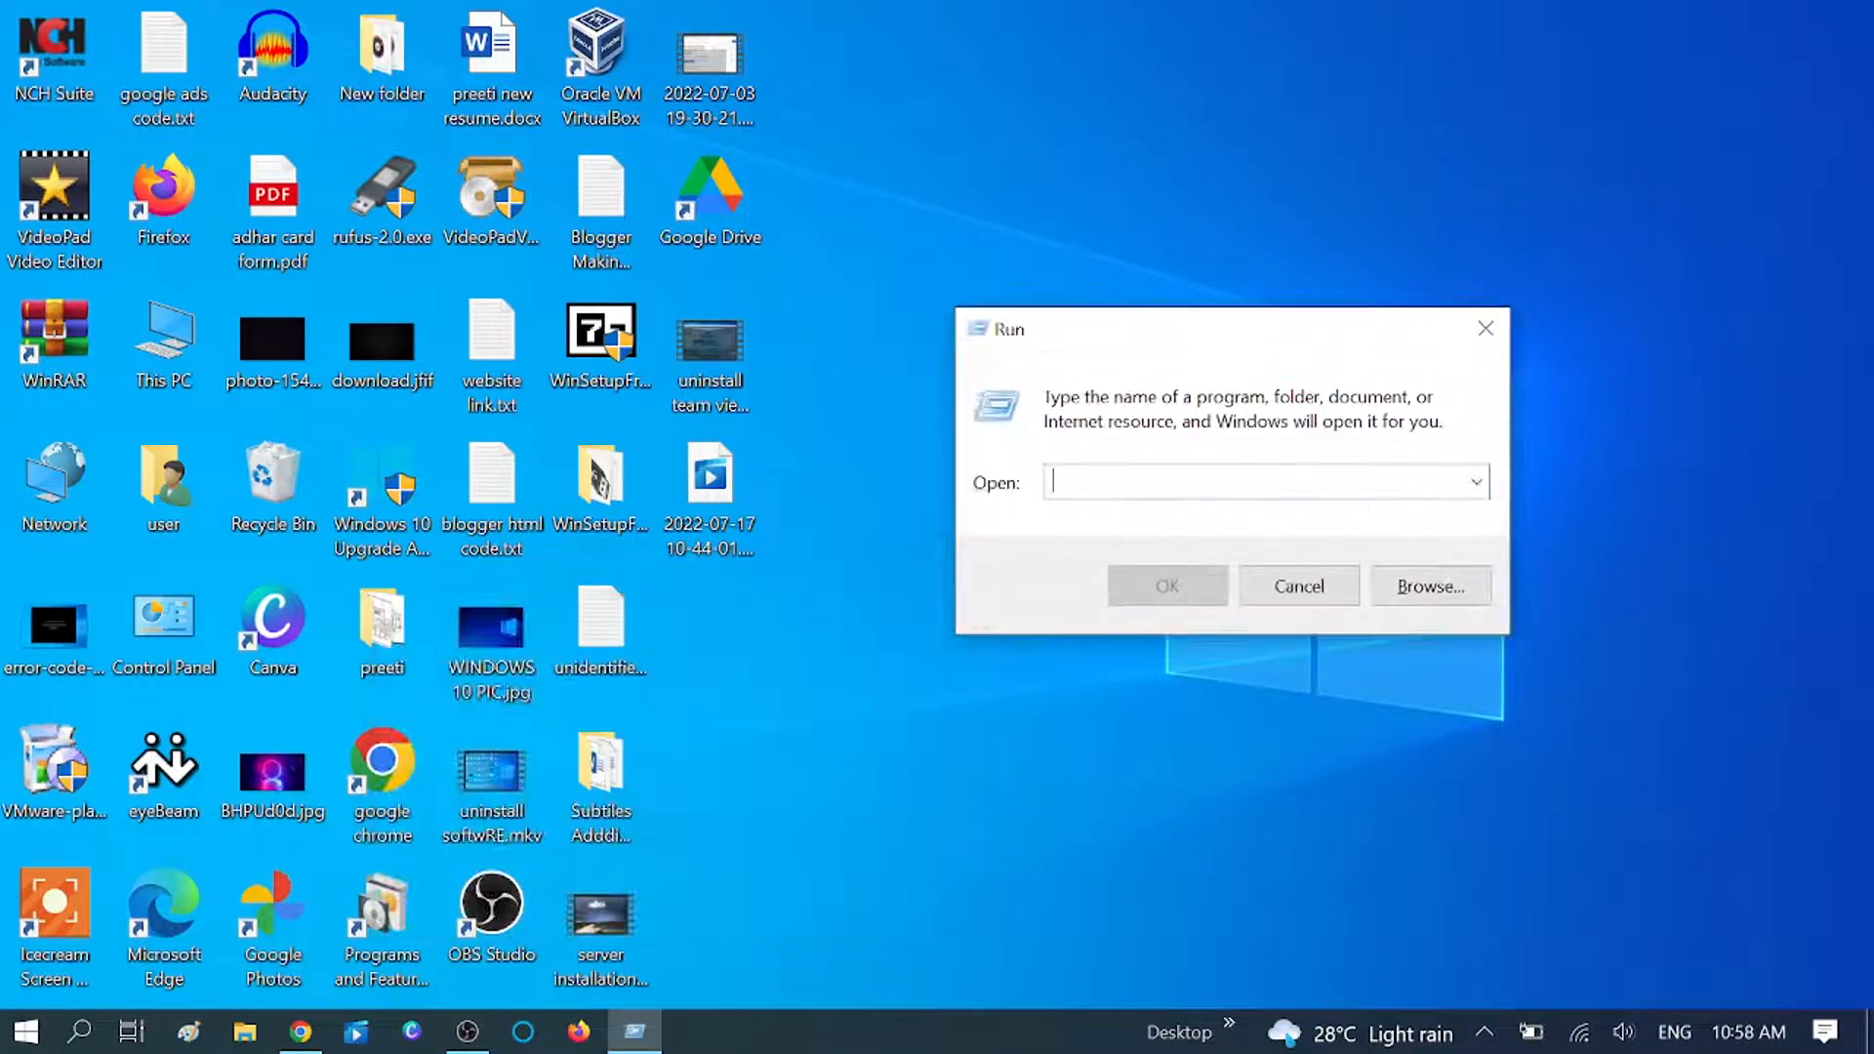
text(temp)
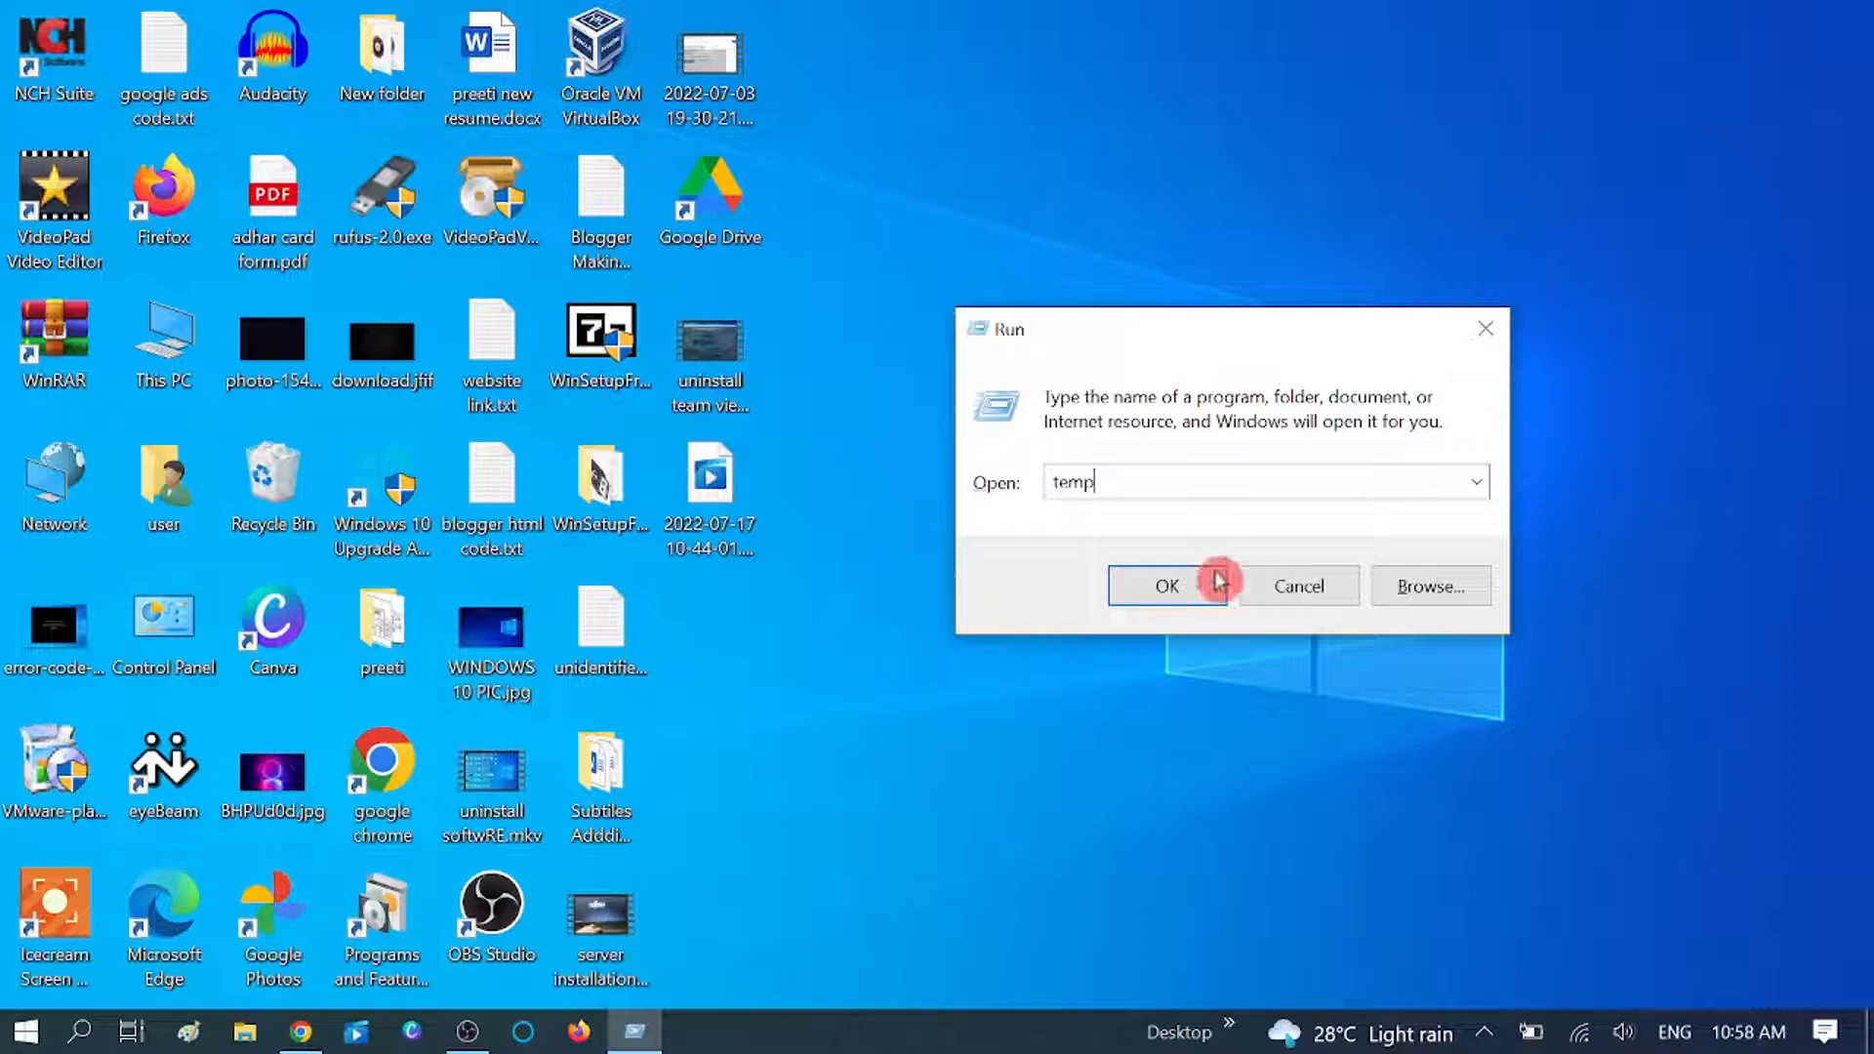
click(1167, 585)
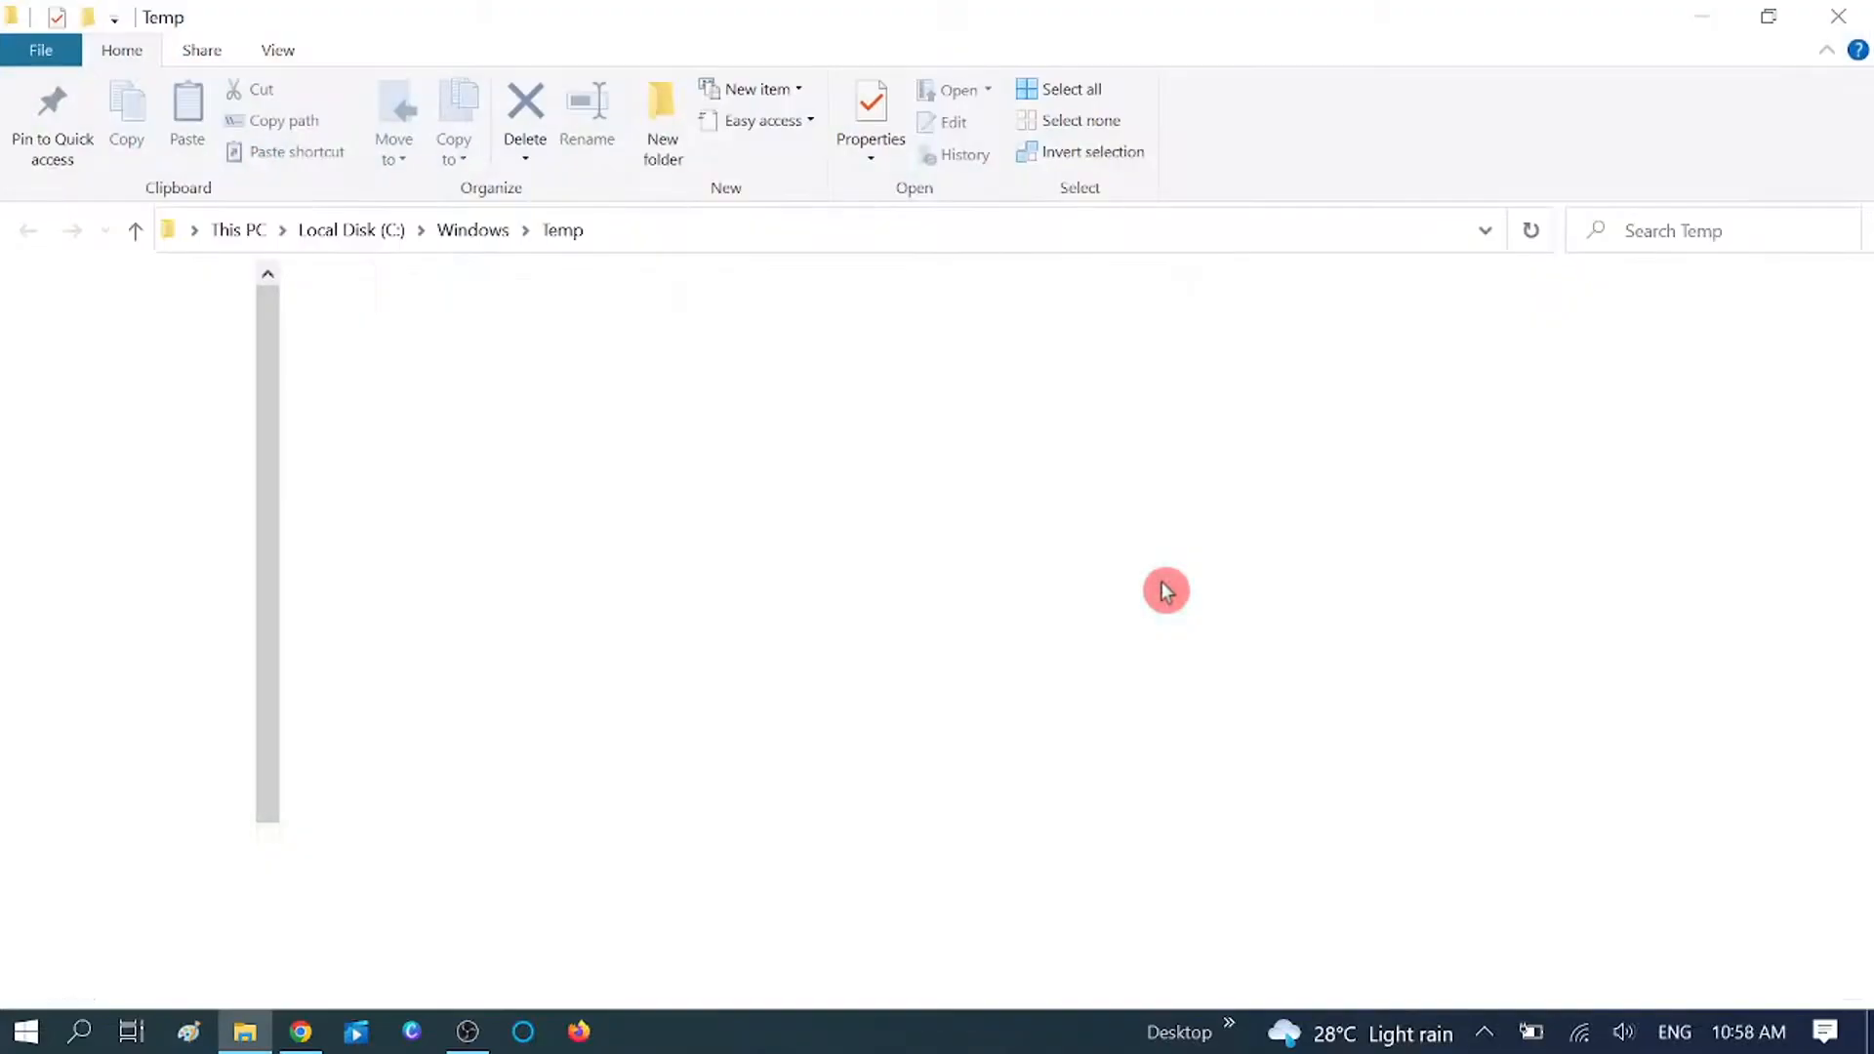